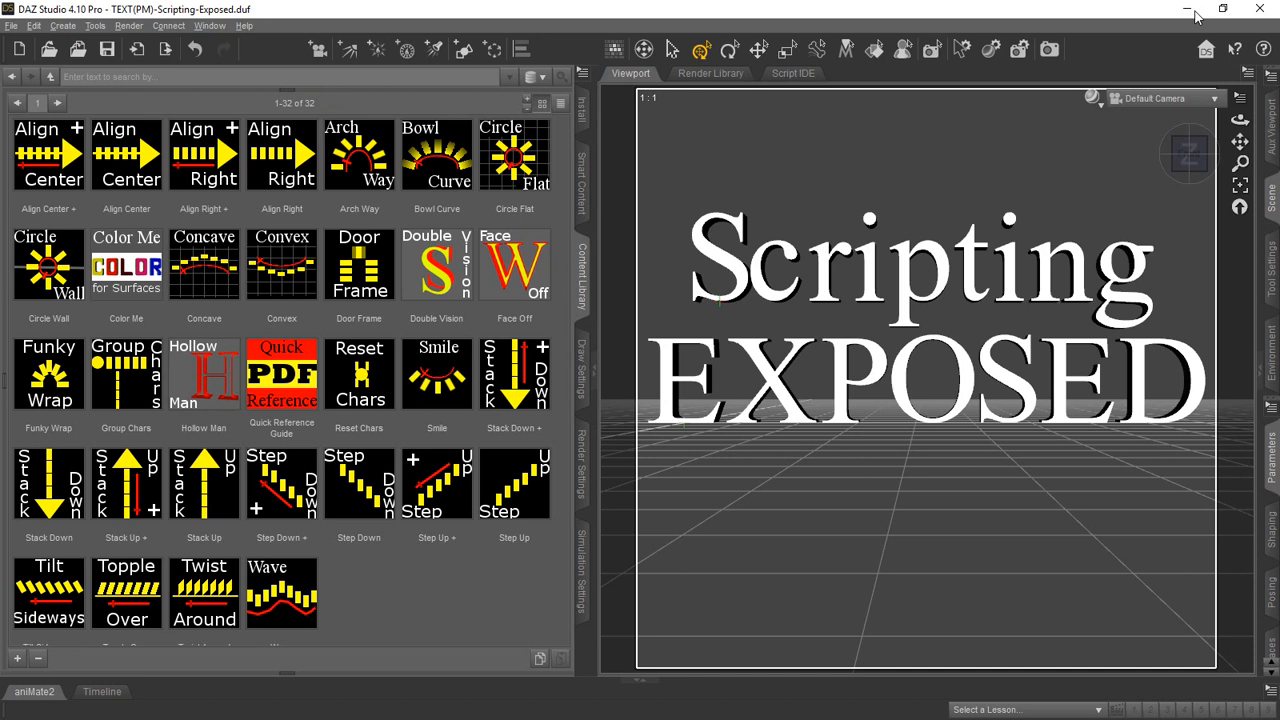
pyautogui.moveTo(937, 7)
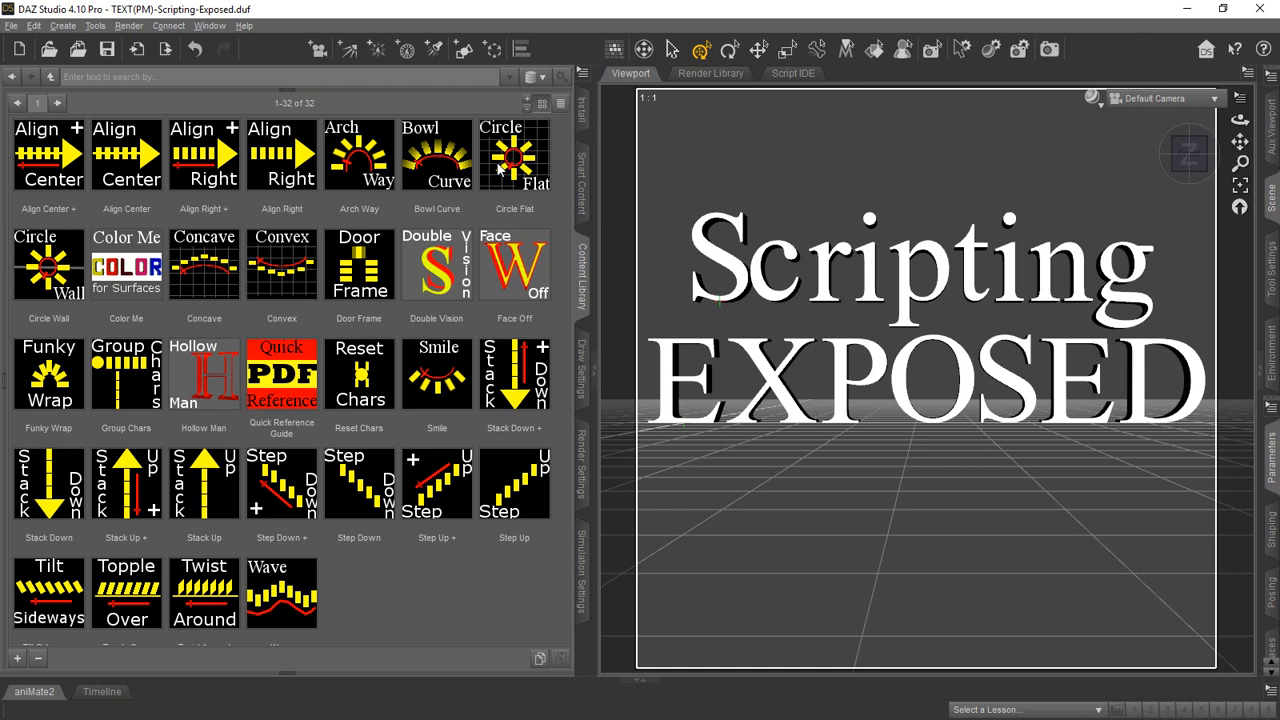
pyautogui.moveTo(550, 193)
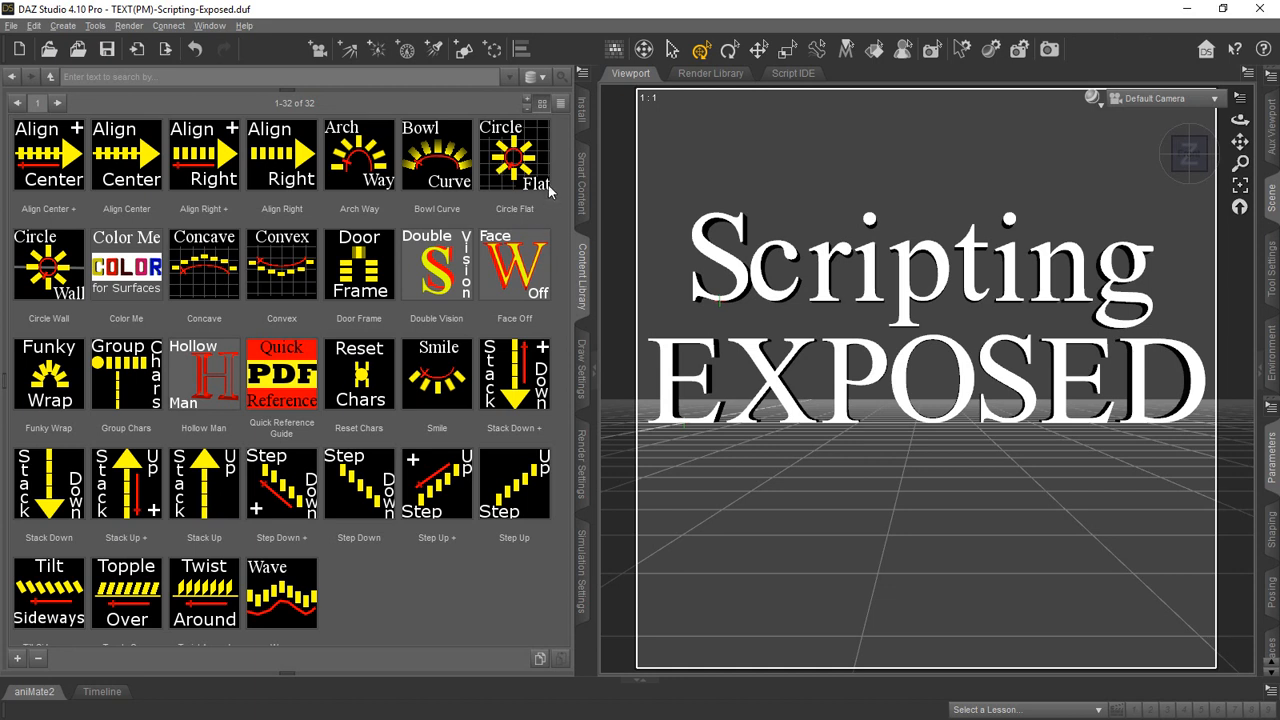
pyautogui.moveTo(565, 140)
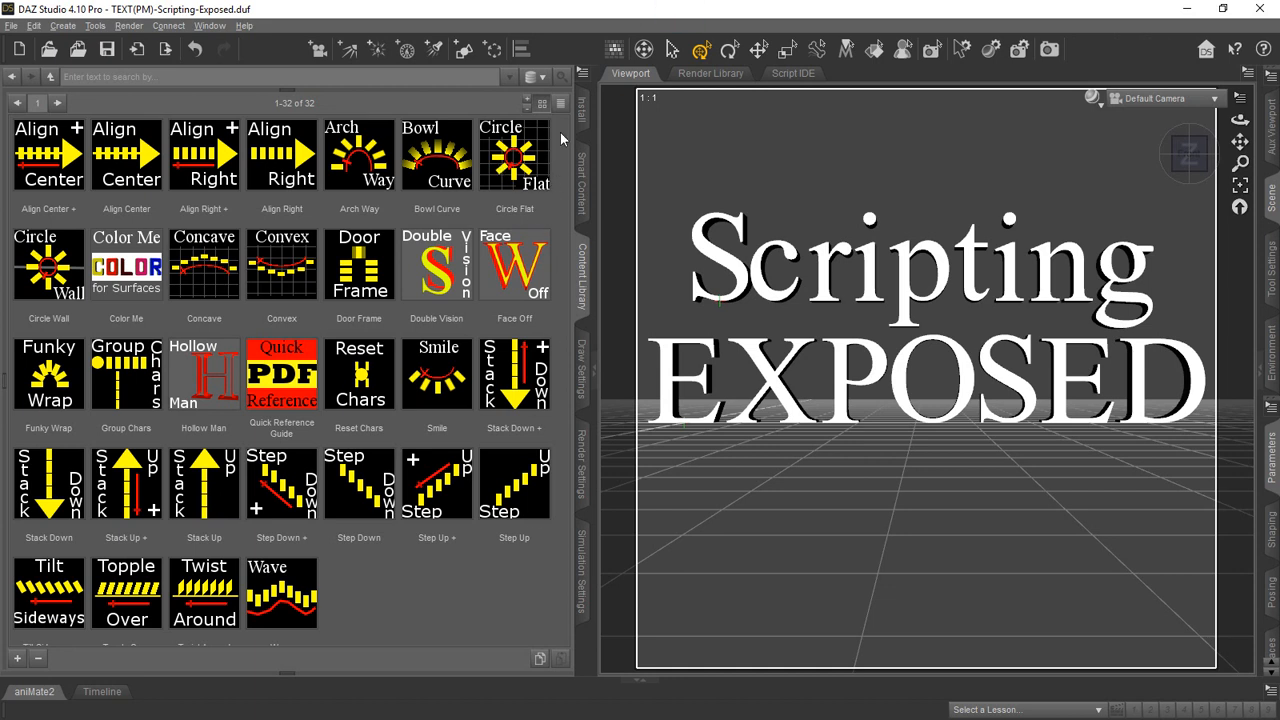
pyautogui.moveTo(535, 168)
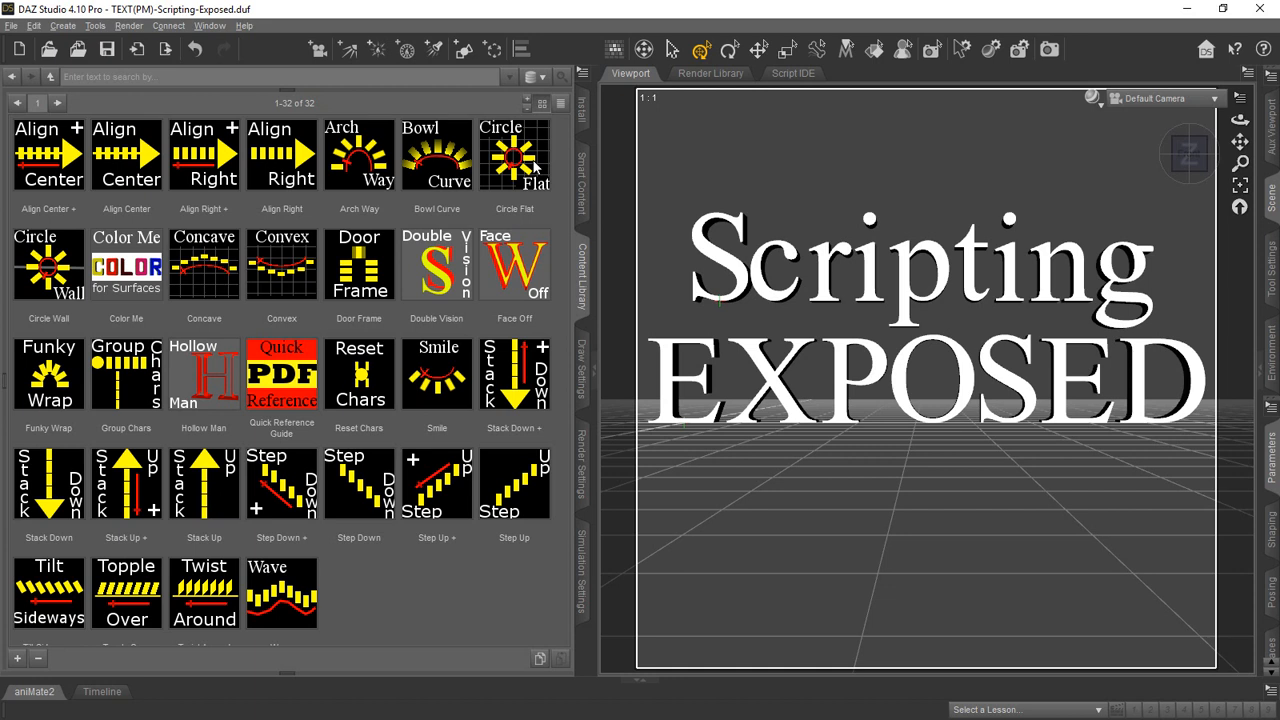
pyautogui.moveTo(518, 588)
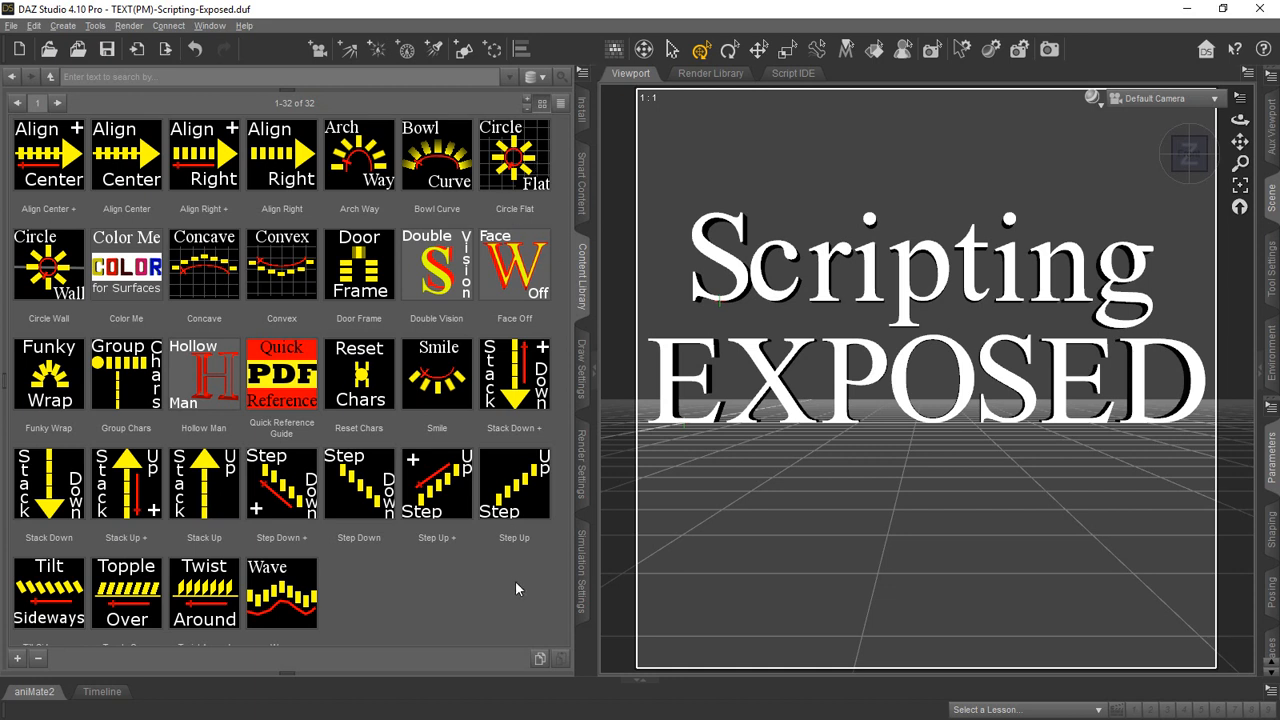
pyautogui.moveTo(510, 582)
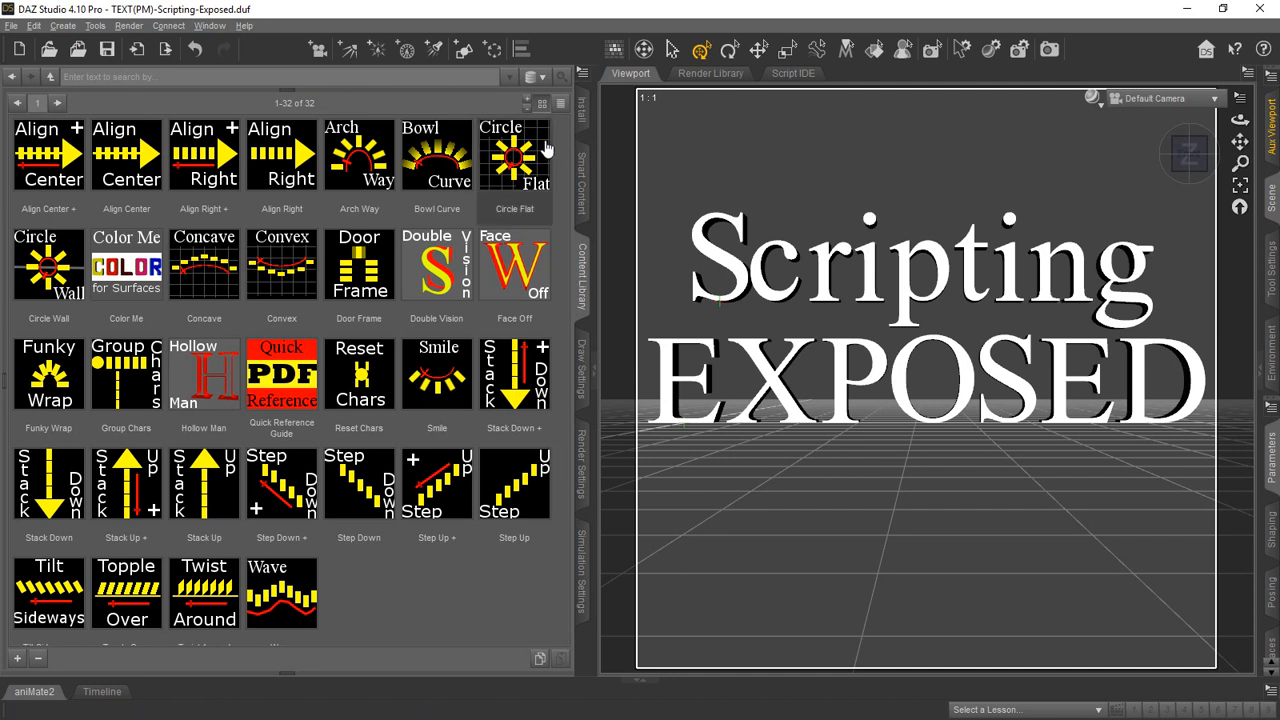
pyautogui.moveTo(514, 155)
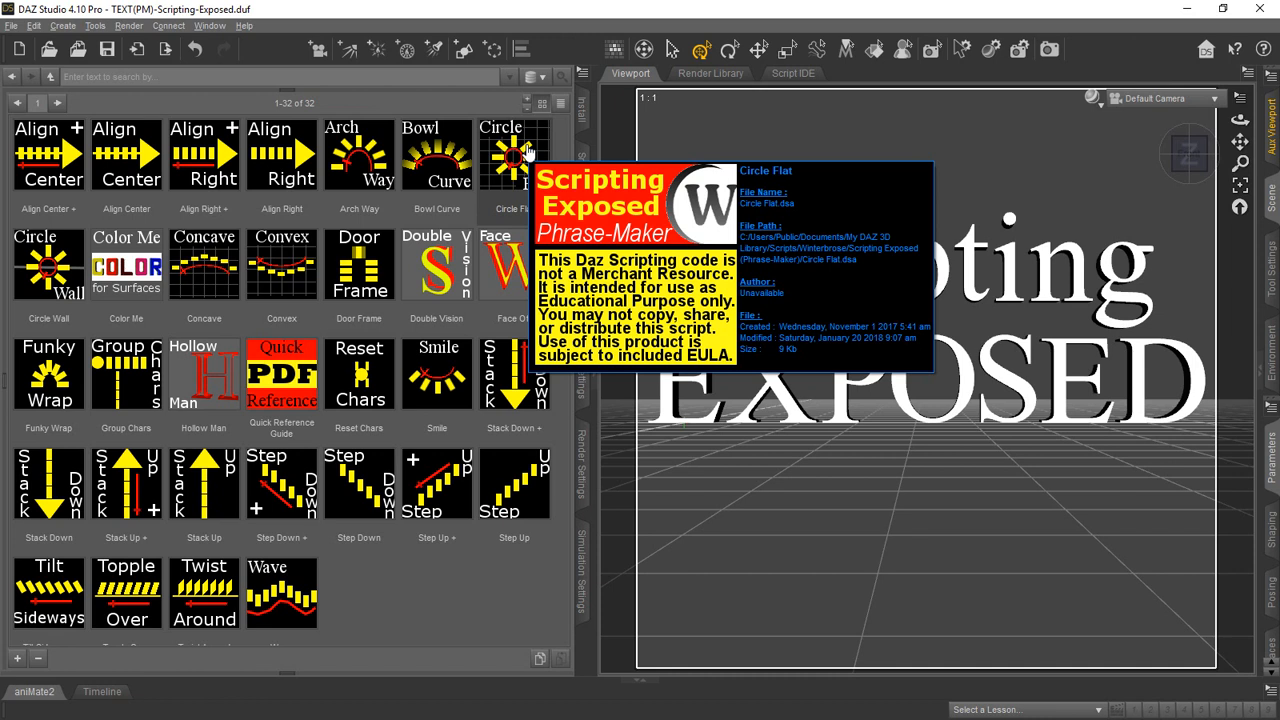
pyautogui.moveTo(500, 150)
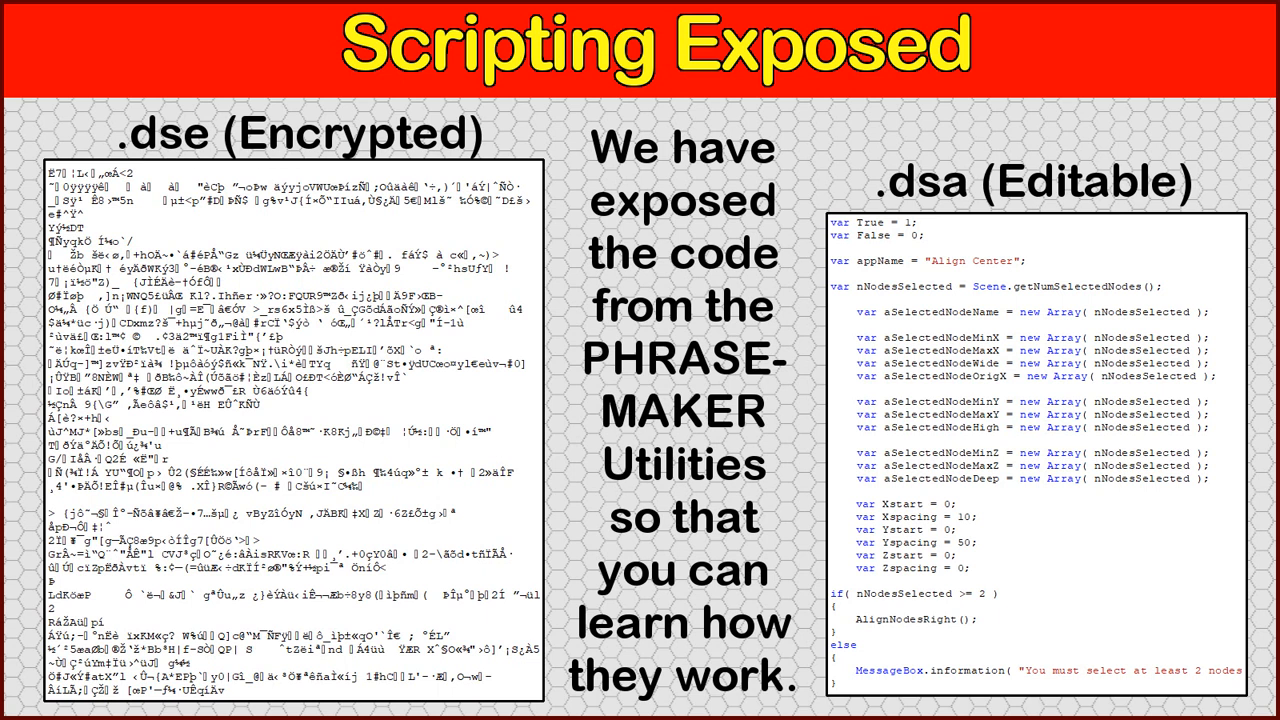
pyautogui.moveTo(1137, 280)
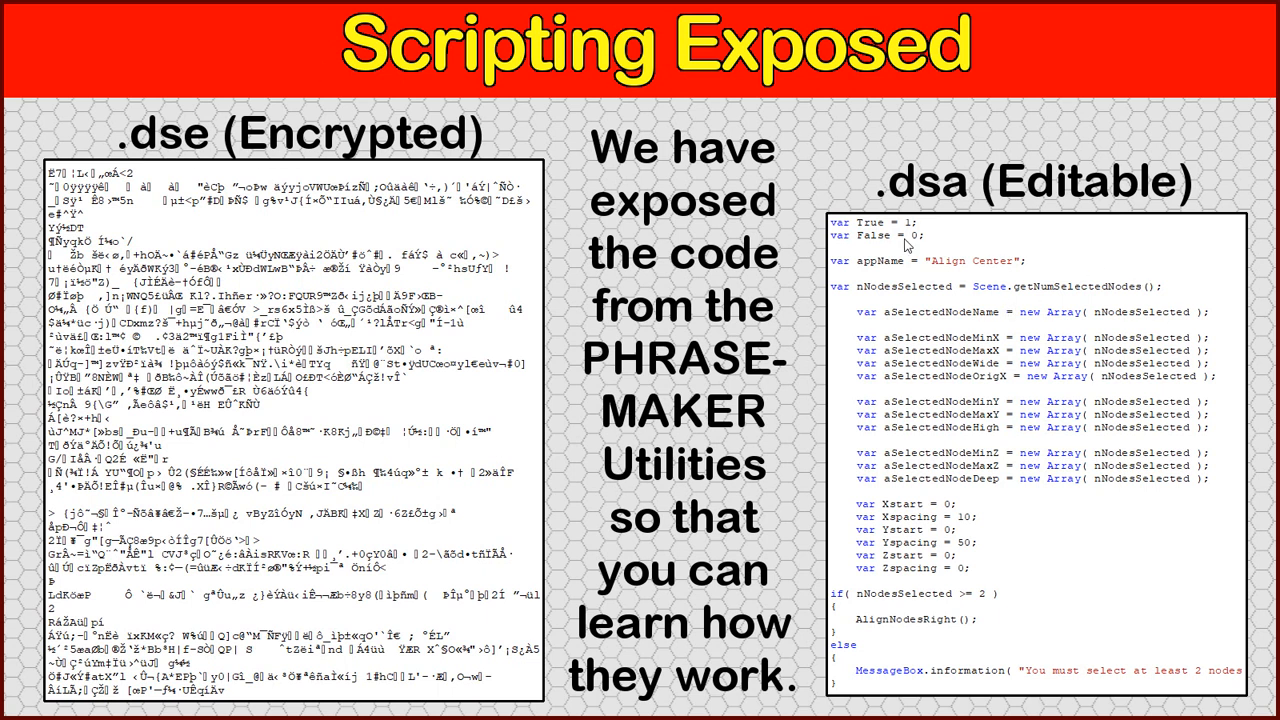
pyautogui.moveTo(1194, 261)
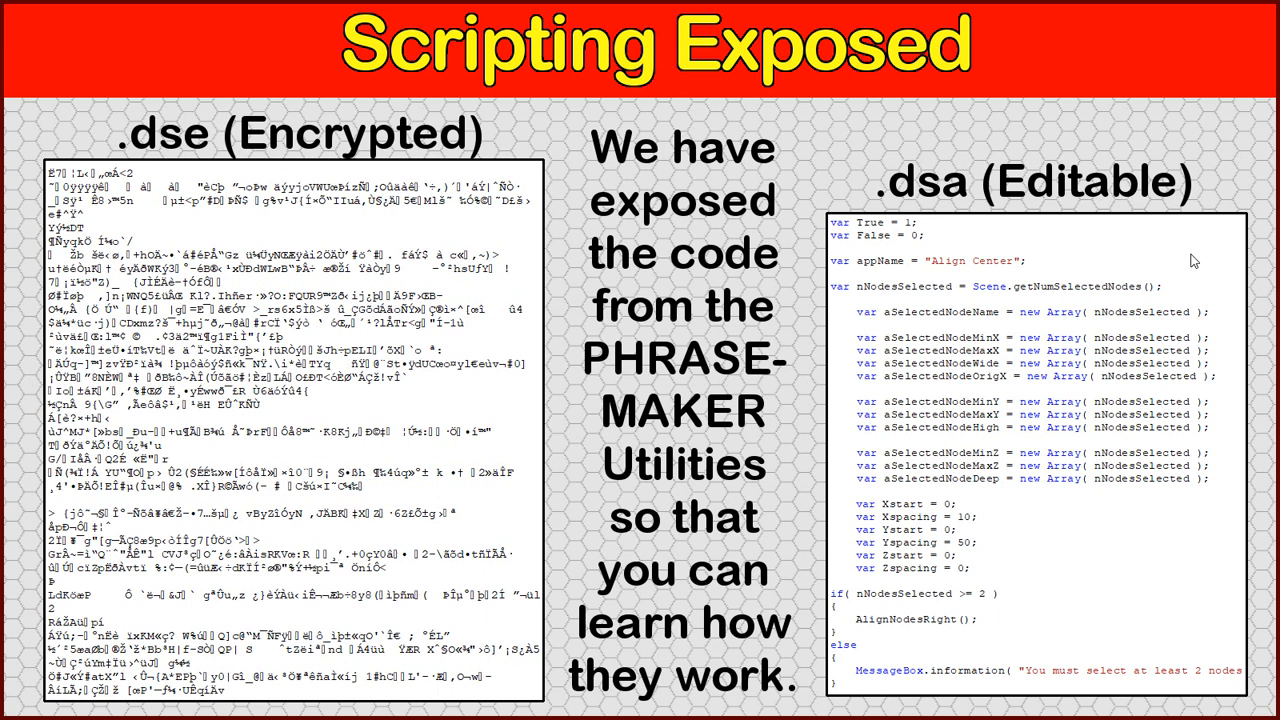
pyautogui.moveTo(965, 278)
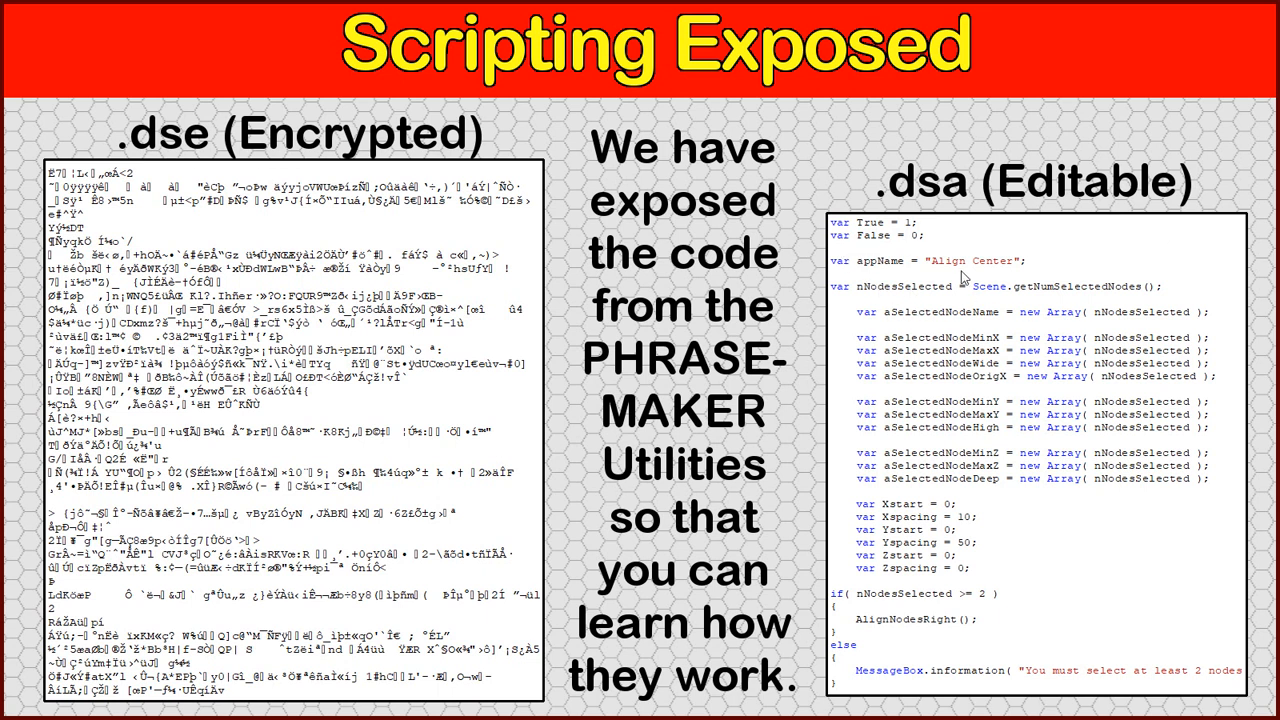
pyautogui.moveTo(923, 328)
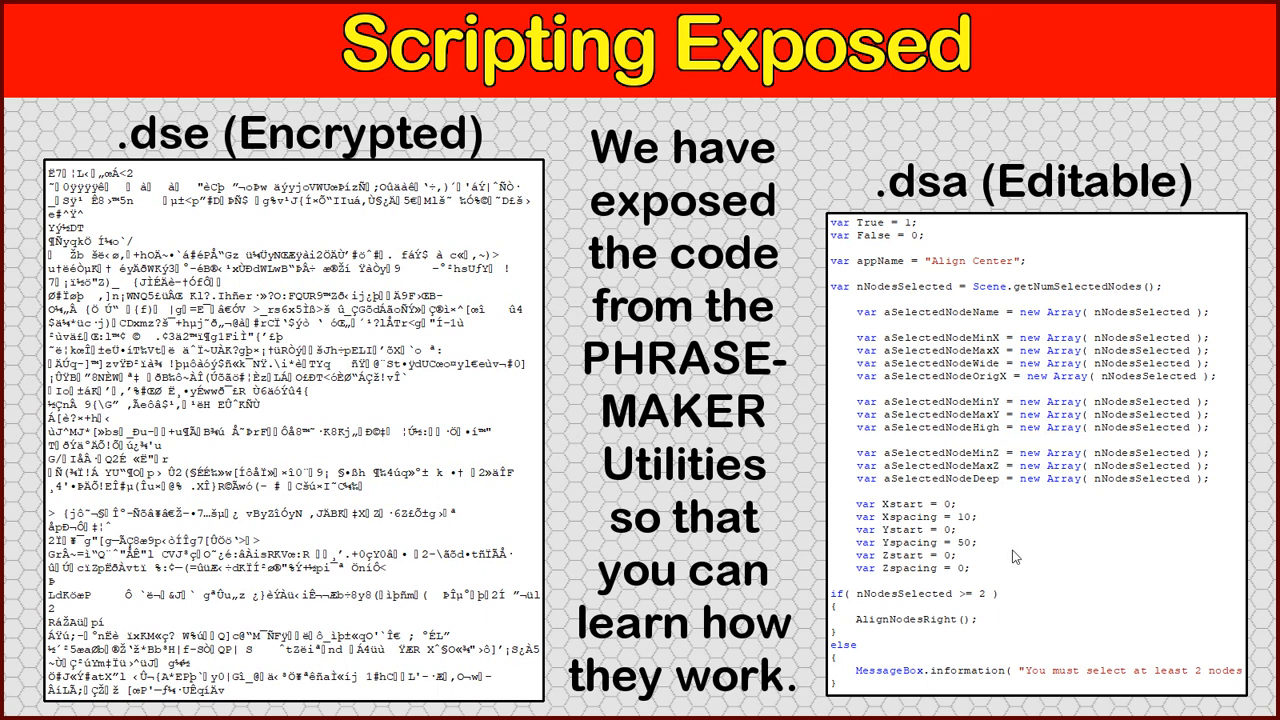
pyautogui.moveTo(1079, 391)
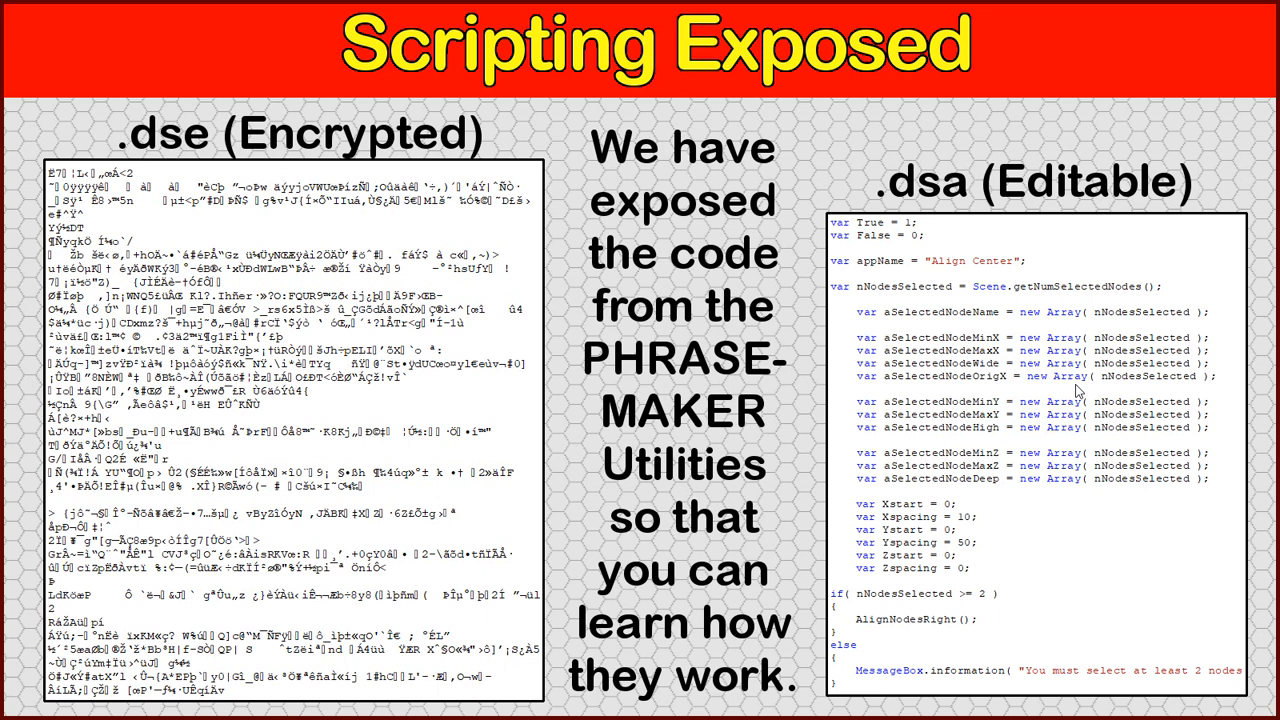
pyautogui.moveTo(1152, 377)
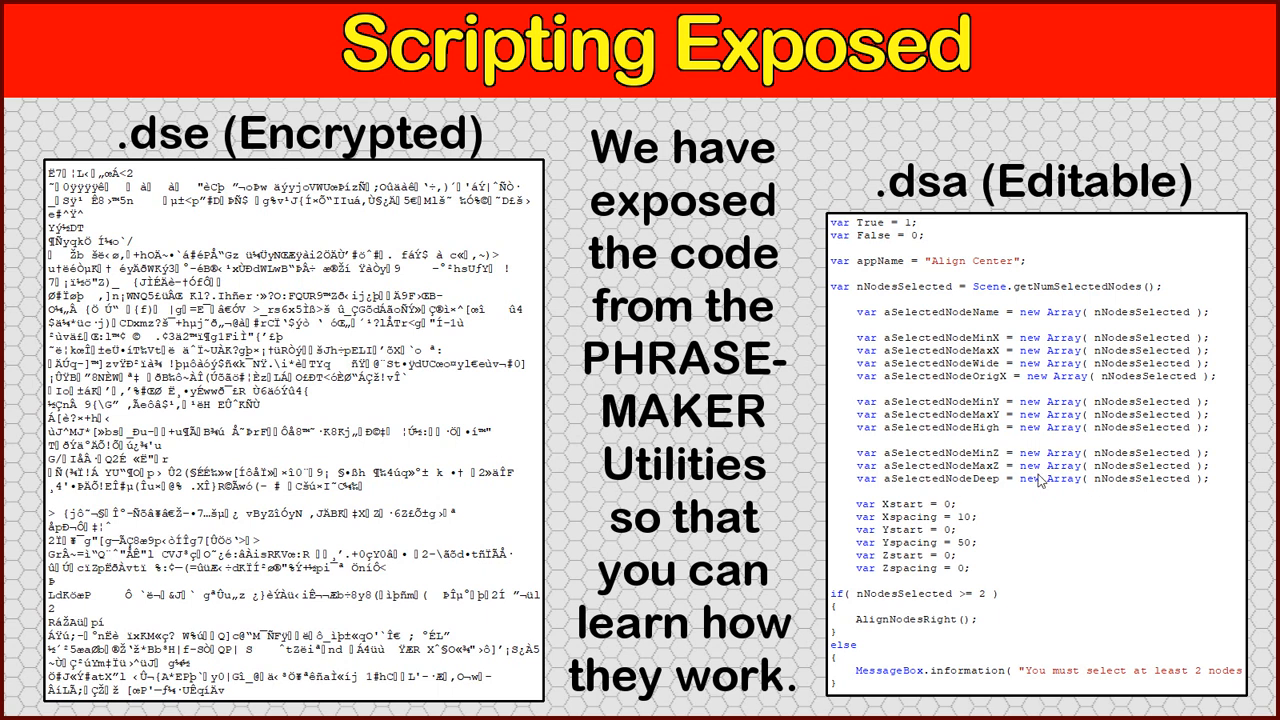
pyautogui.moveTo(995, 422)
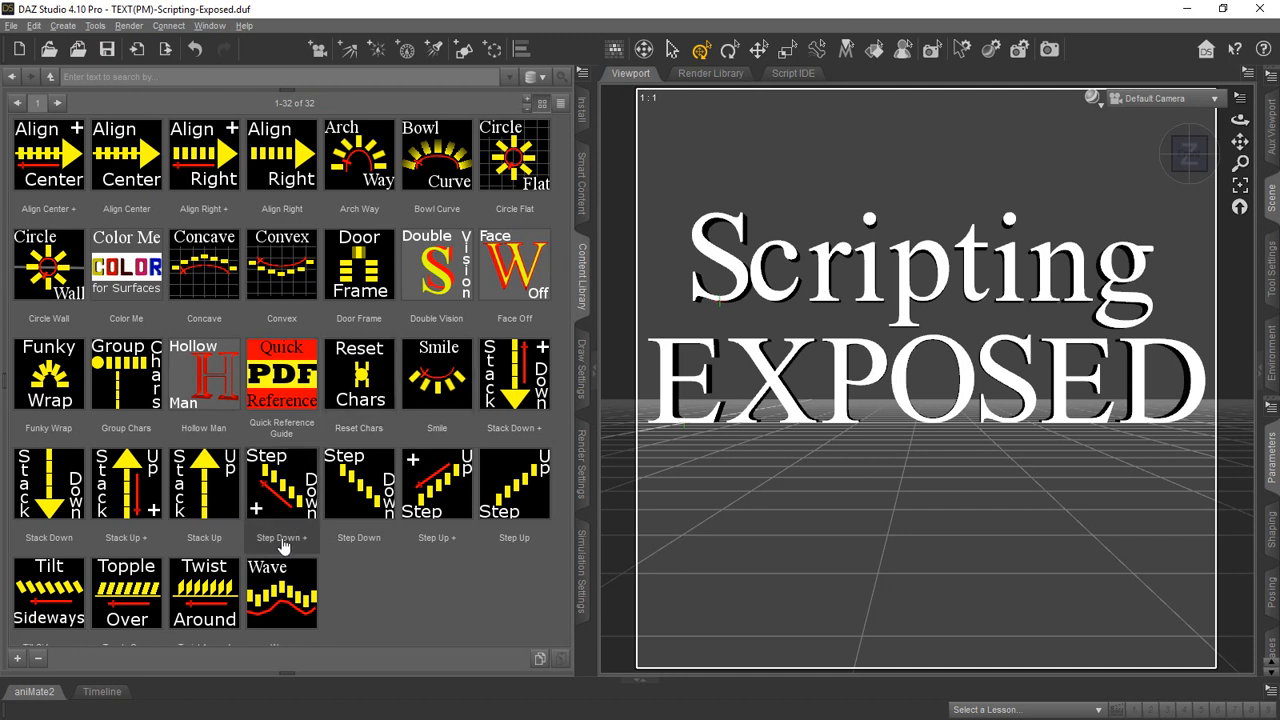
pyautogui.moveTo(108, 549)
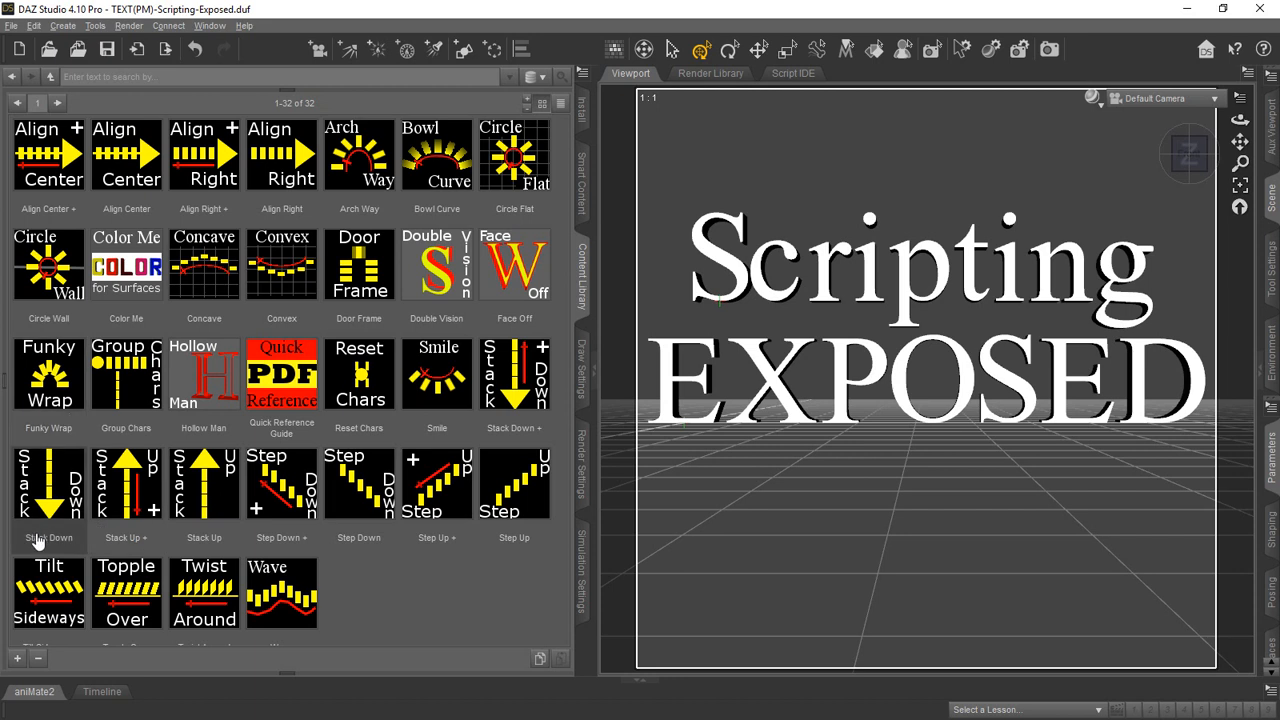
pyautogui.moveTo(160, 432)
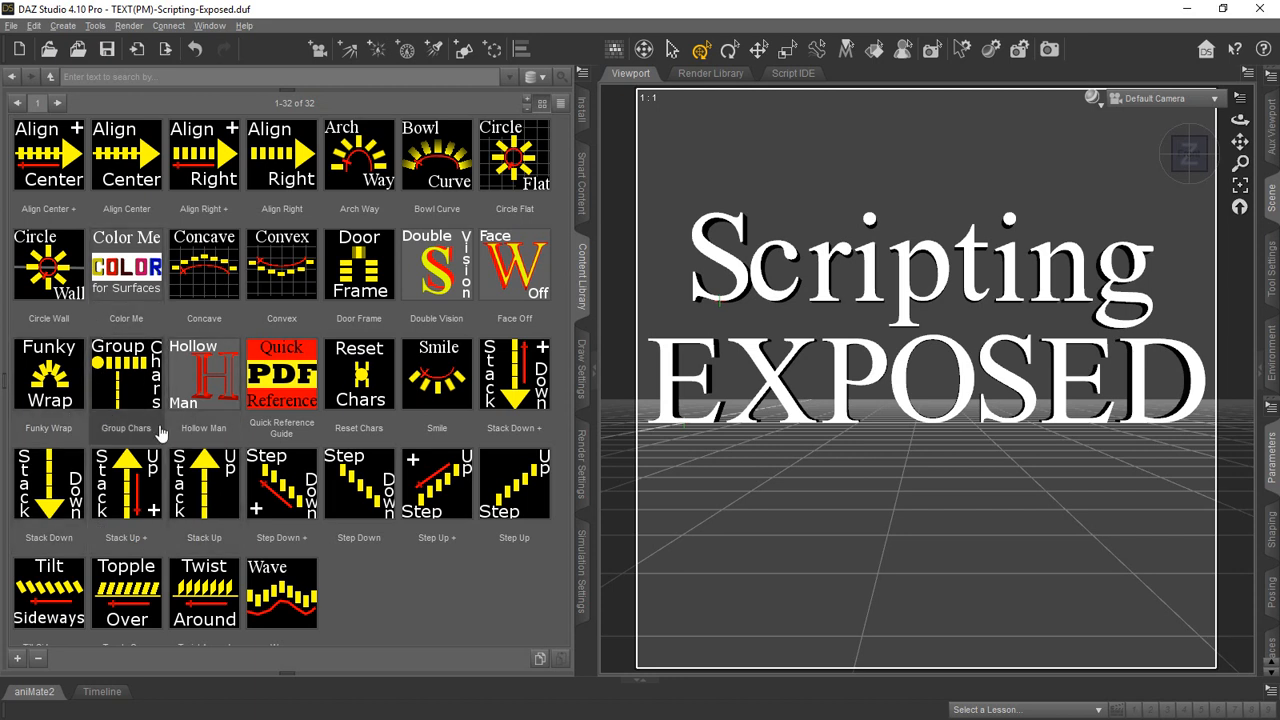
pyautogui.moveTo(204, 265)
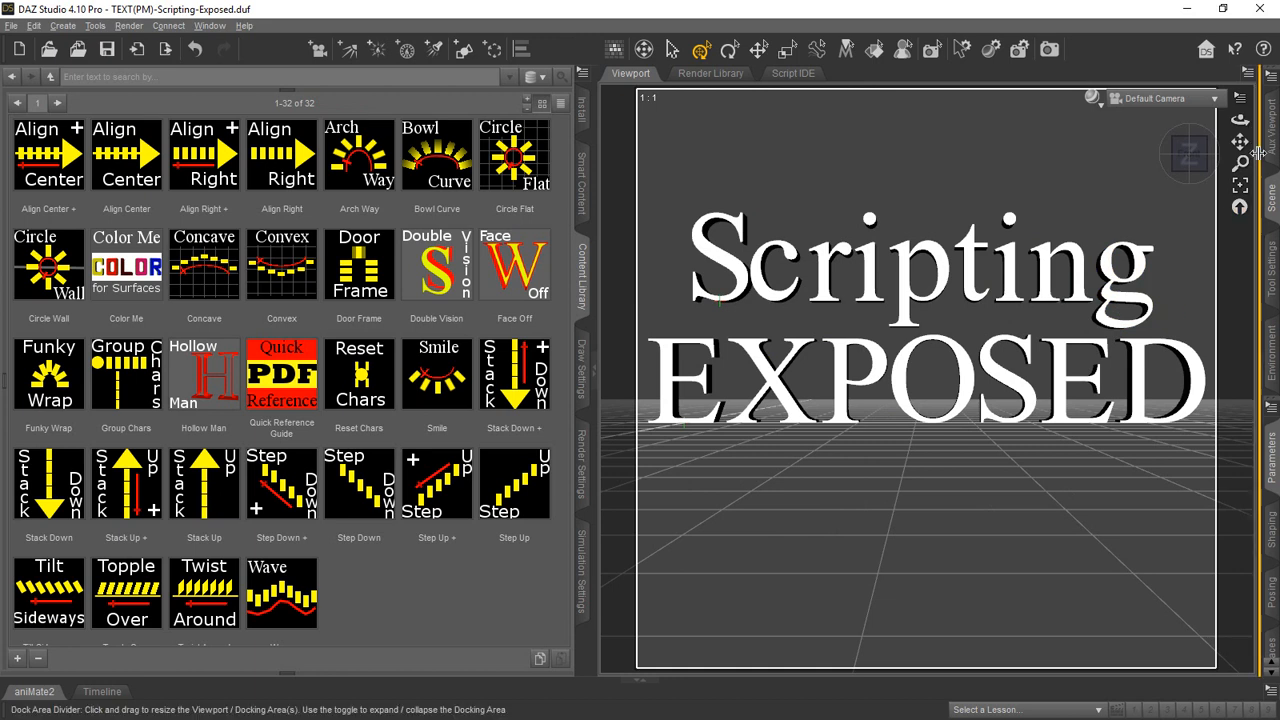
pyautogui.moveTo(420, 440)
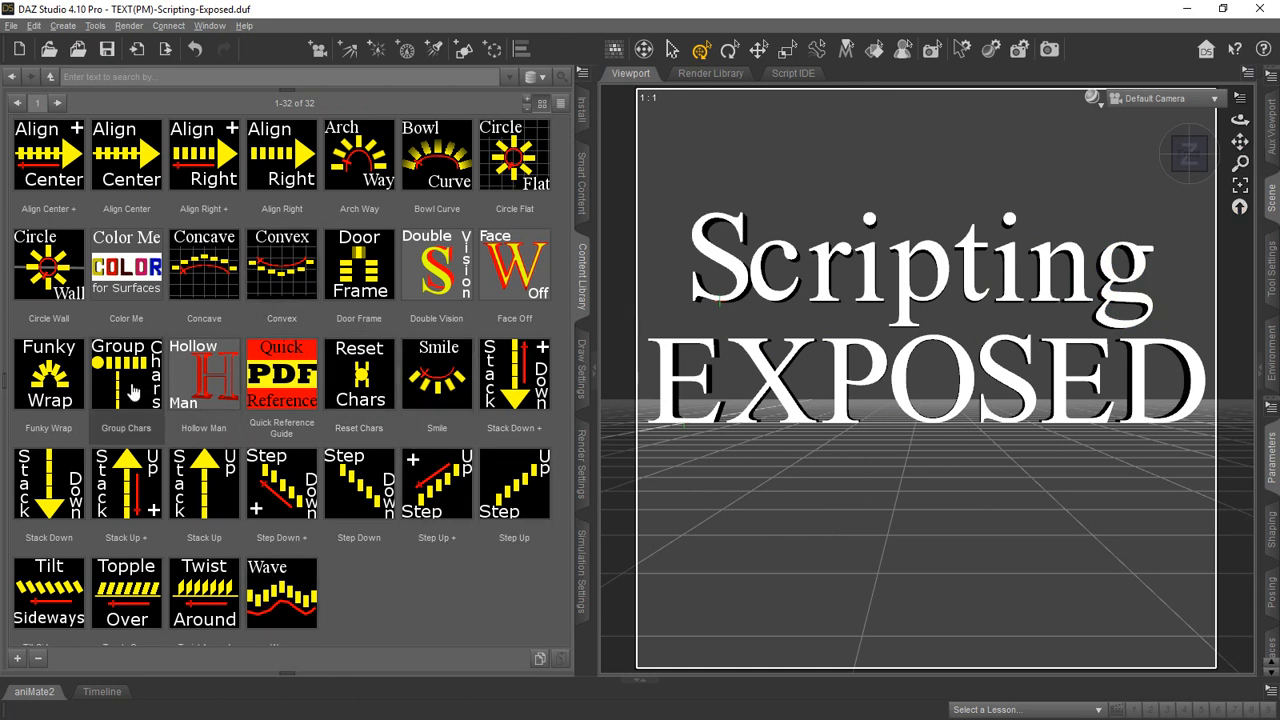
pyautogui.moveTo(126, 375)
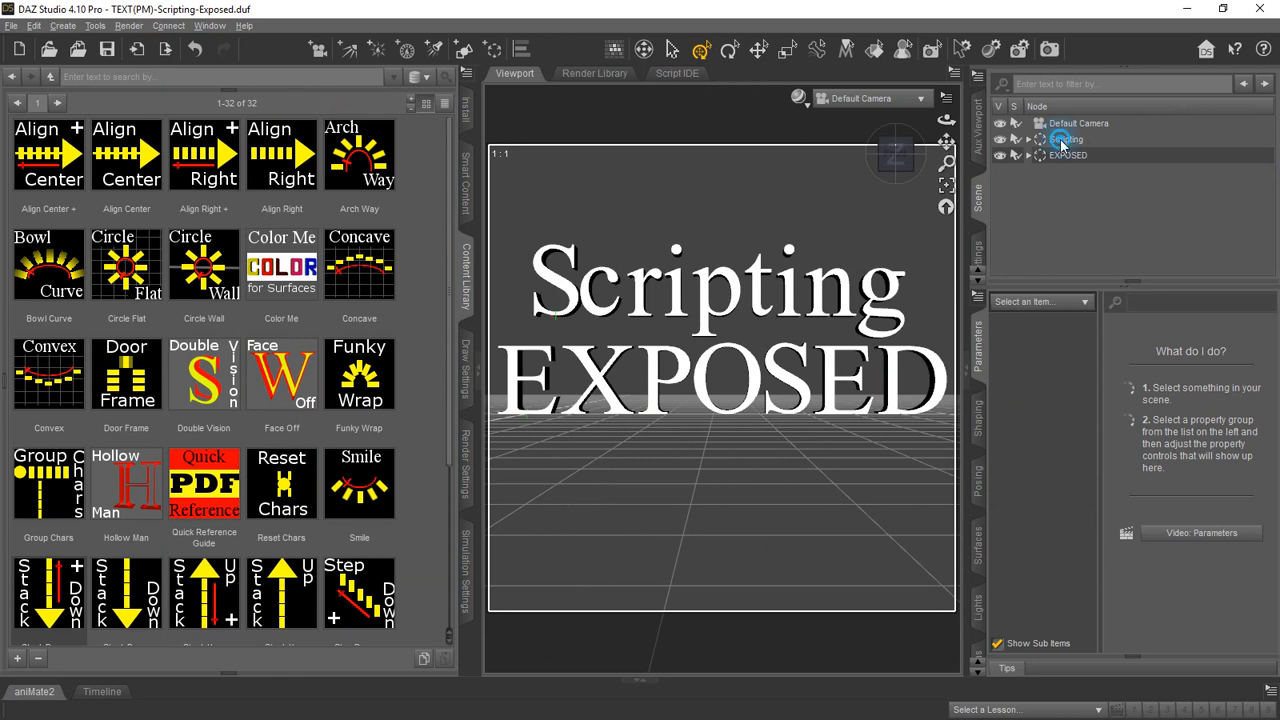
pyautogui.click(1065, 139)
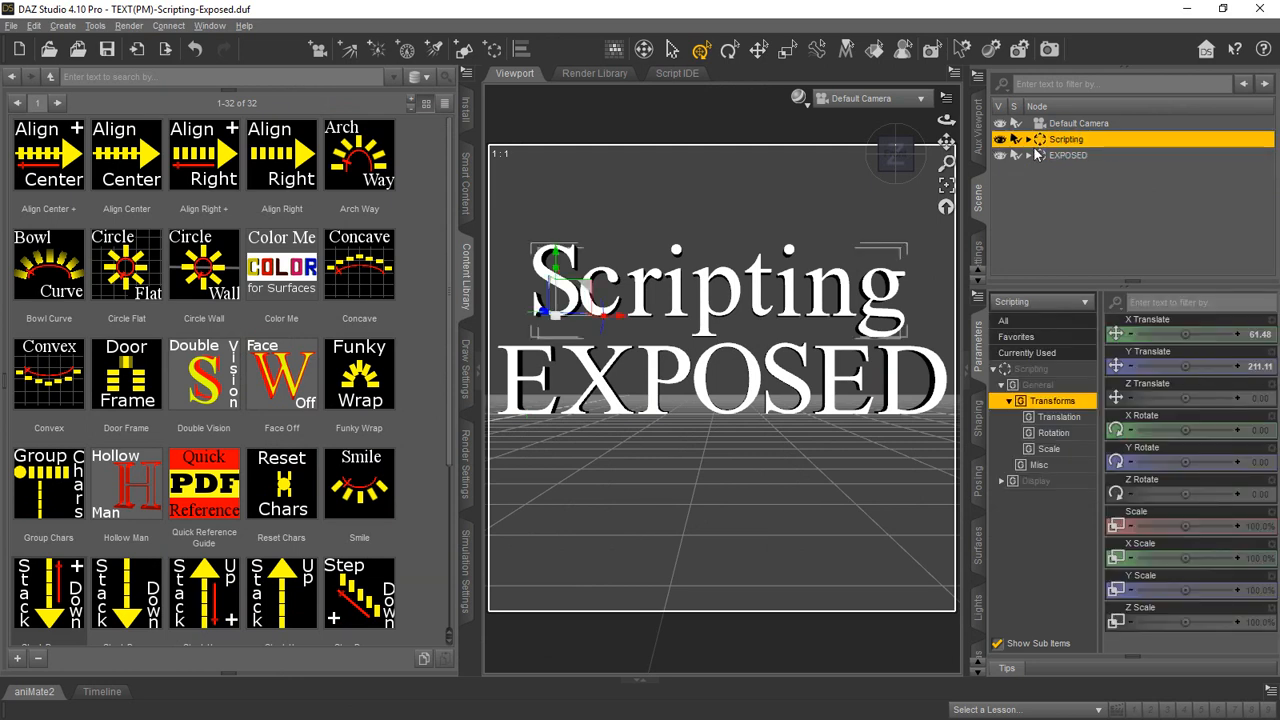
pyautogui.click(1068, 155)
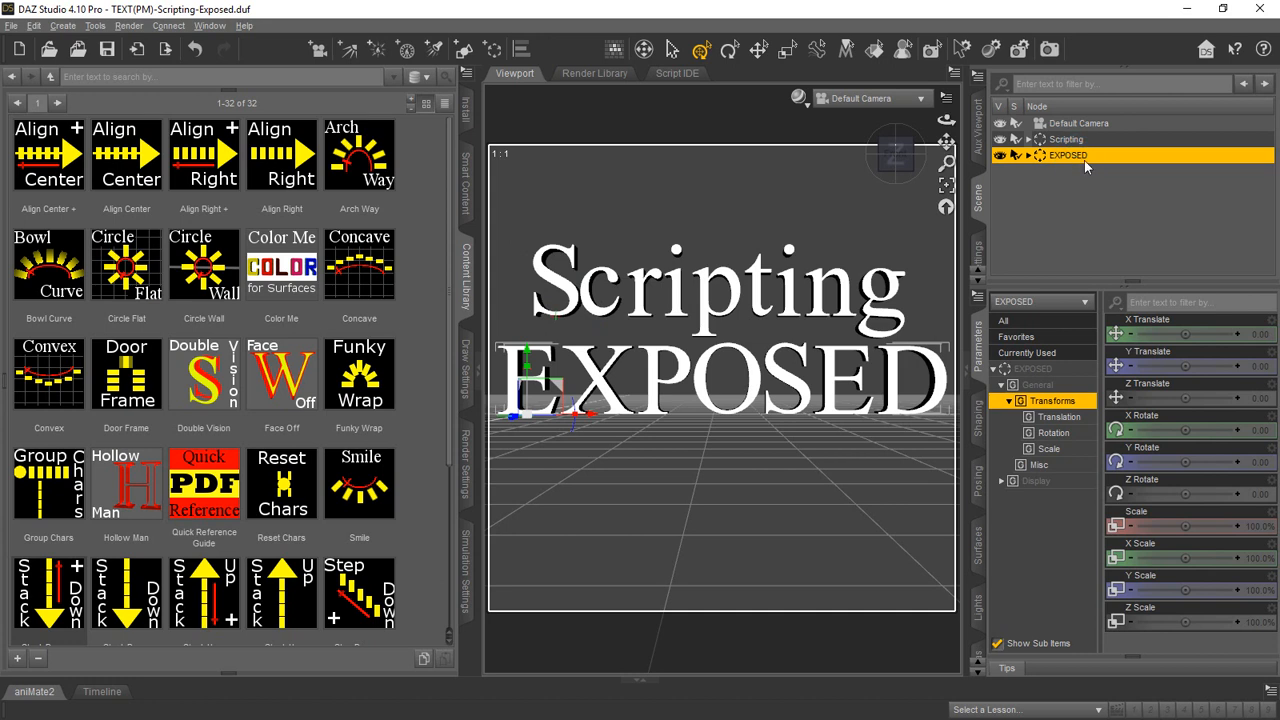
pyautogui.click(1028, 139)
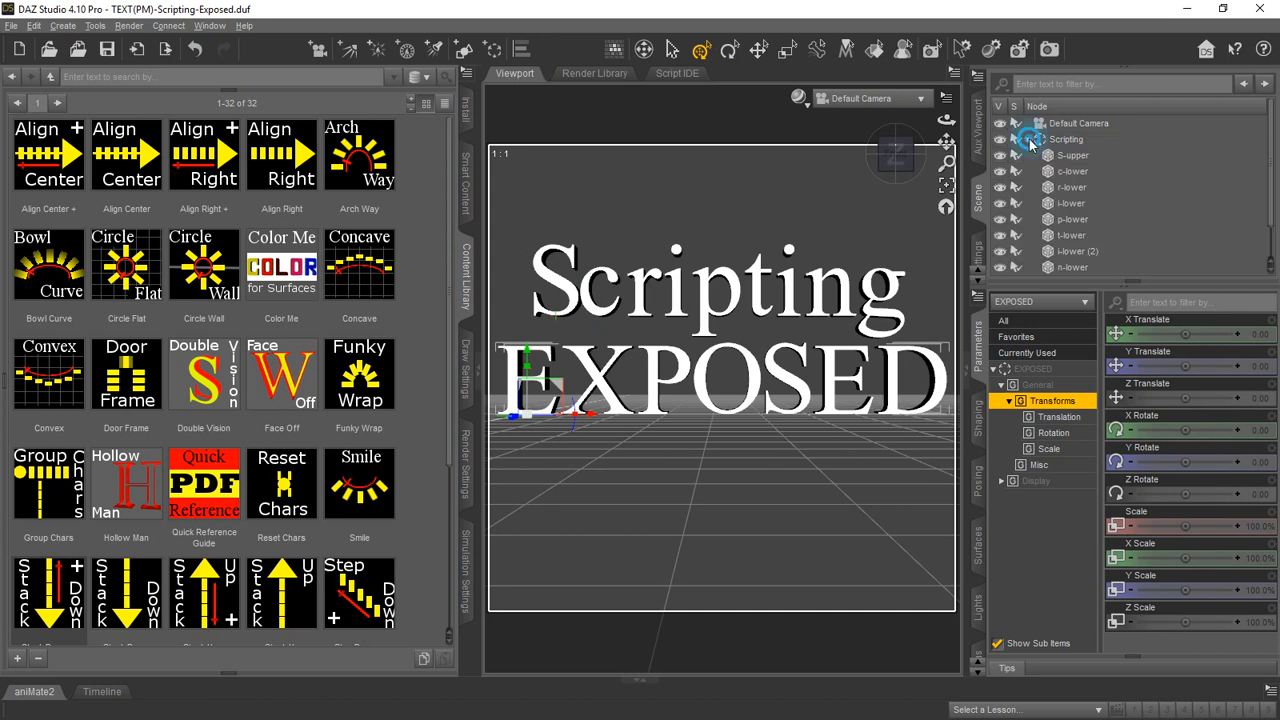
pyautogui.click(1020, 139)
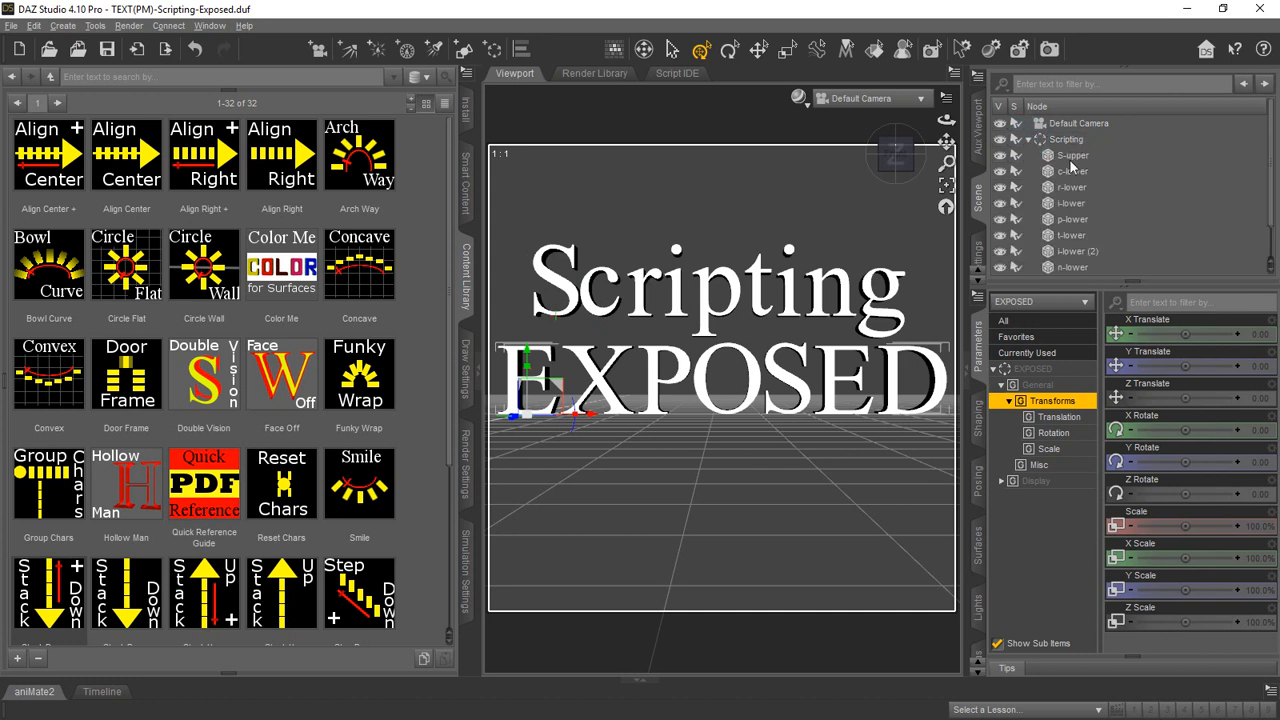
pyautogui.moveTo(1080, 188)
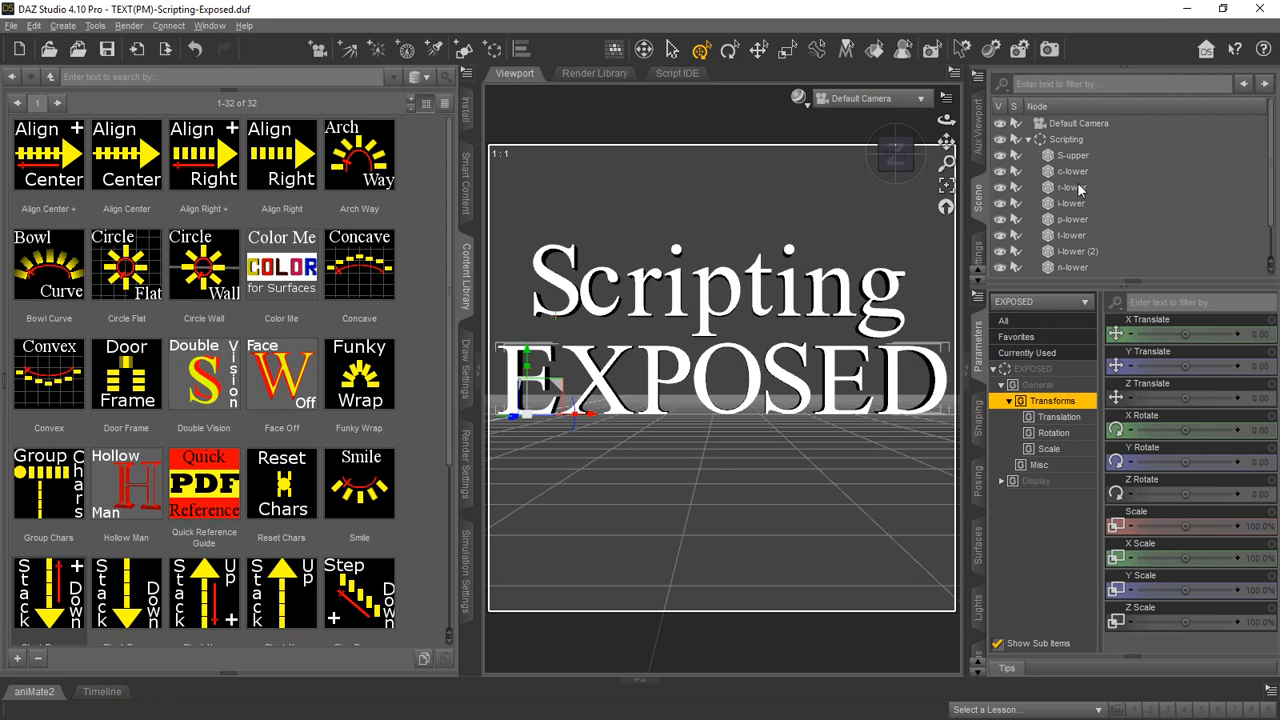
pyautogui.moveTo(1070, 203)
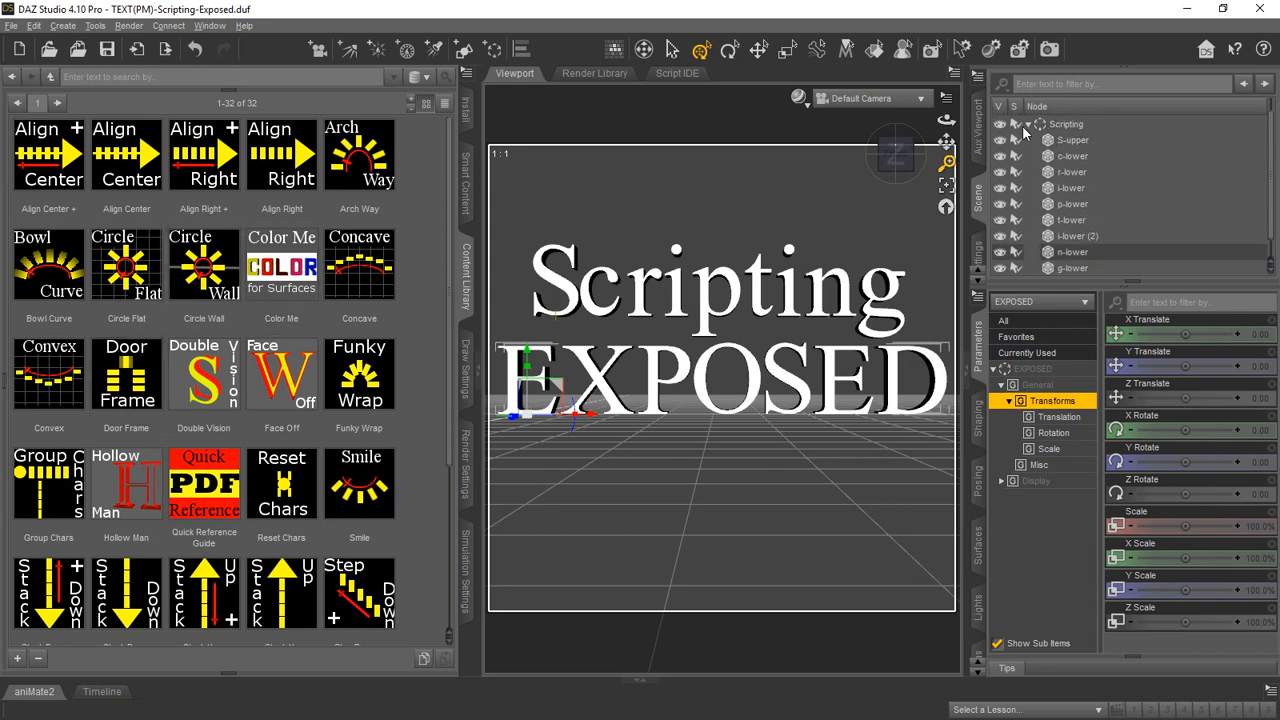
pyautogui.click(1066, 139)
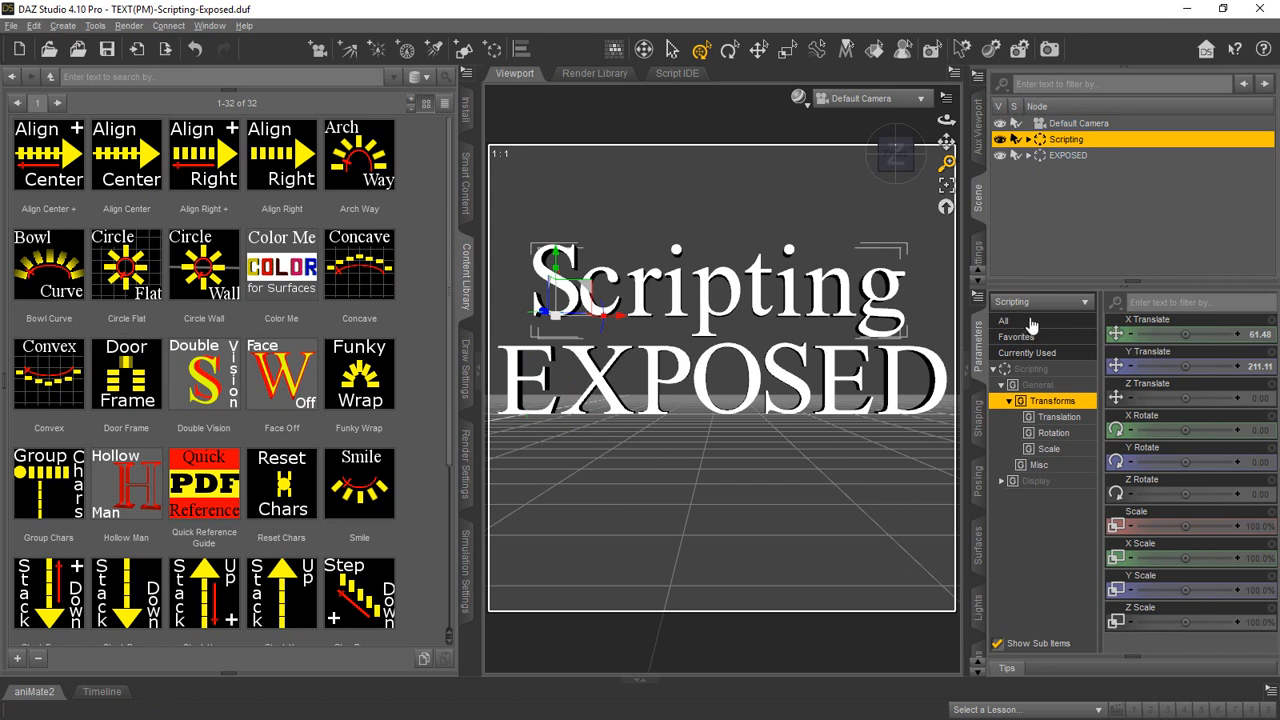
pyautogui.moveTo(1138, 157)
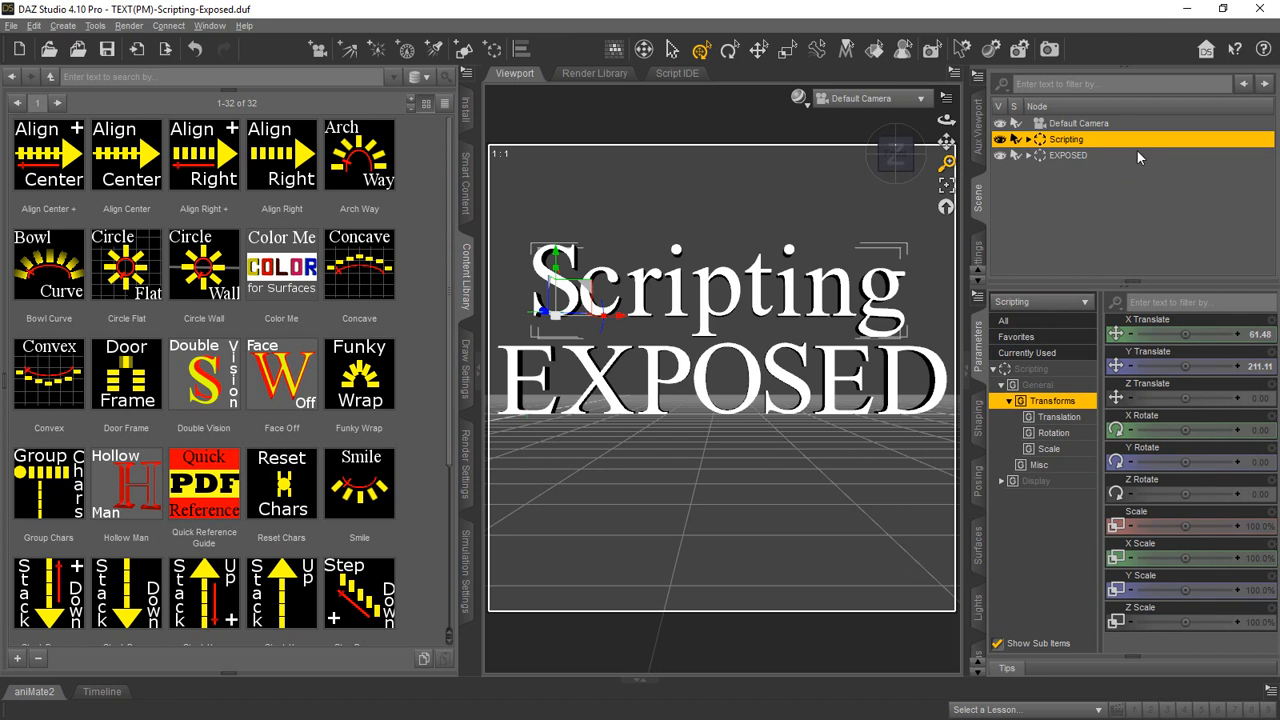
pyautogui.moveTo(1135, 165)
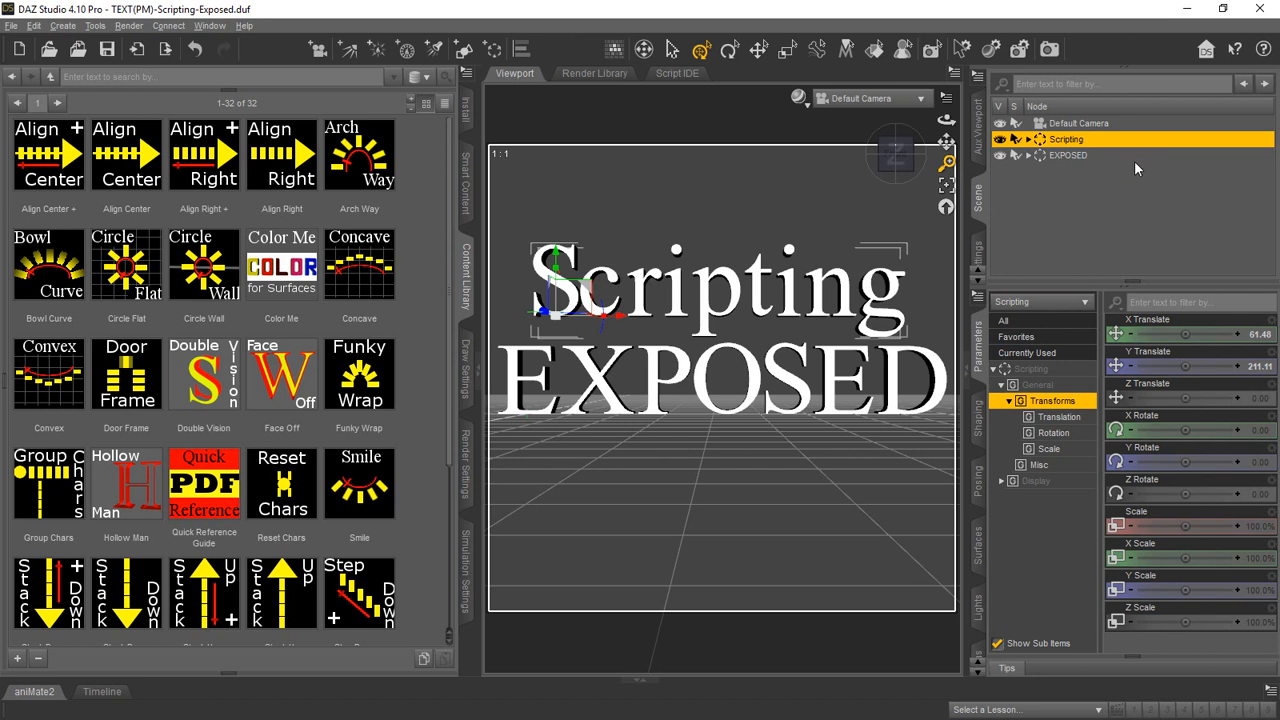
pyautogui.moveTo(1130, 170)
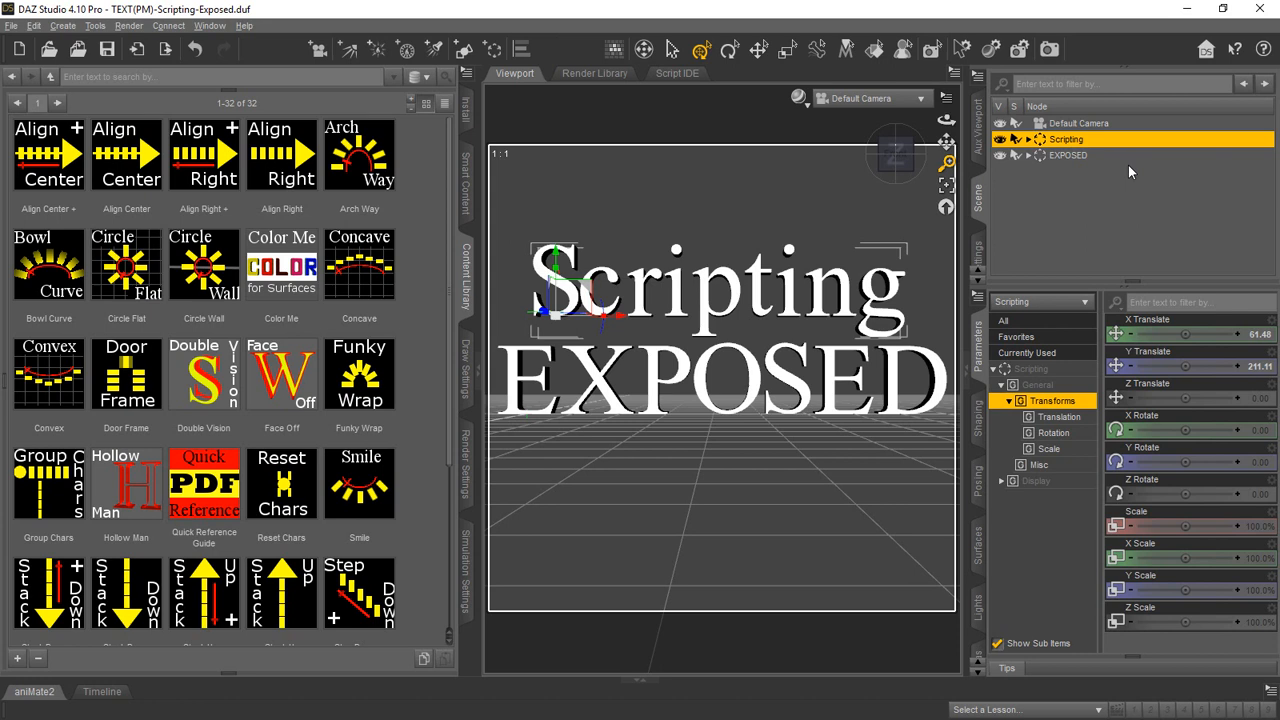
pyautogui.moveTo(1052, 183)
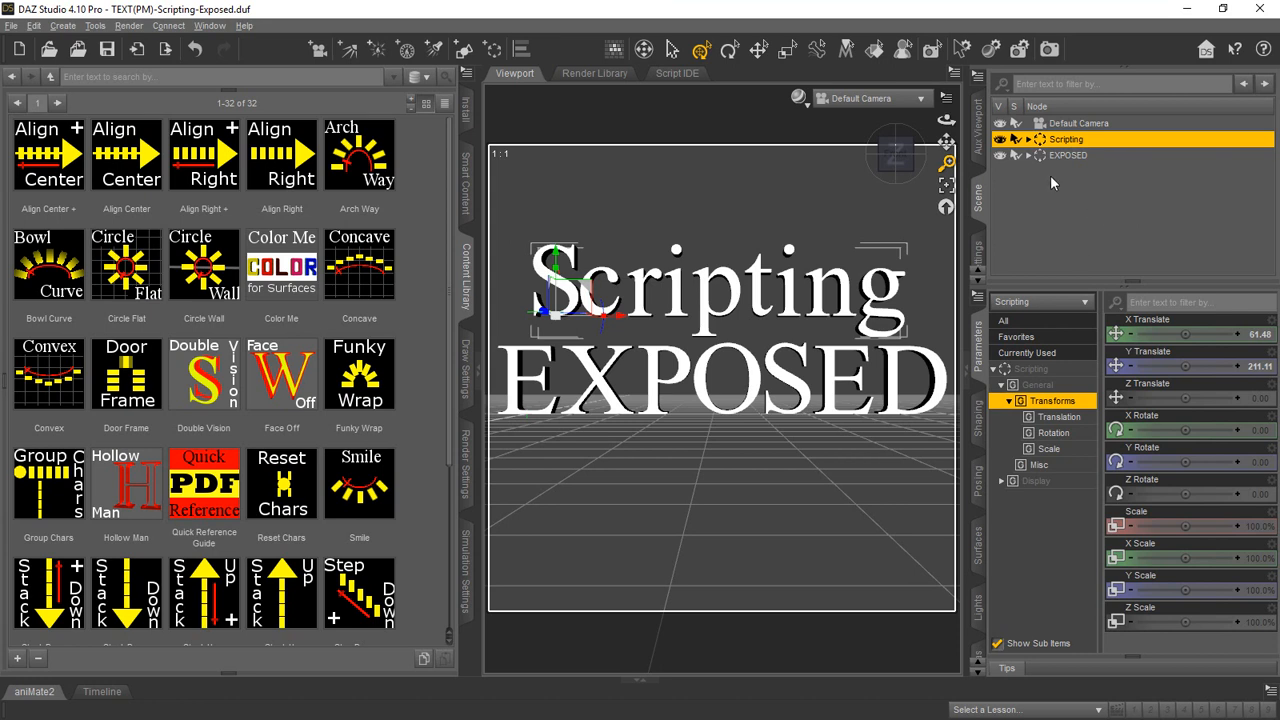
# Expand the Scripting group, select the S-upper letter node and frame it in the viewport.
pyautogui.click(1027, 139)
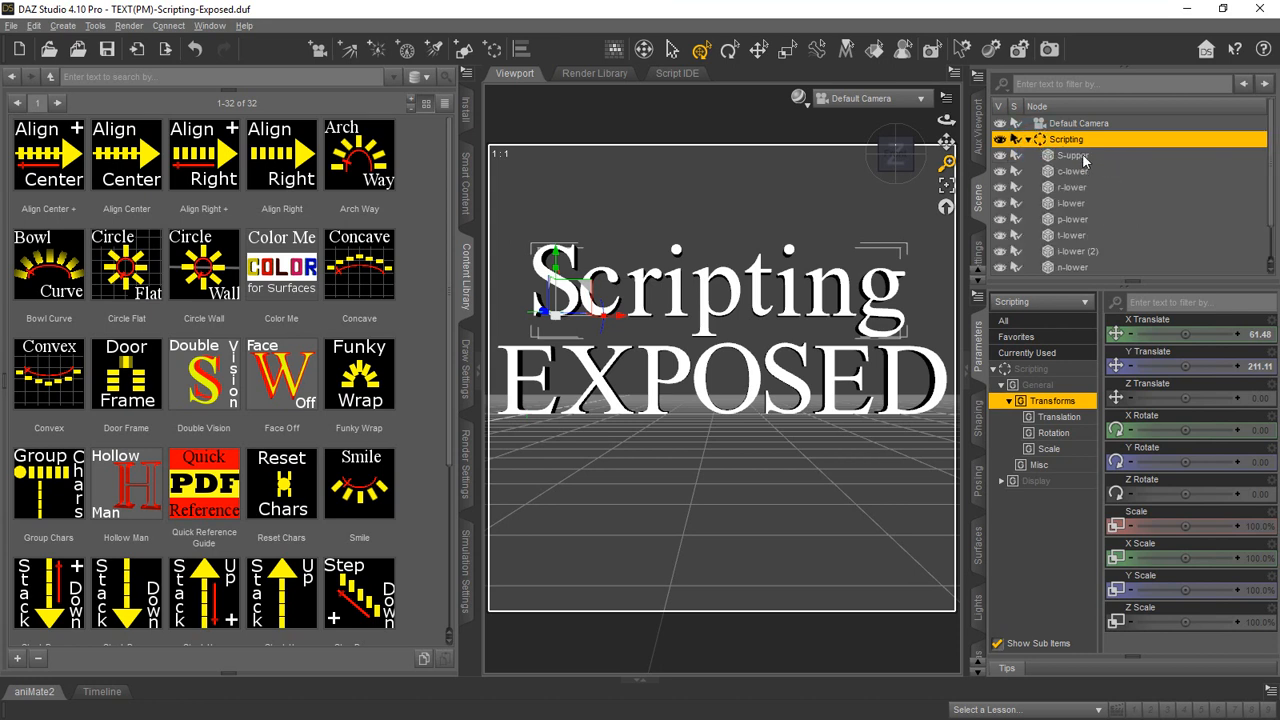
pyautogui.click(1072, 155)
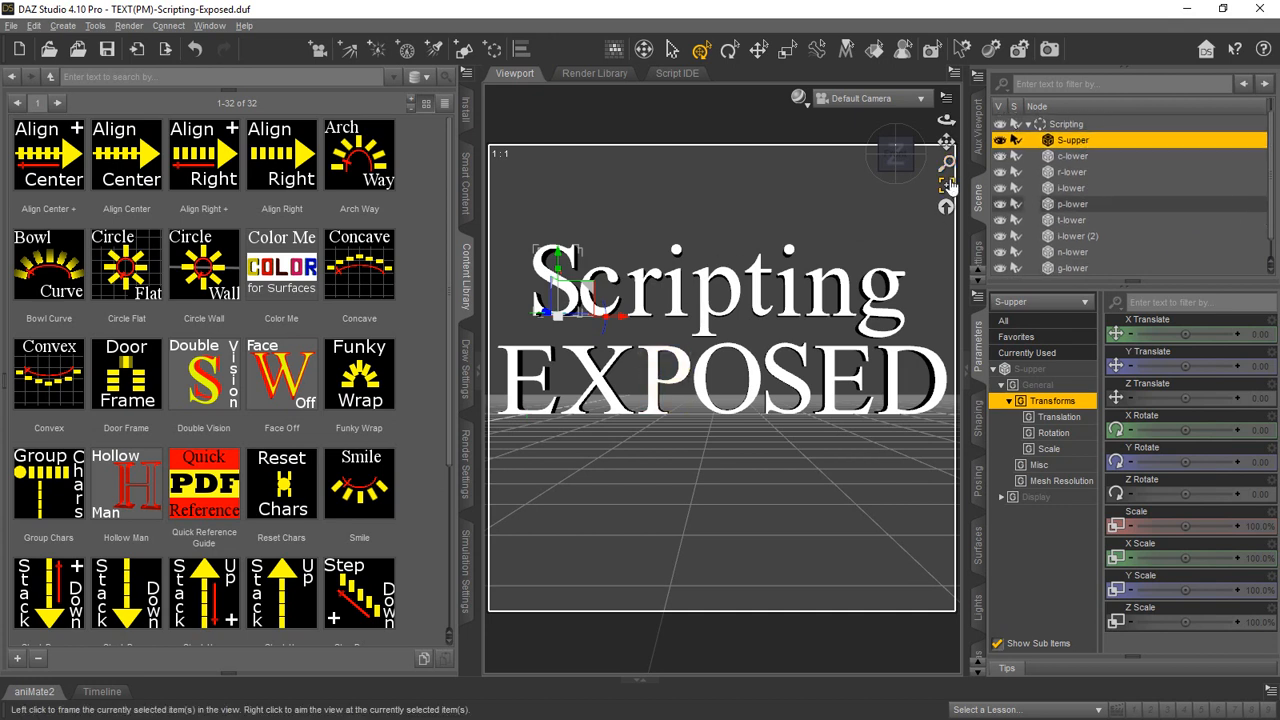
pyautogui.click(947, 184)
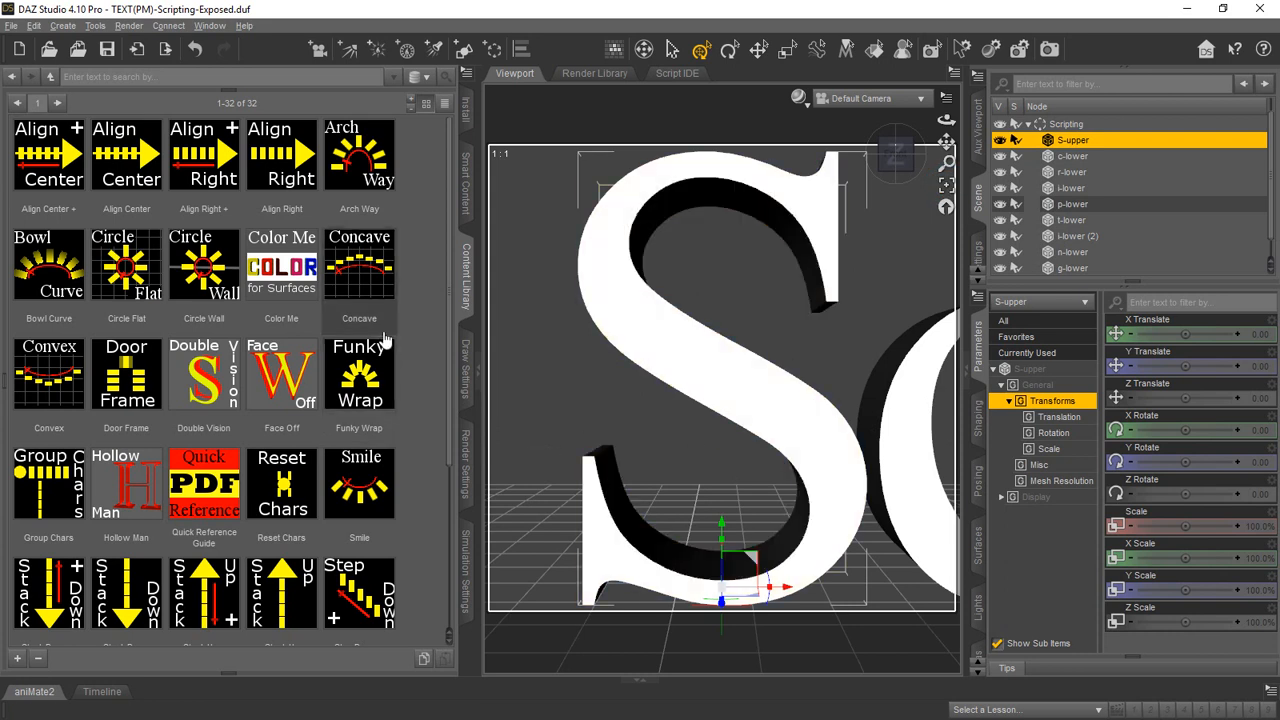
pyautogui.moveTo(126, 375)
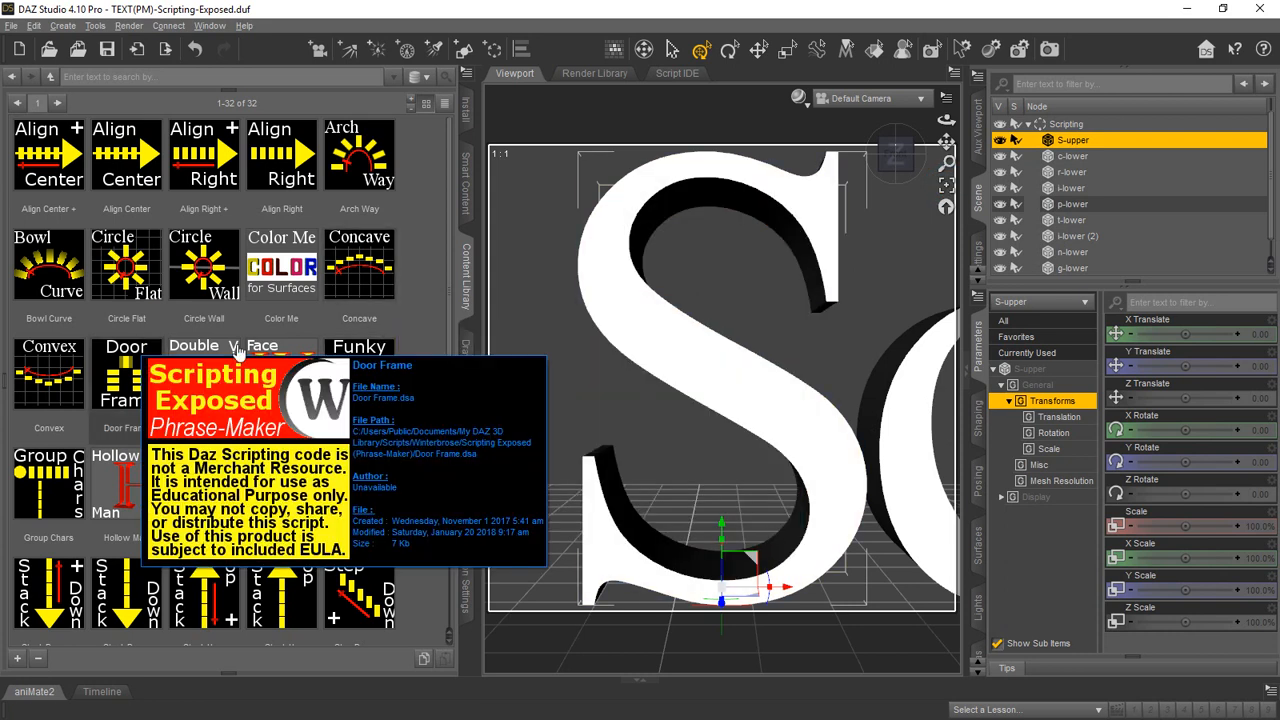
pyautogui.moveTo(359, 155)
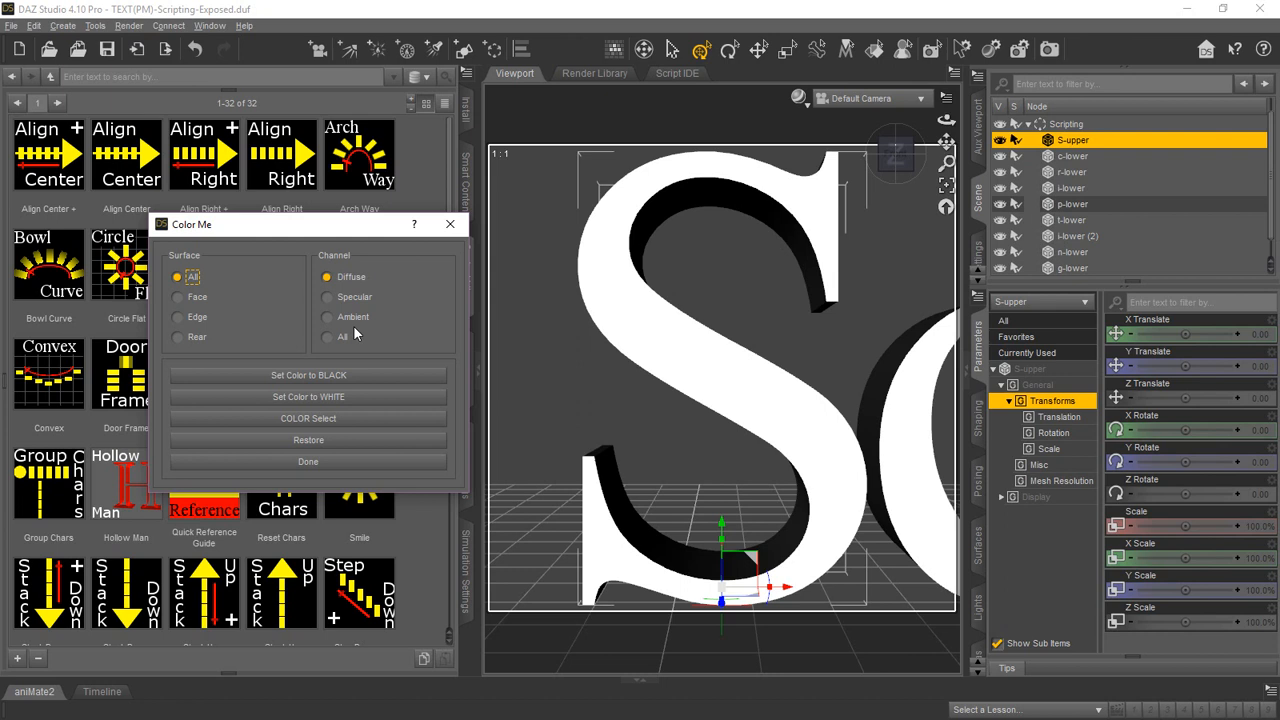
pyautogui.moveTo(388, 378)
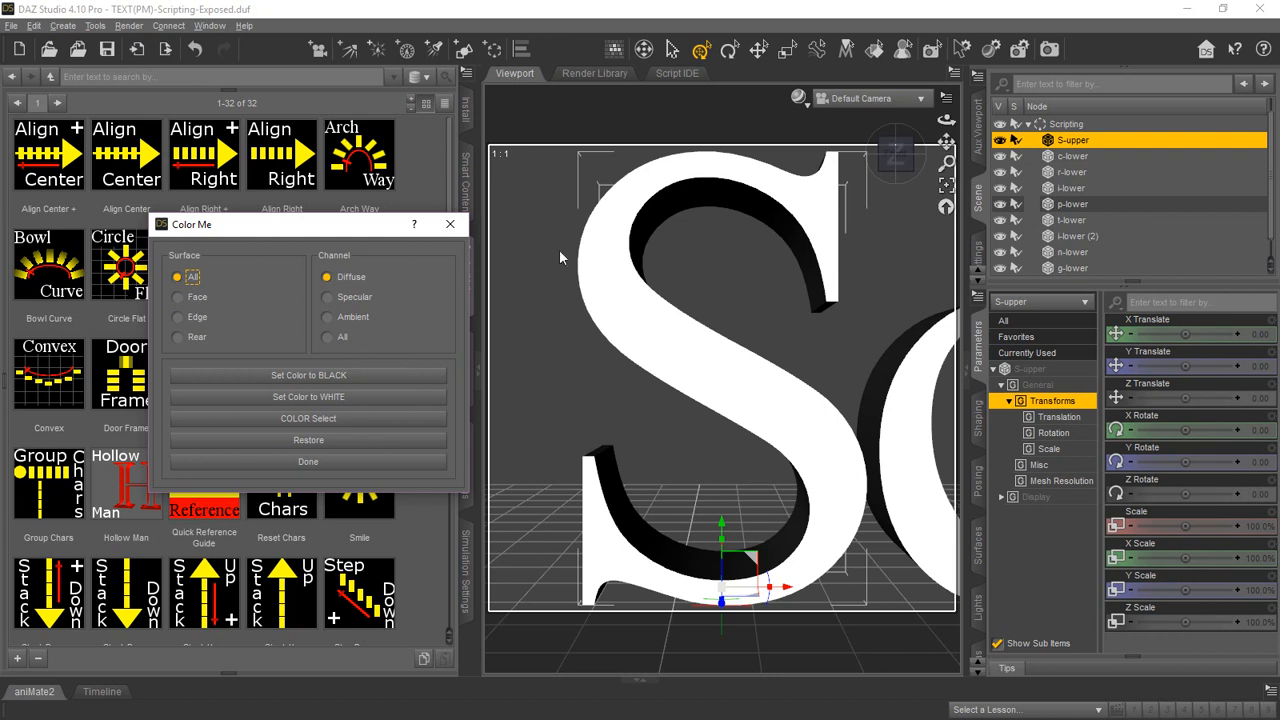
pyautogui.moveTo(188, 250)
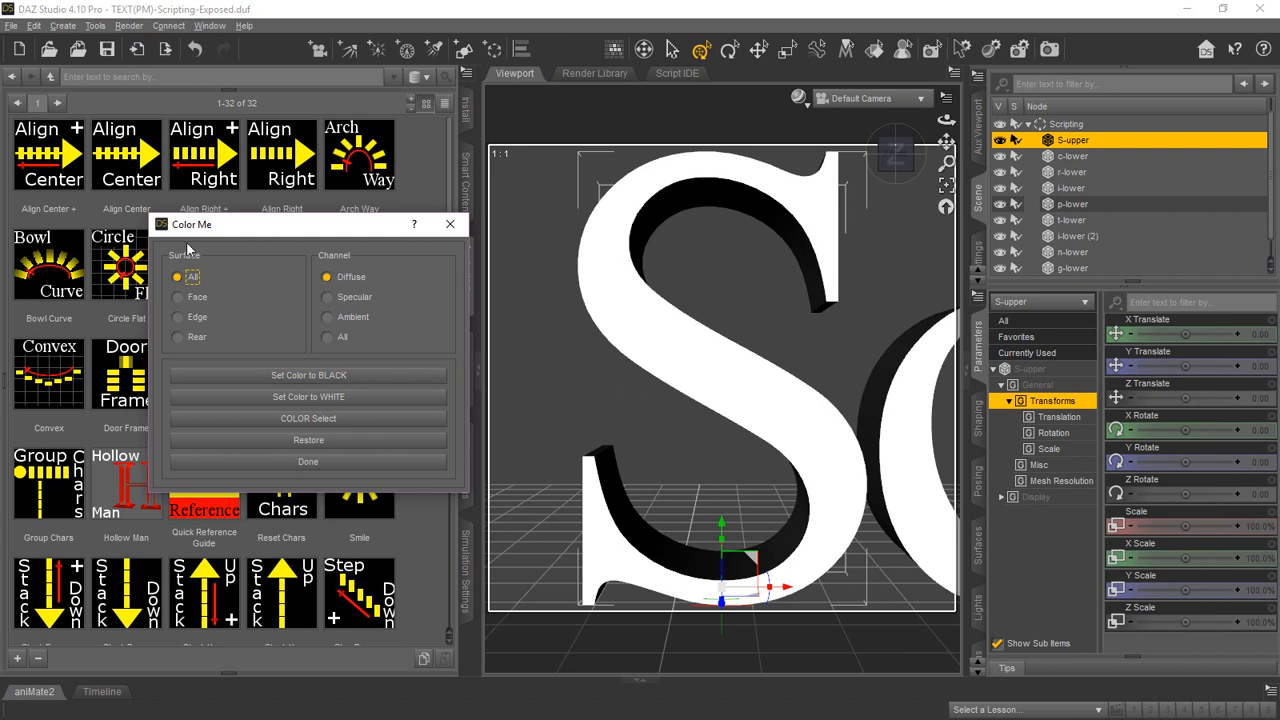
# Try black on the S's Diffuse channel, revert it to white, then target the front face.
pyautogui.click(327, 277)
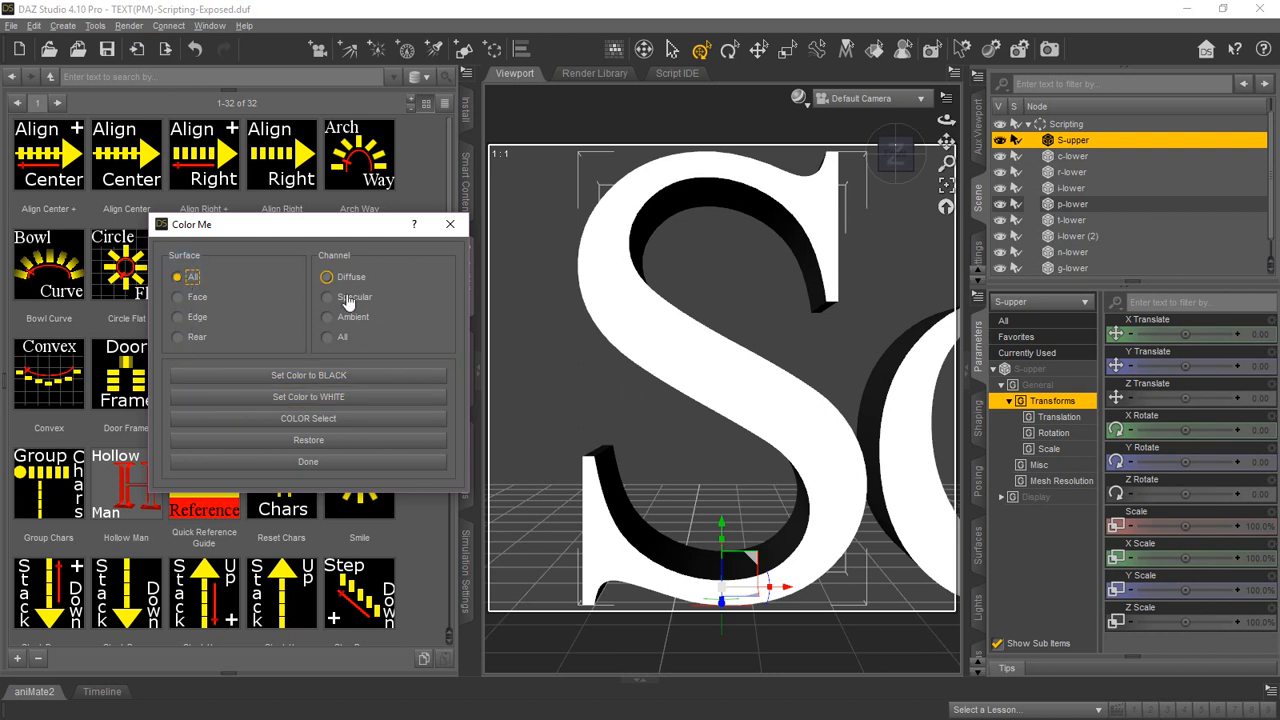
pyautogui.click(308, 375)
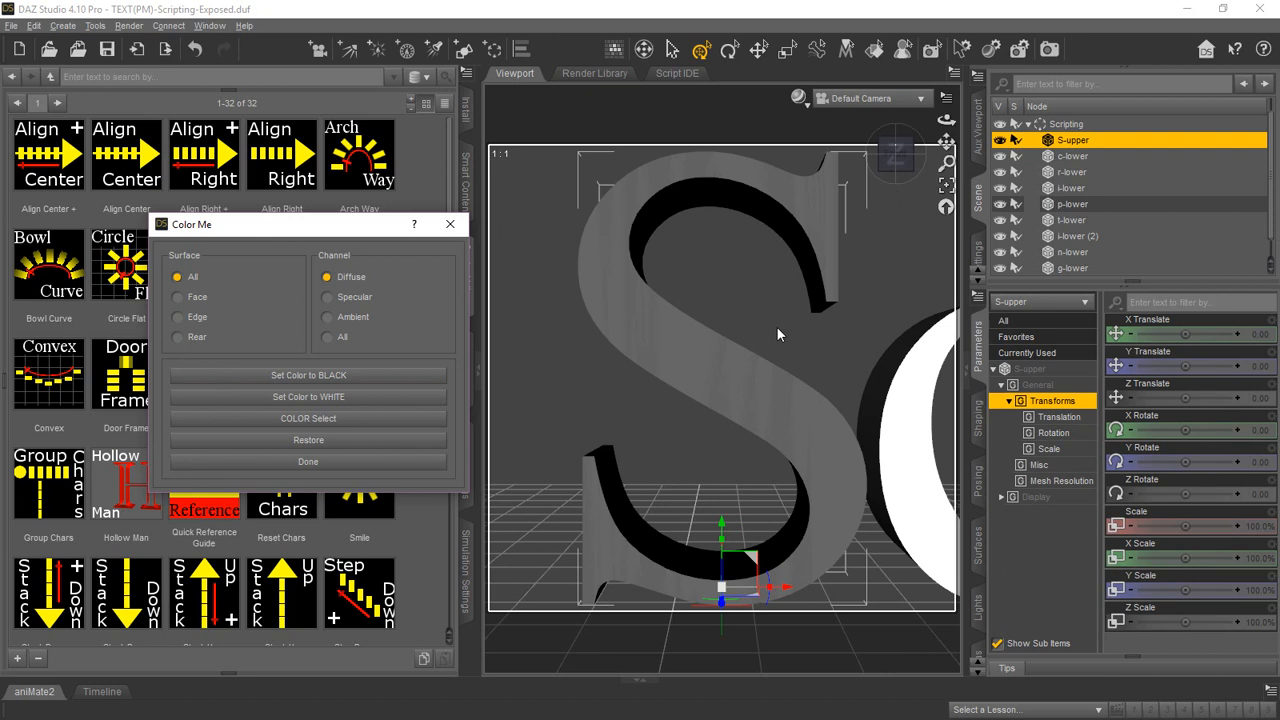
pyautogui.click(308, 397)
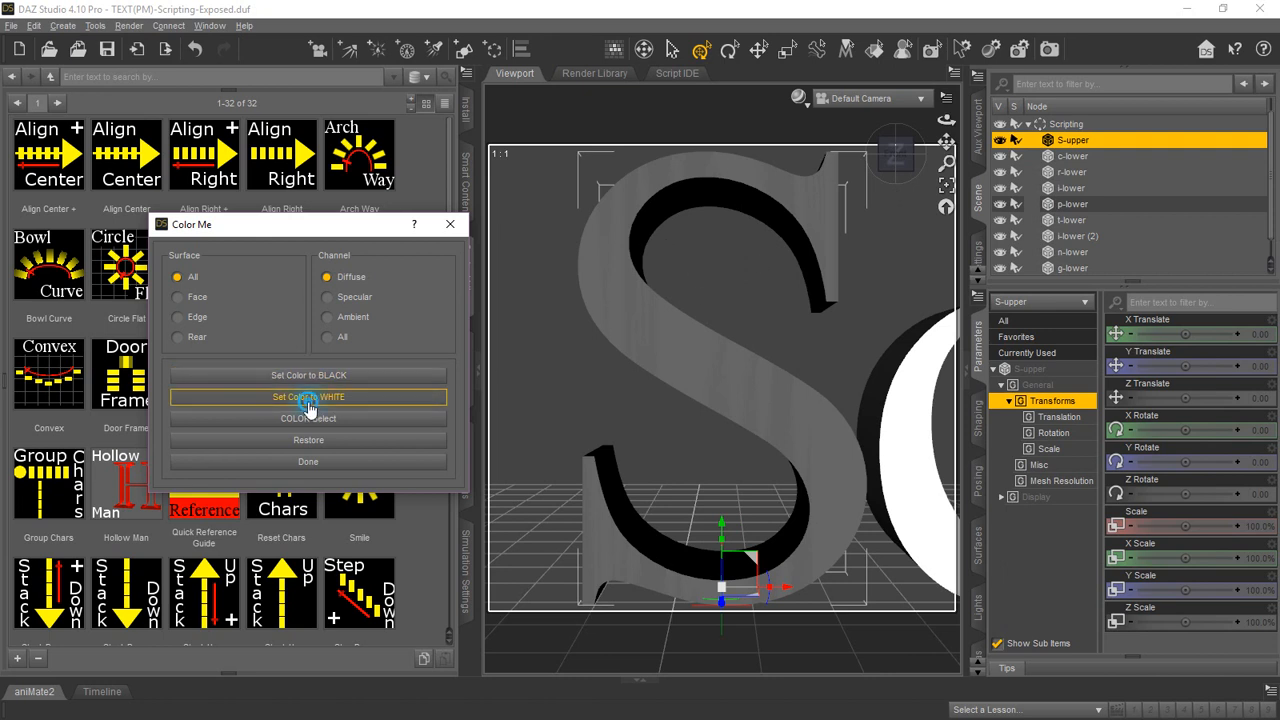
pyautogui.click(308, 397)
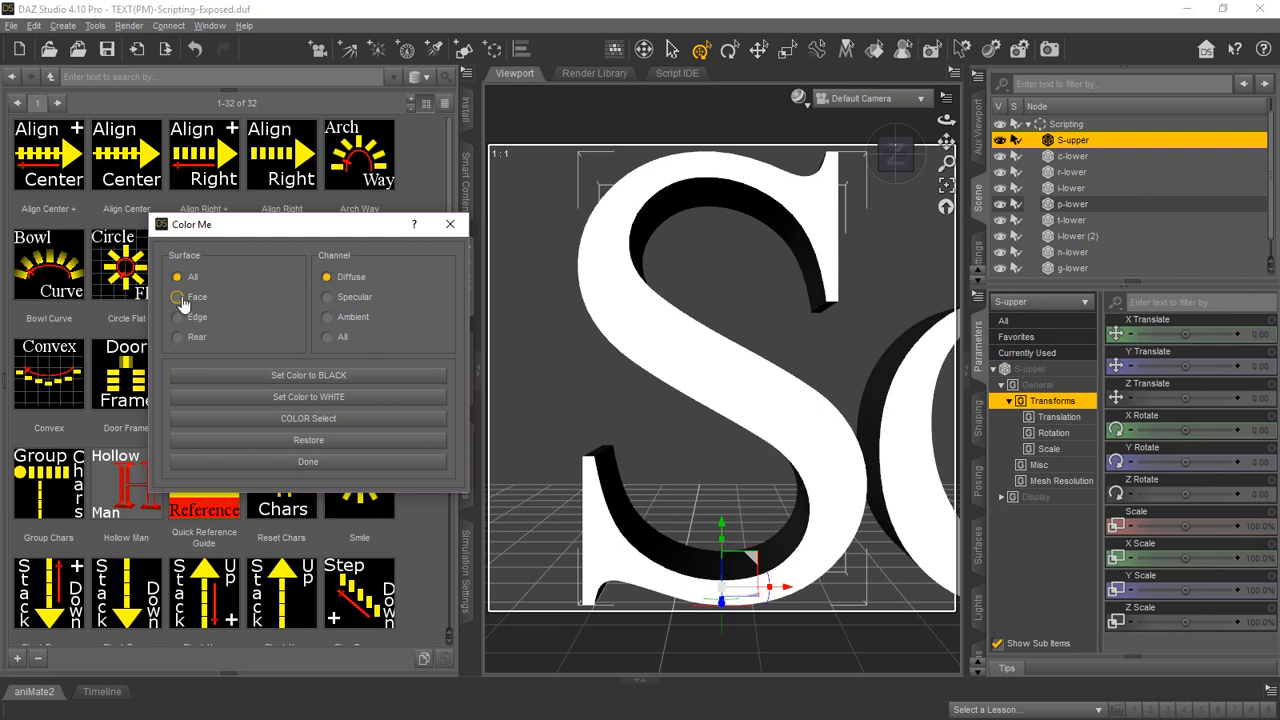
pyautogui.click(178, 297)
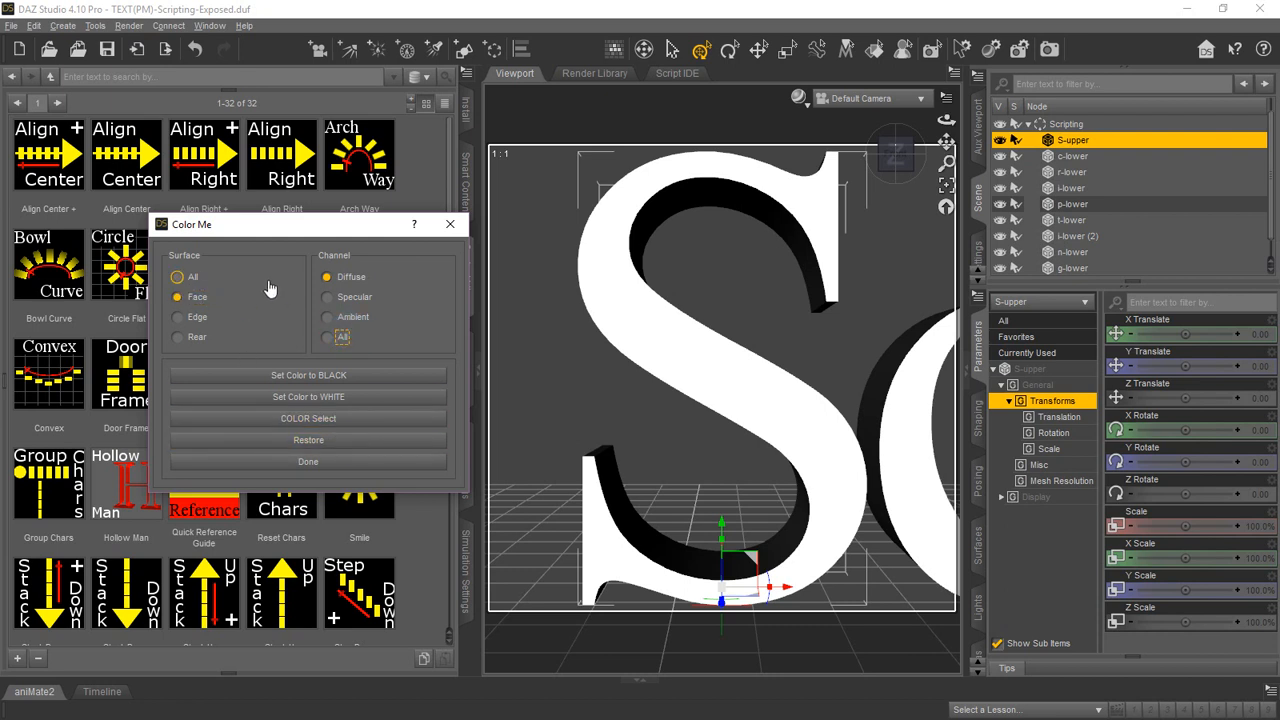
# Colour the whole S black across all surfaces, then target its front face.
pyautogui.click(327, 337)
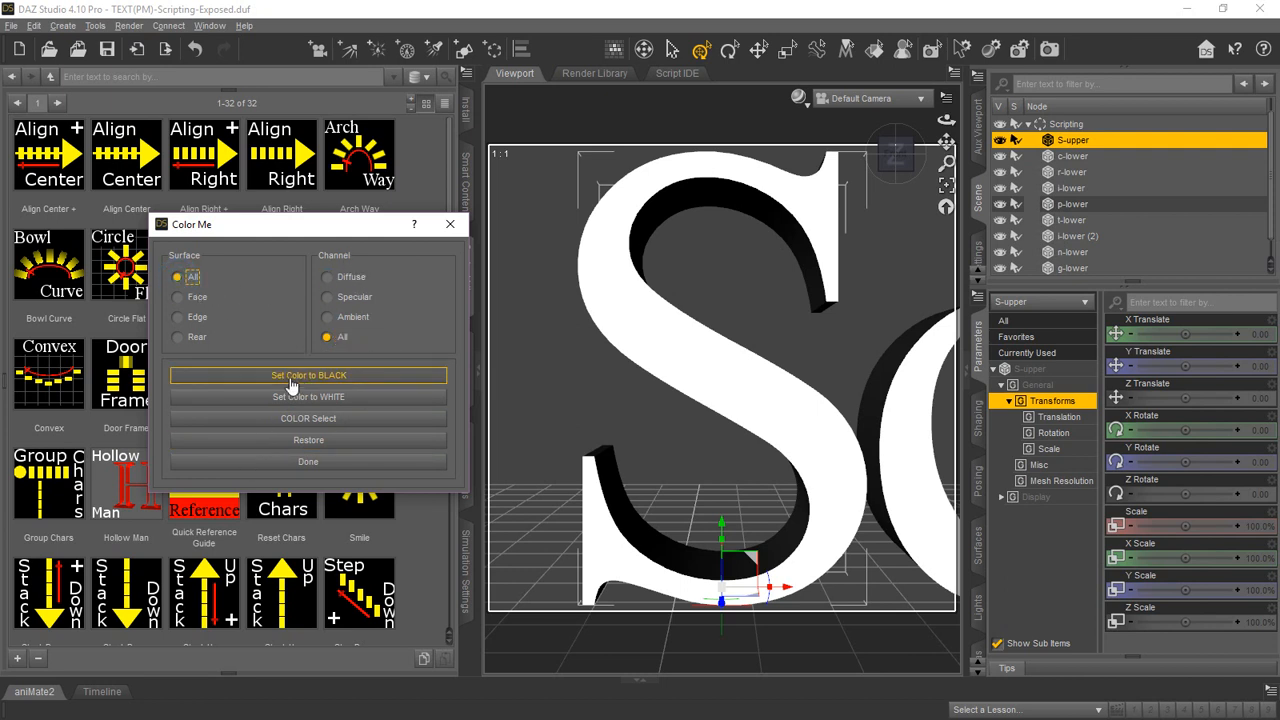
pyautogui.click(308, 375)
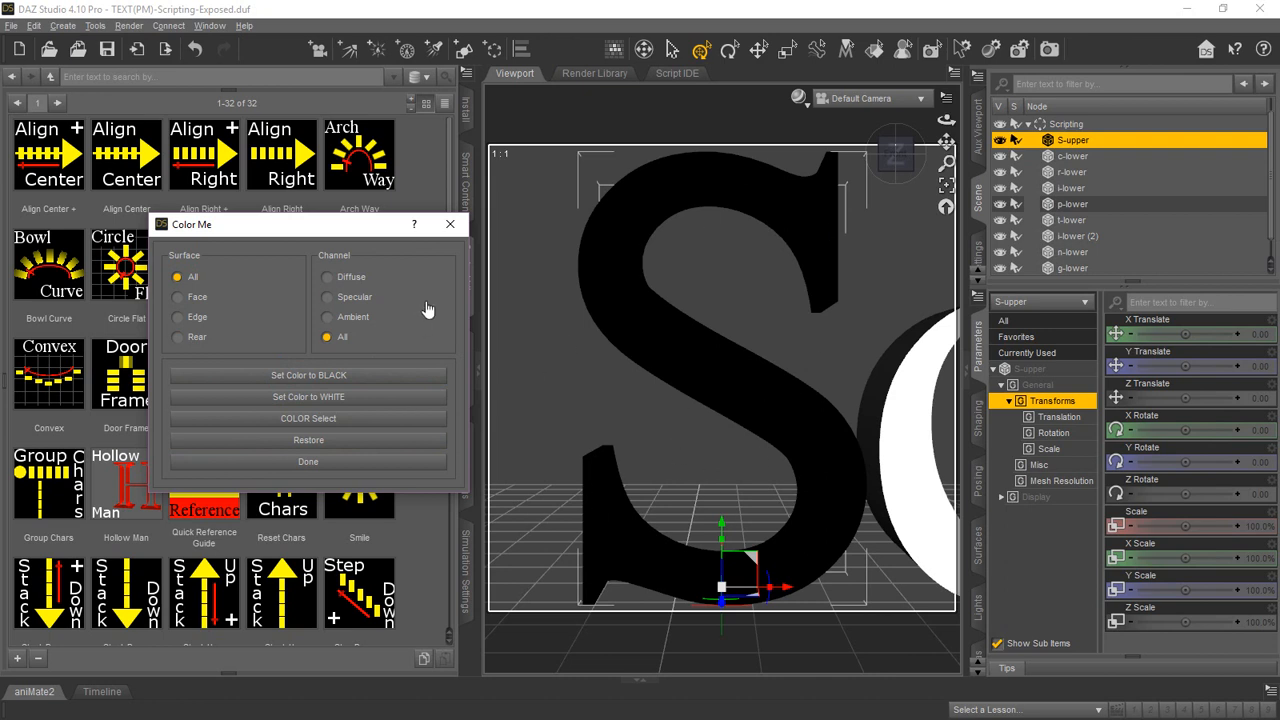
pyautogui.moveTo(715, 249)
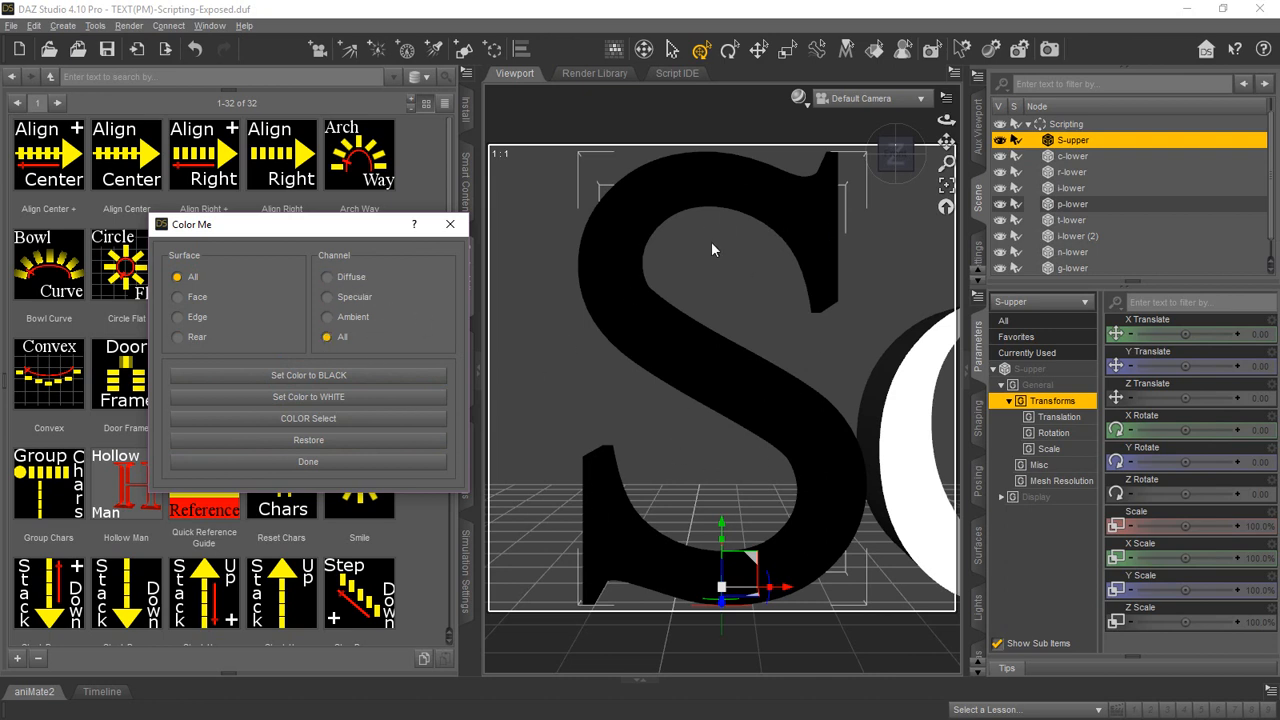
pyautogui.moveTo(650, 315)
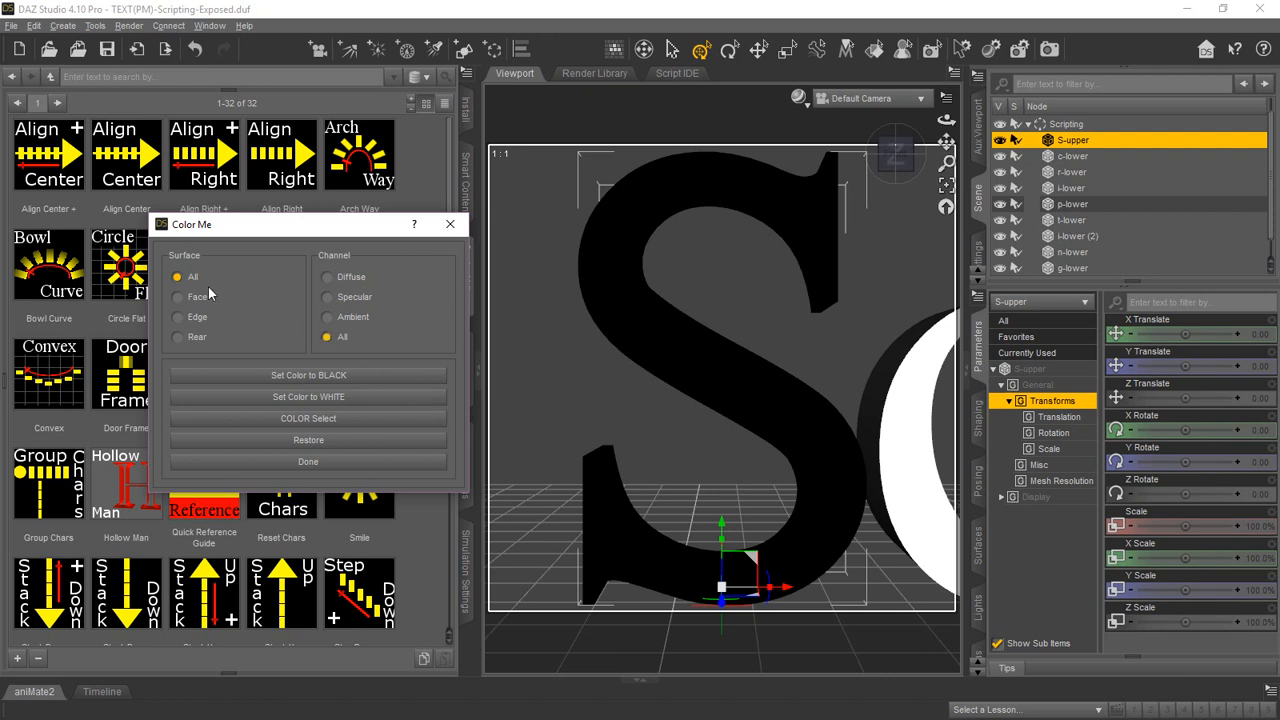
pyautogui.click(178, 297)
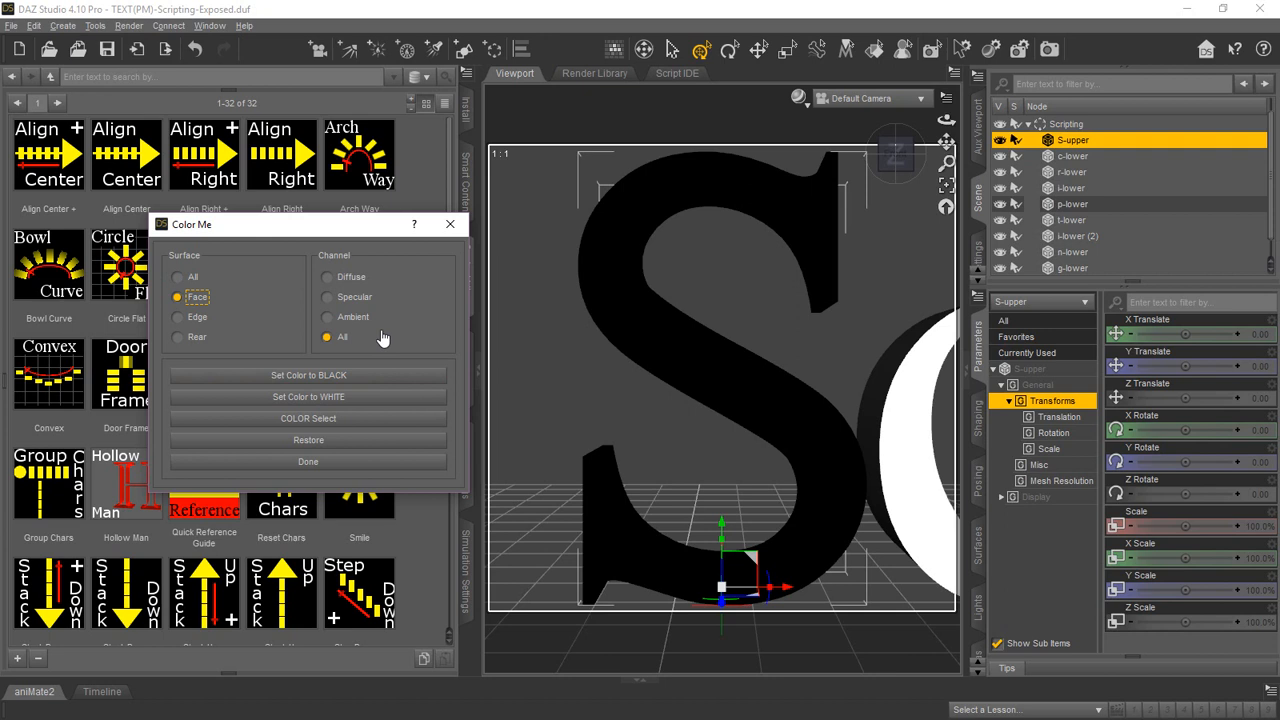
pyautogui.moveTo(615, 550)
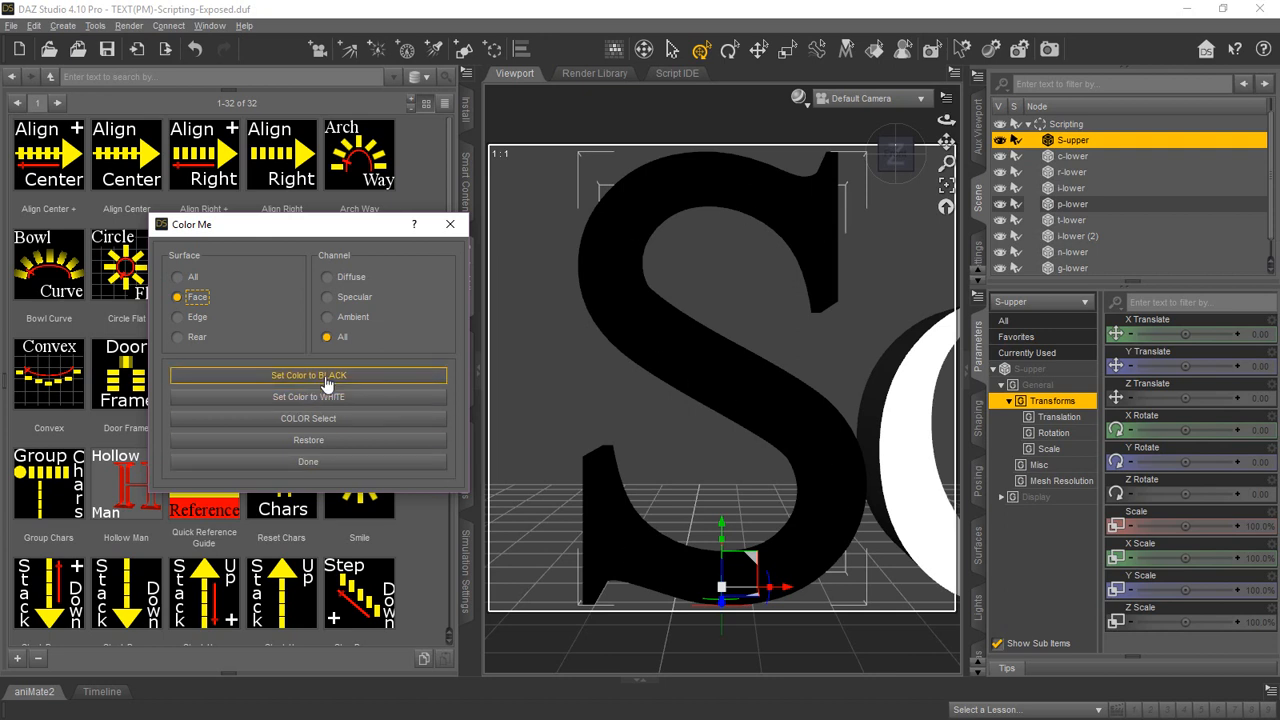
# Give the S face a custom red colour, then restore its original white.
pyautogui.click(308, 418)
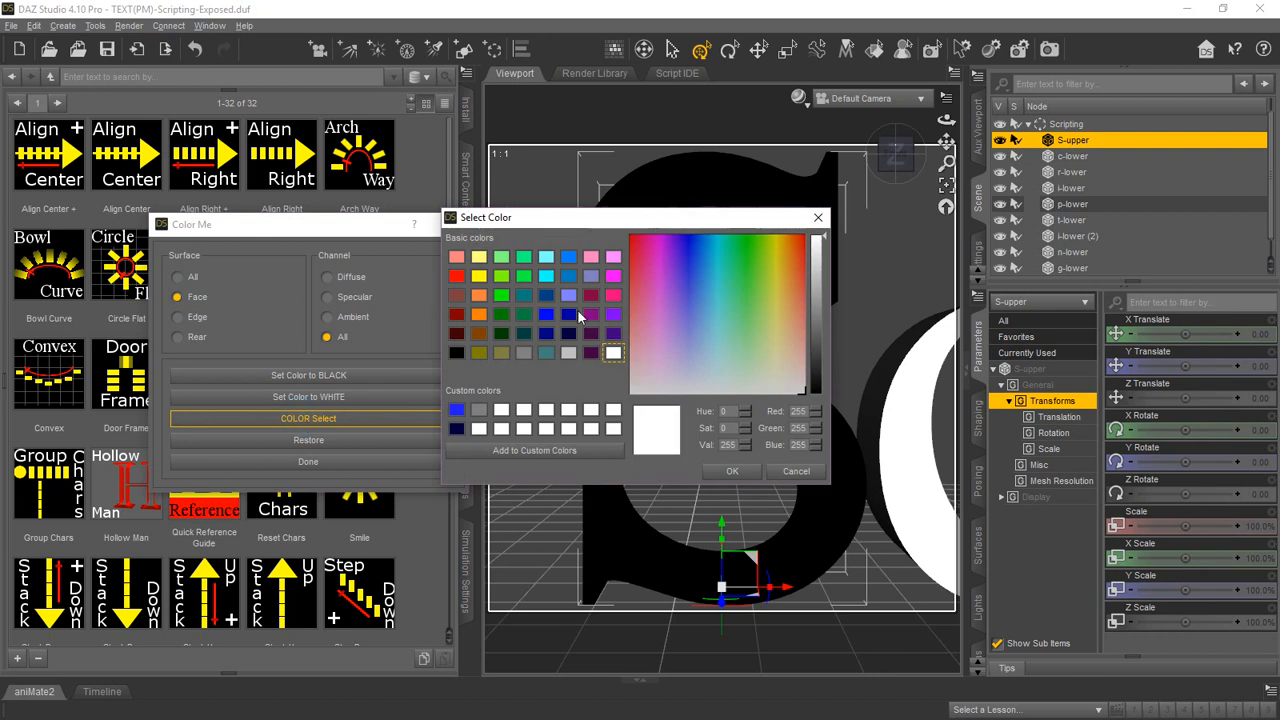
pyautogui.click(456, 276)
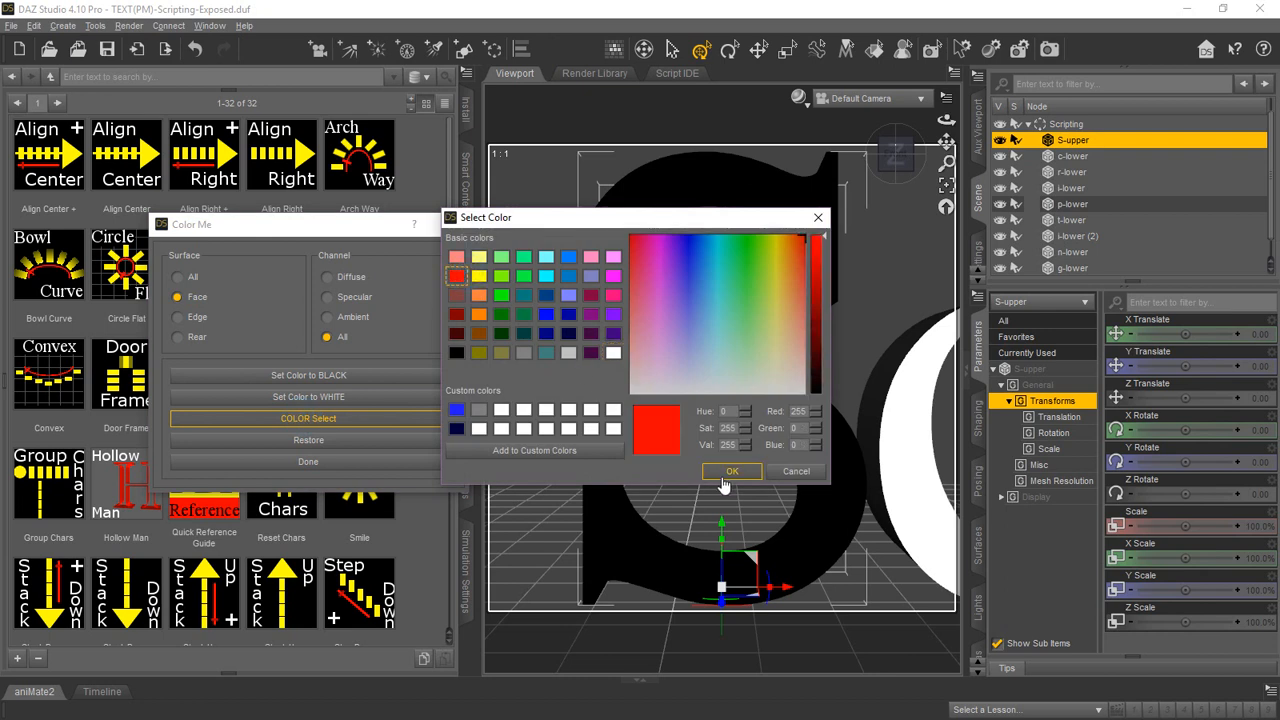
pyautogui.click(731, 471)
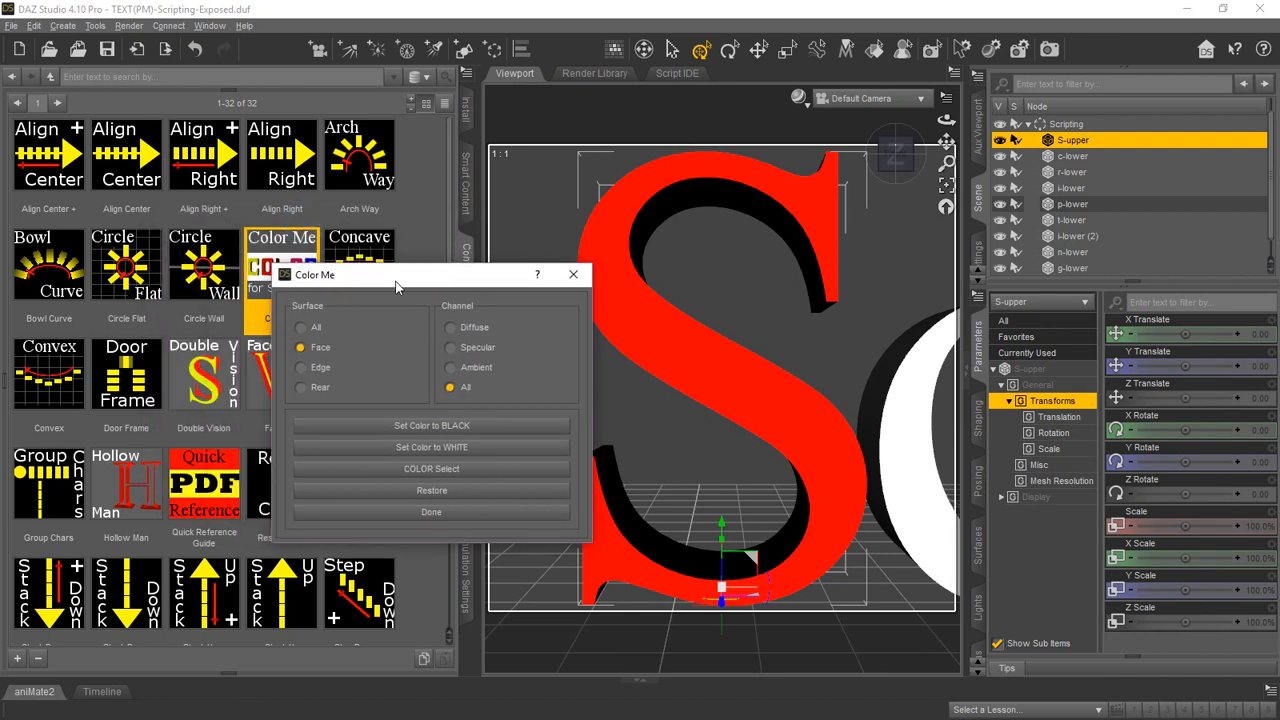
pyautogui.moveTo(427, 377)
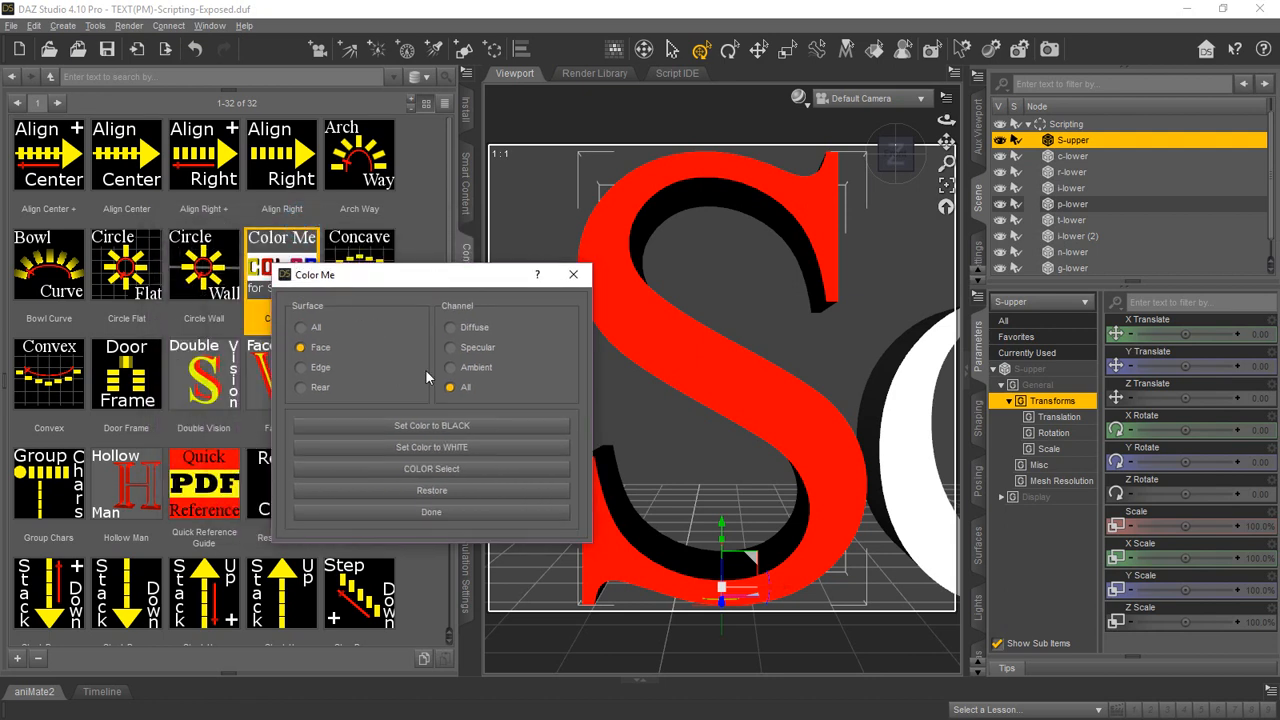
pyautogui.click(300, 387)
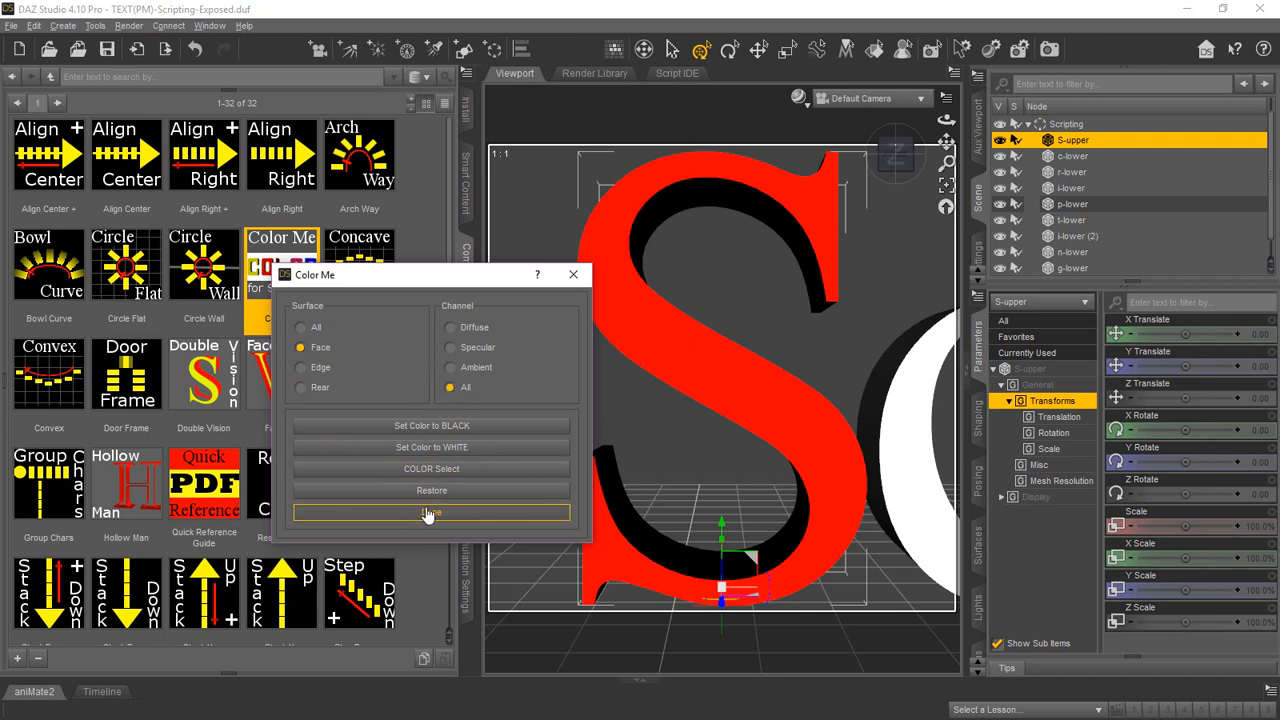
pyautogui.click(431, 447)
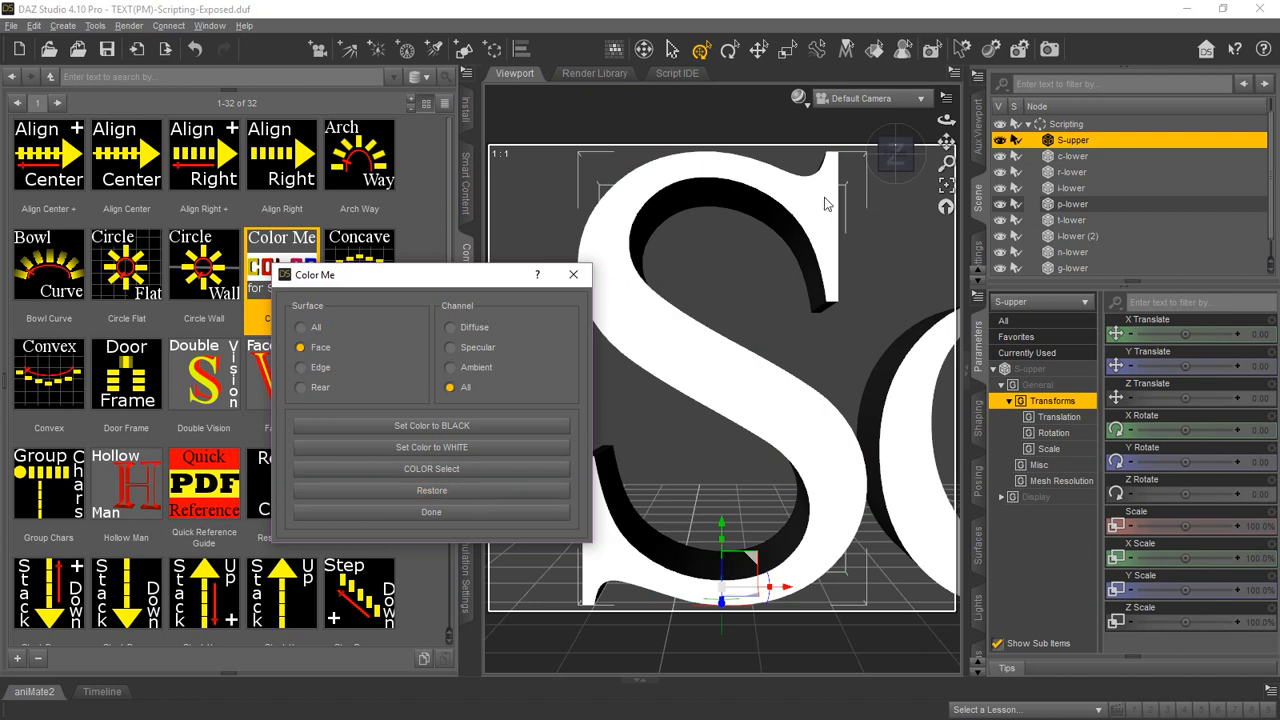
pyautogui.moveTo(330, 368)
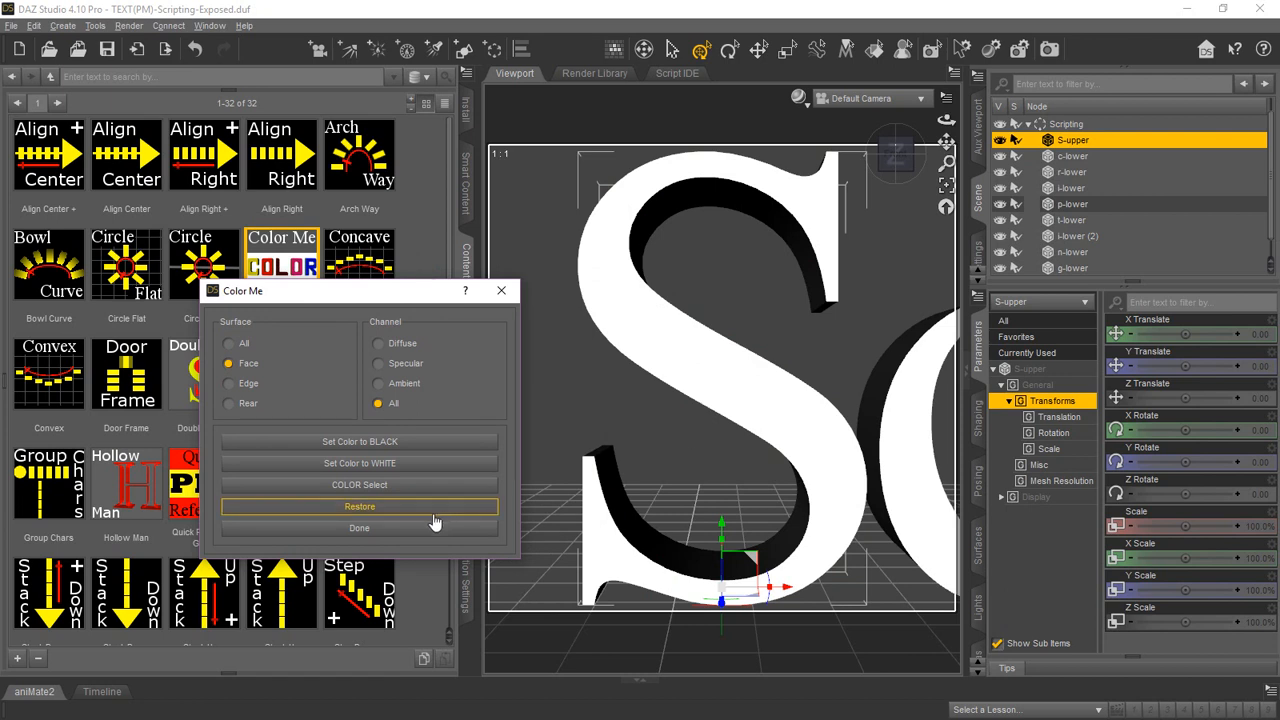
pyautogui.moveTo(545, 468)
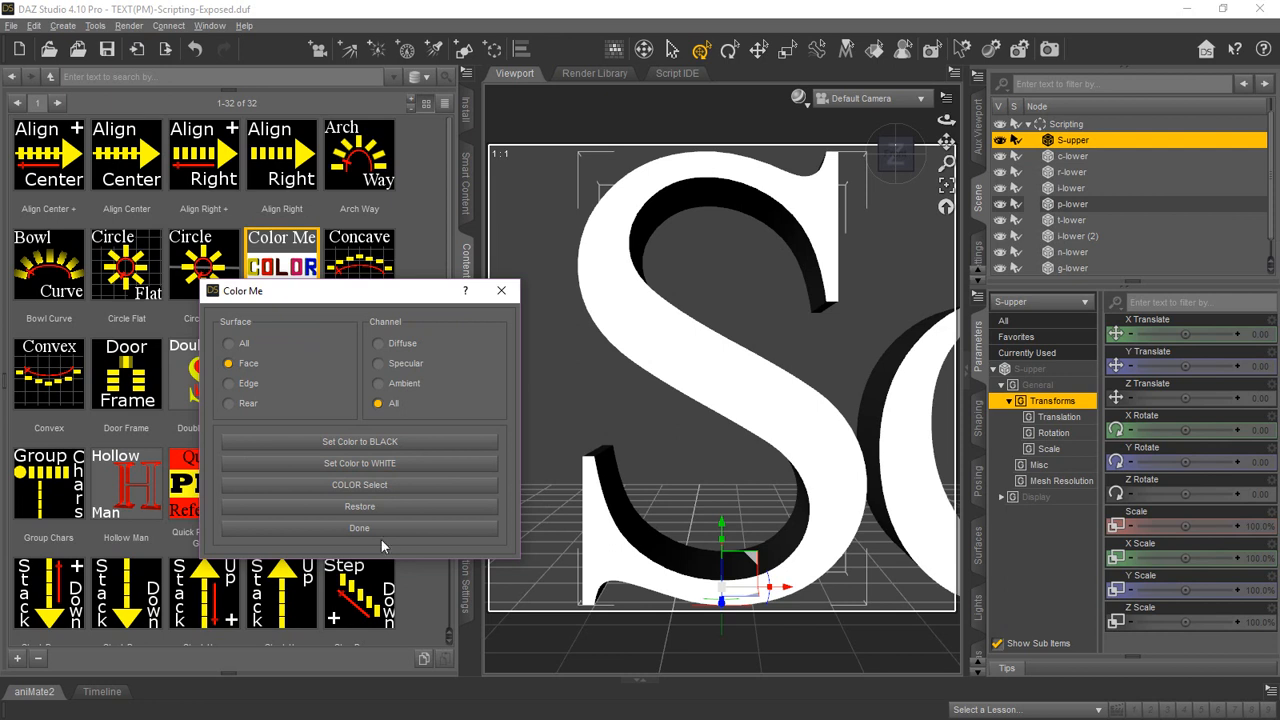
# Close the Color Me dialog with Done, keeping S-upper's white face and black sides.
pyautogui.click(359, 527)
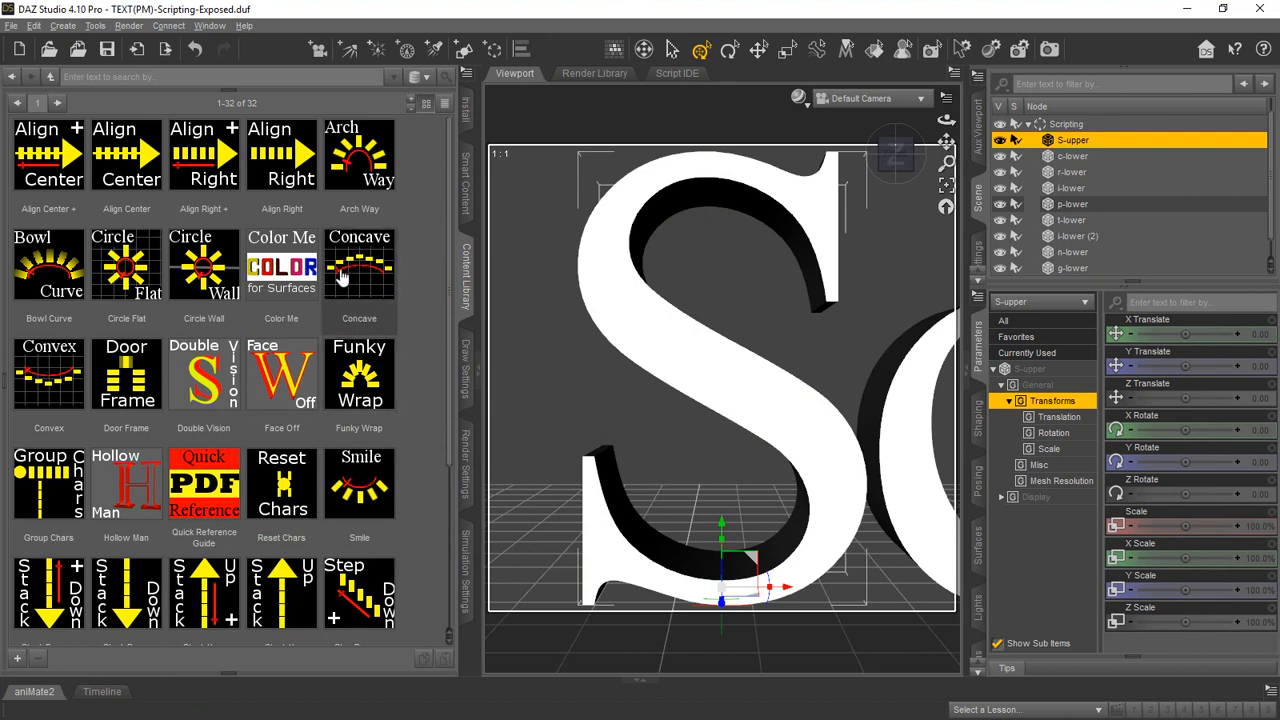
pyautogui.moveTo(248, 185)
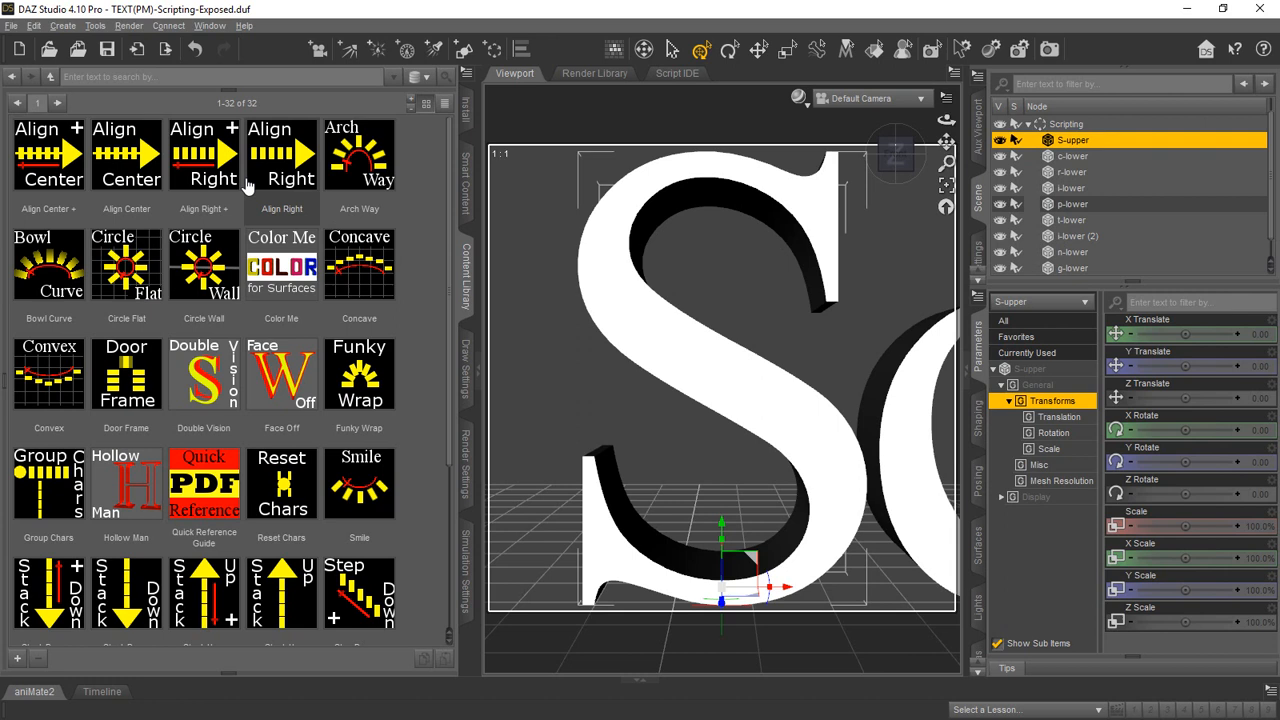
pyautogui.moveTo(95, 335)
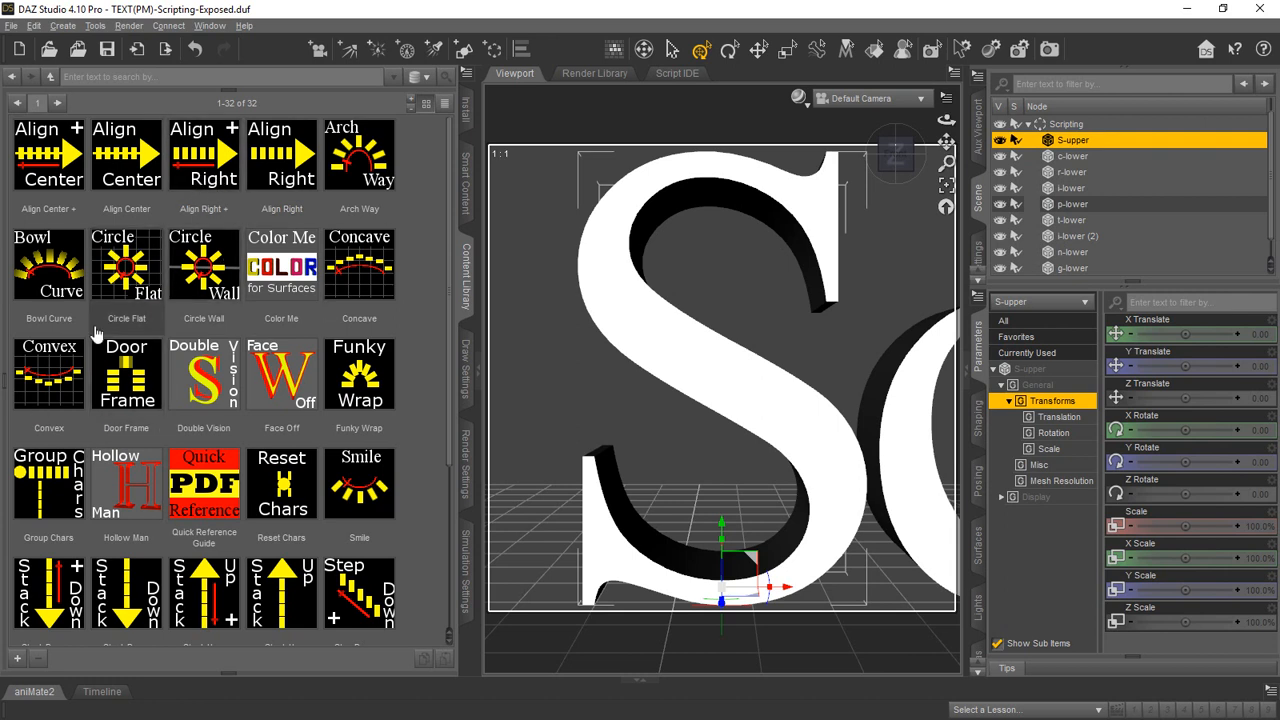
pyautogui.moveTo(62, 218)
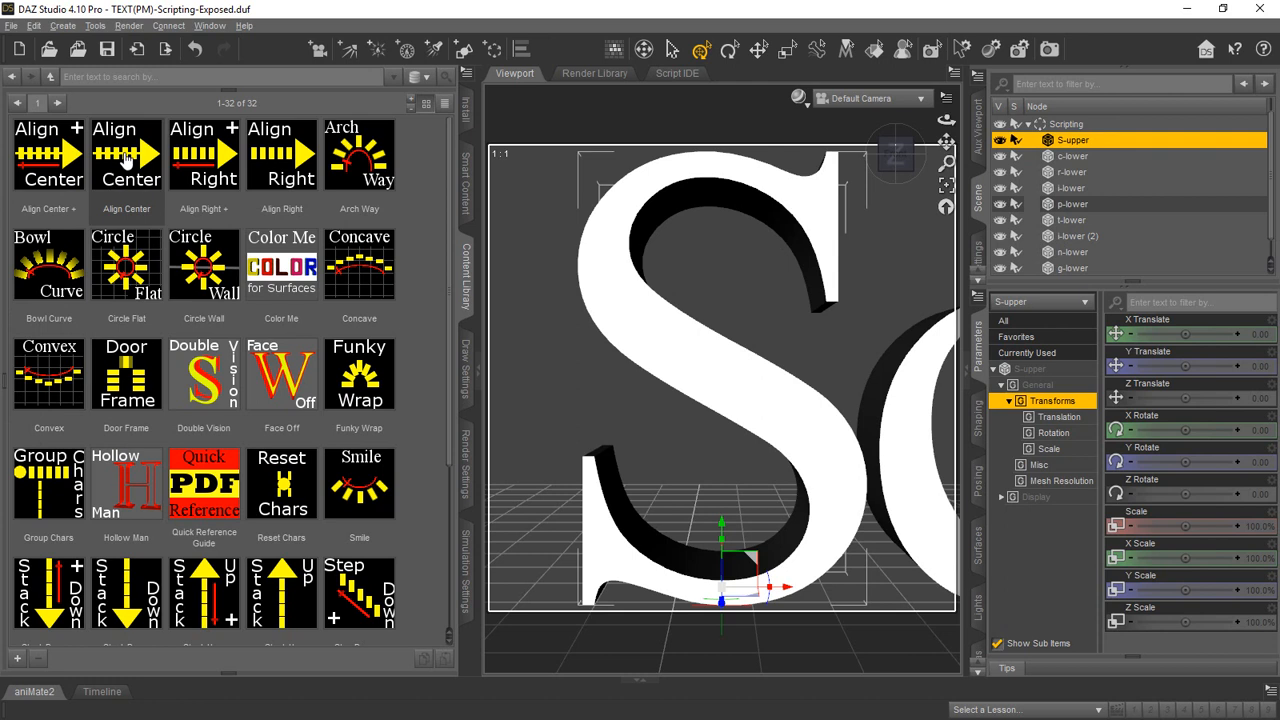
pyautogui.moveTo(127, 170)
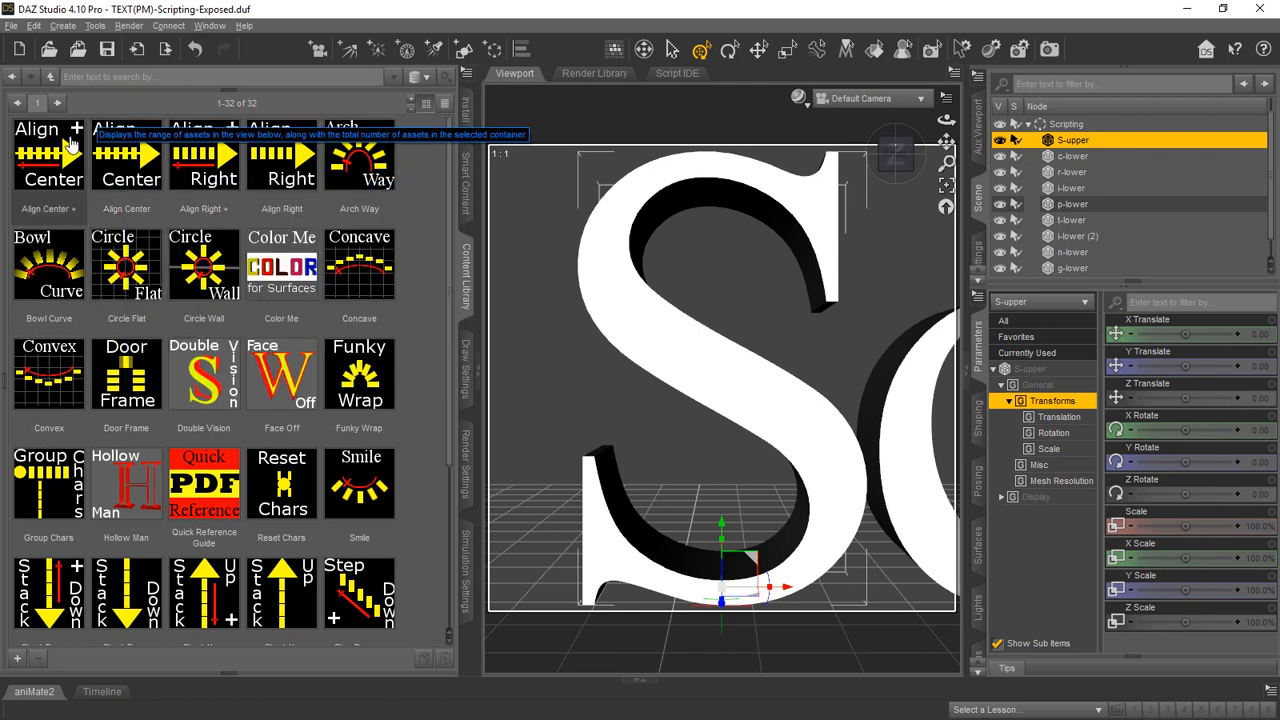
pyautogui.moveTo(420, 375)
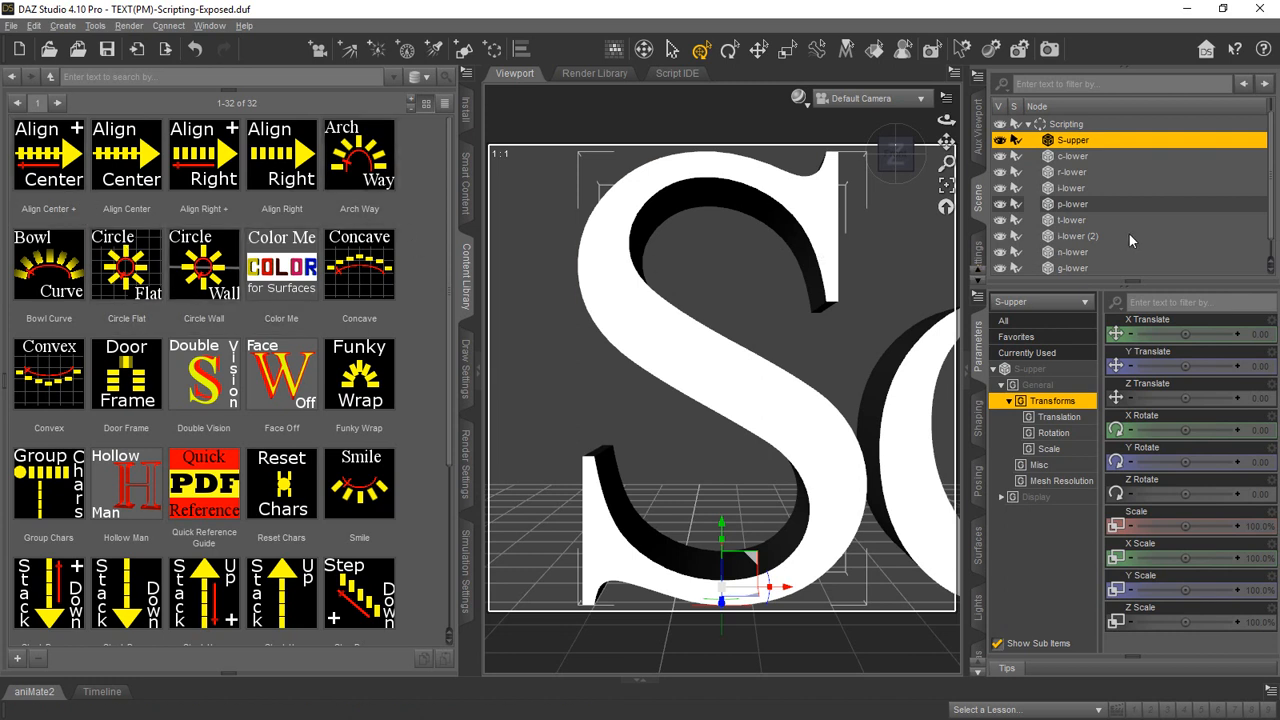
# Collapse the scene tree, expand Scripting and shift-select S-upper through g-lower.
pyautogui.click(1028, 124)
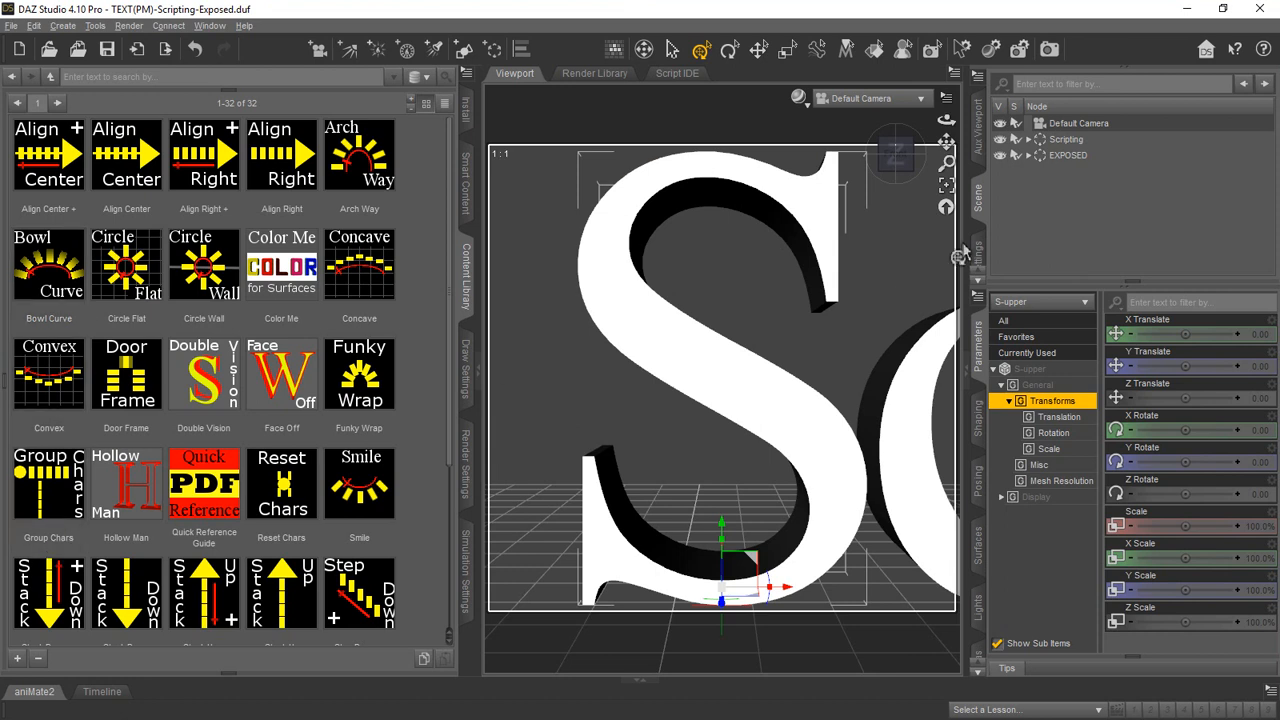
pyautogui.click(1026, 139)
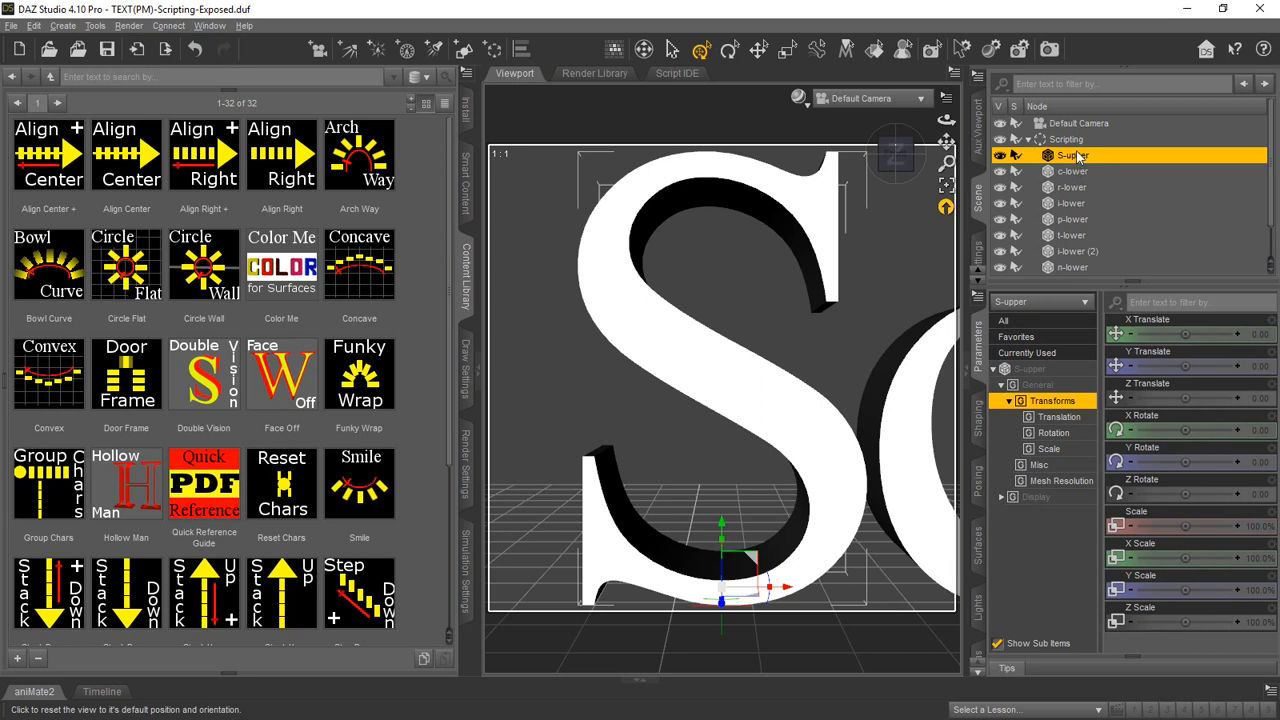
pyautogui.moveTo(1077, 217)
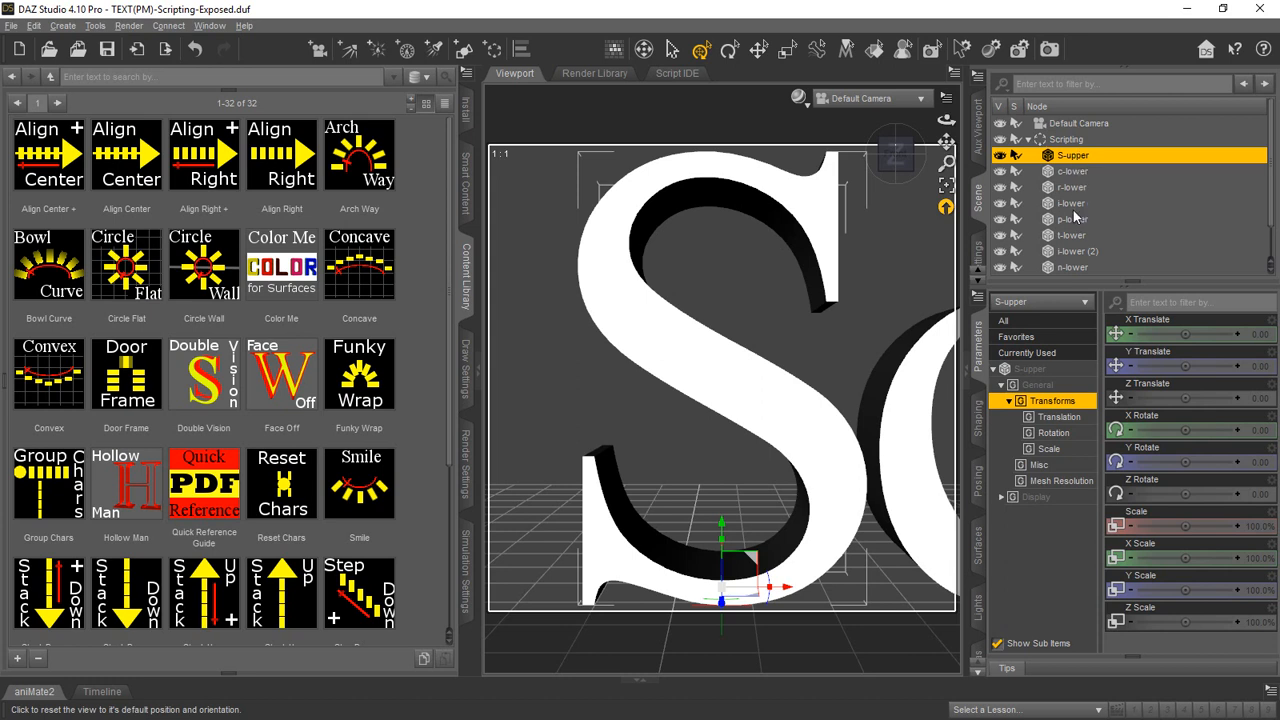
pyautogui.scroll(-3)
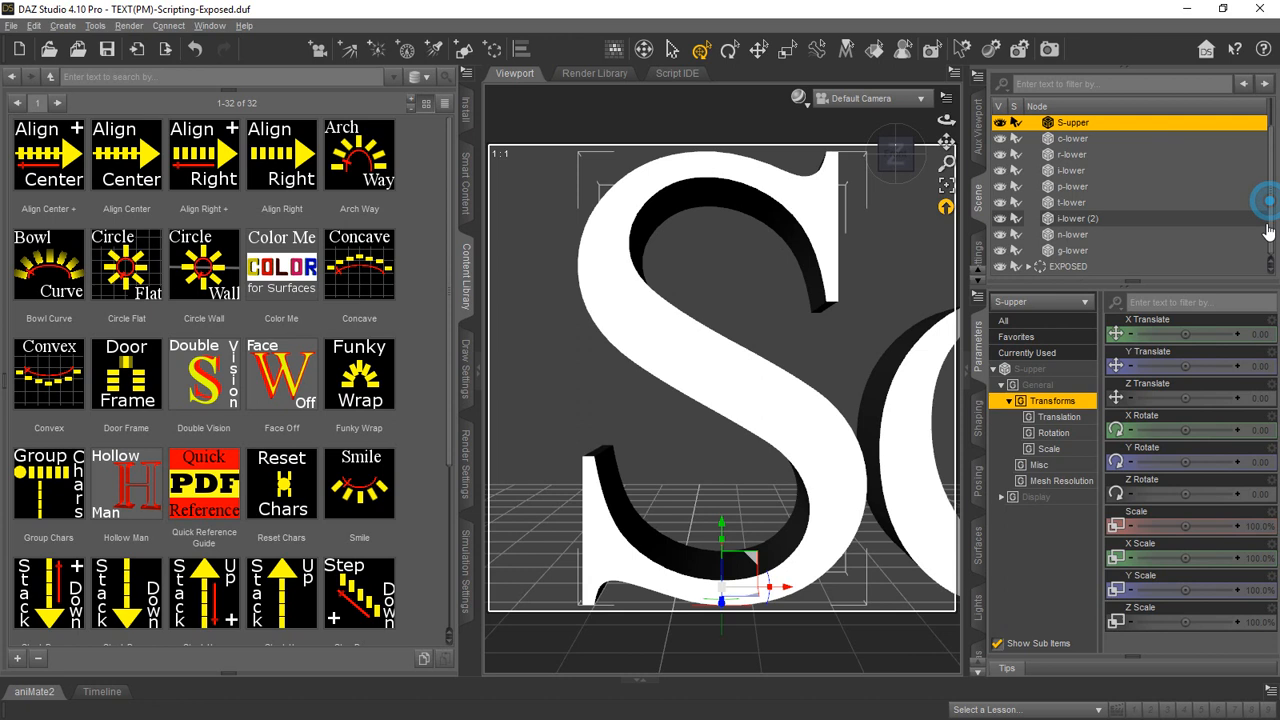
pyautogui.moveTo(1078, 258)
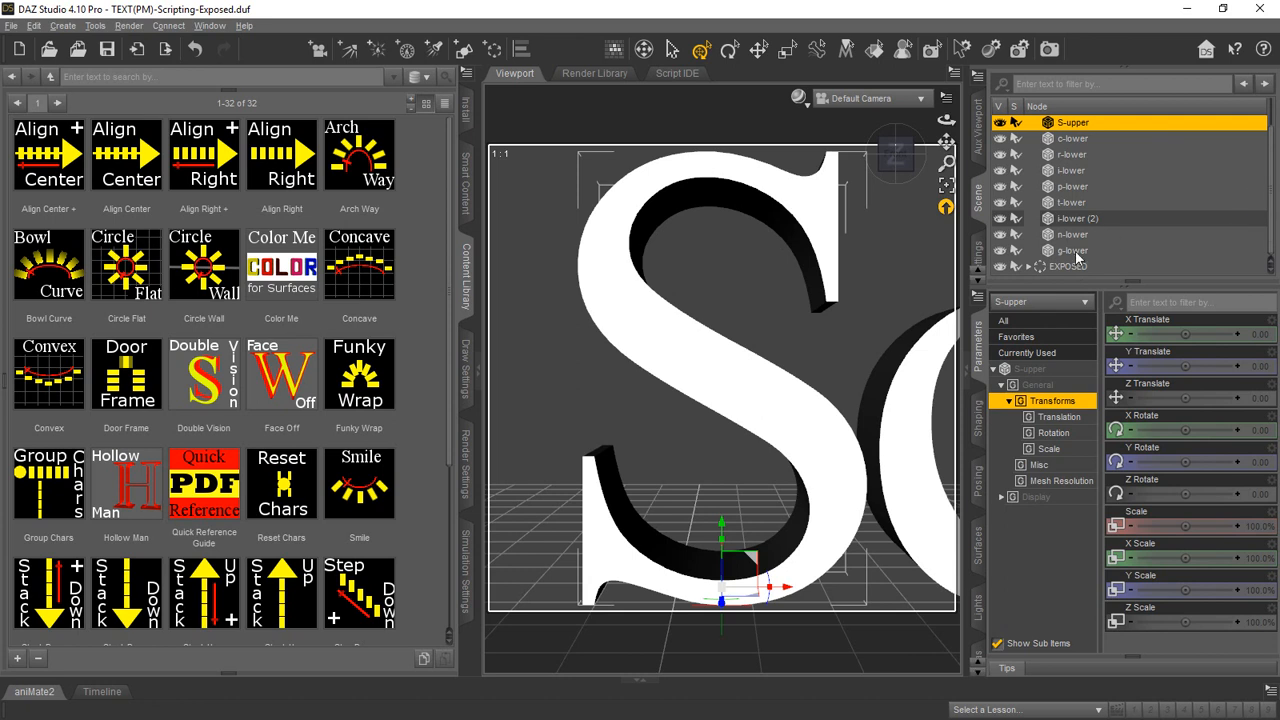
pyautogui.click(1072, 250)
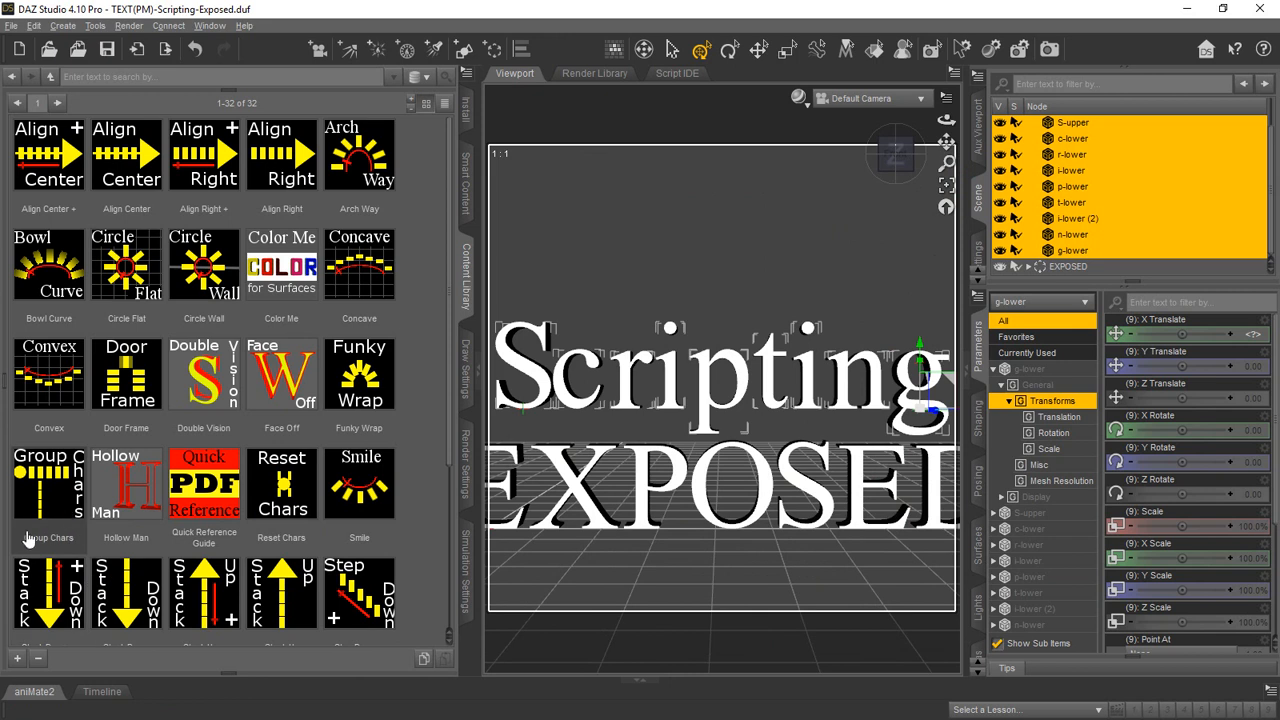
pyautogui.moveTo(155, 637)
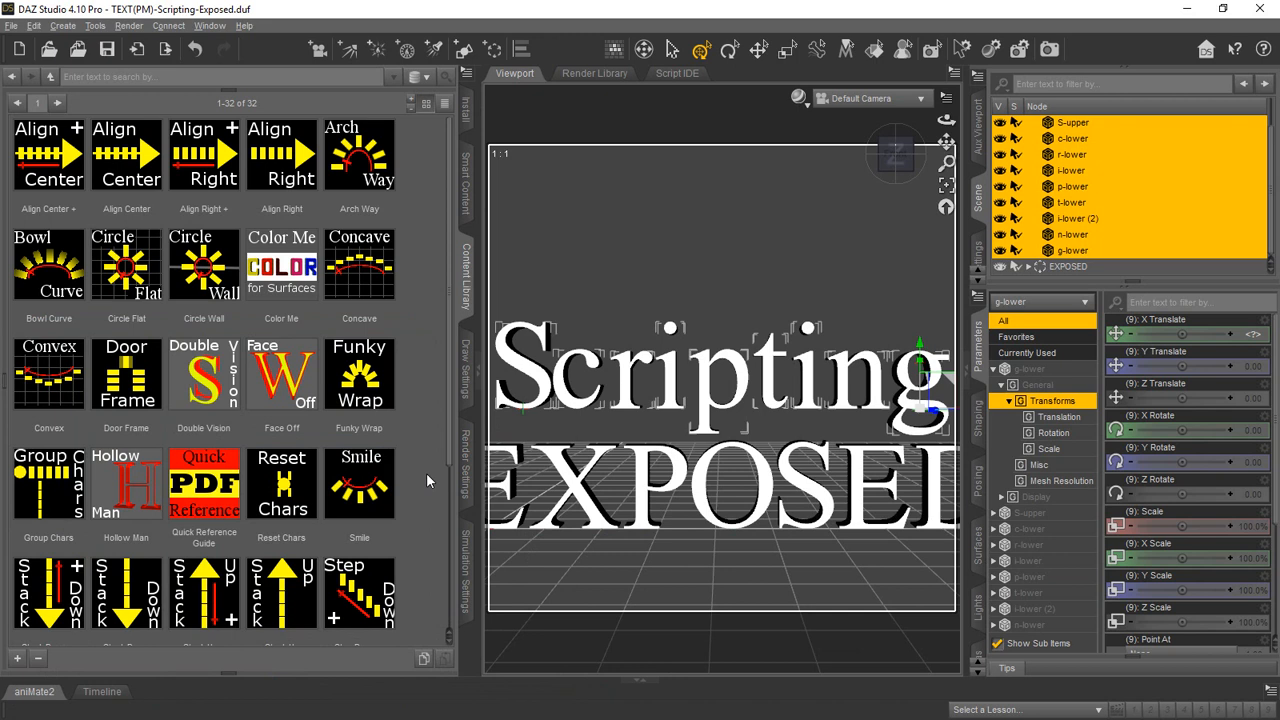
# Stack the Scripting letters with Stack Up + and bring the gap to 0.
pyautogui.scroll(-3)
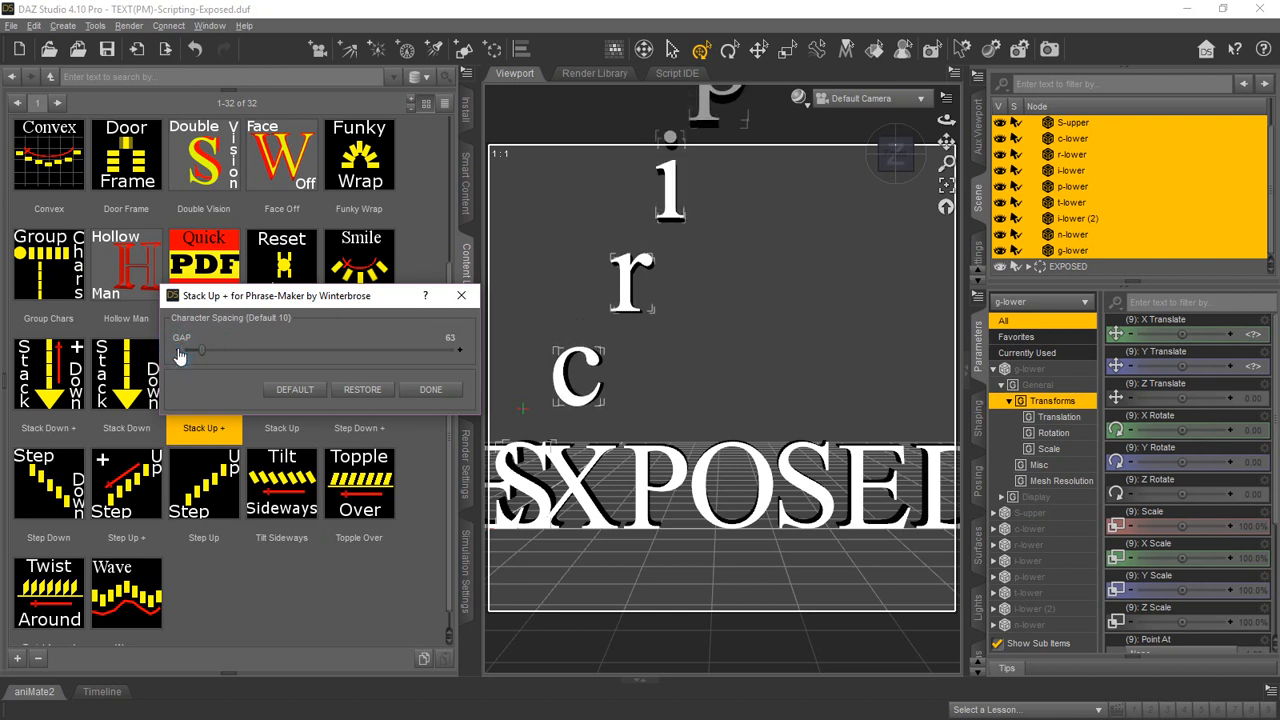
pyautogui.moveTo(200, 349); pyautogui.dragTo(180, 349)
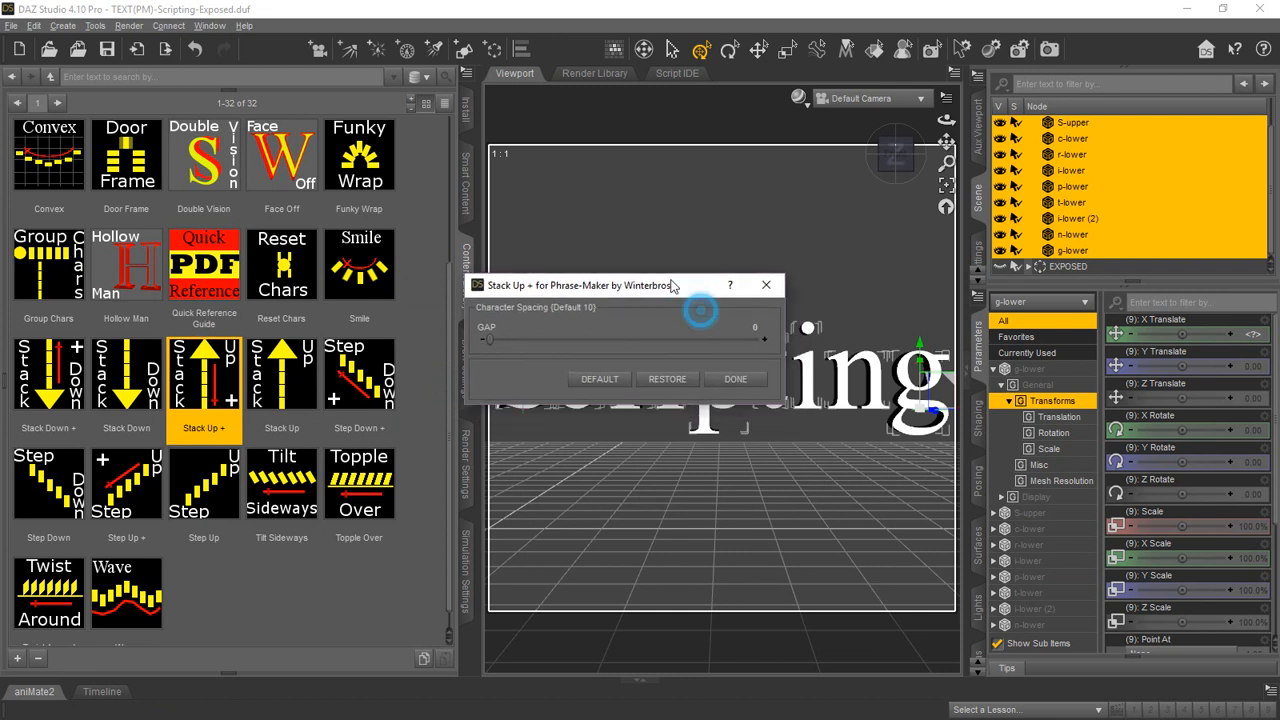
# Move the Stack Up + dialog aside, preview gap 18, then reset to DEFAULT.
pyautogui.moveTo(620, 285); pyautogui.dragTo(280, 448)
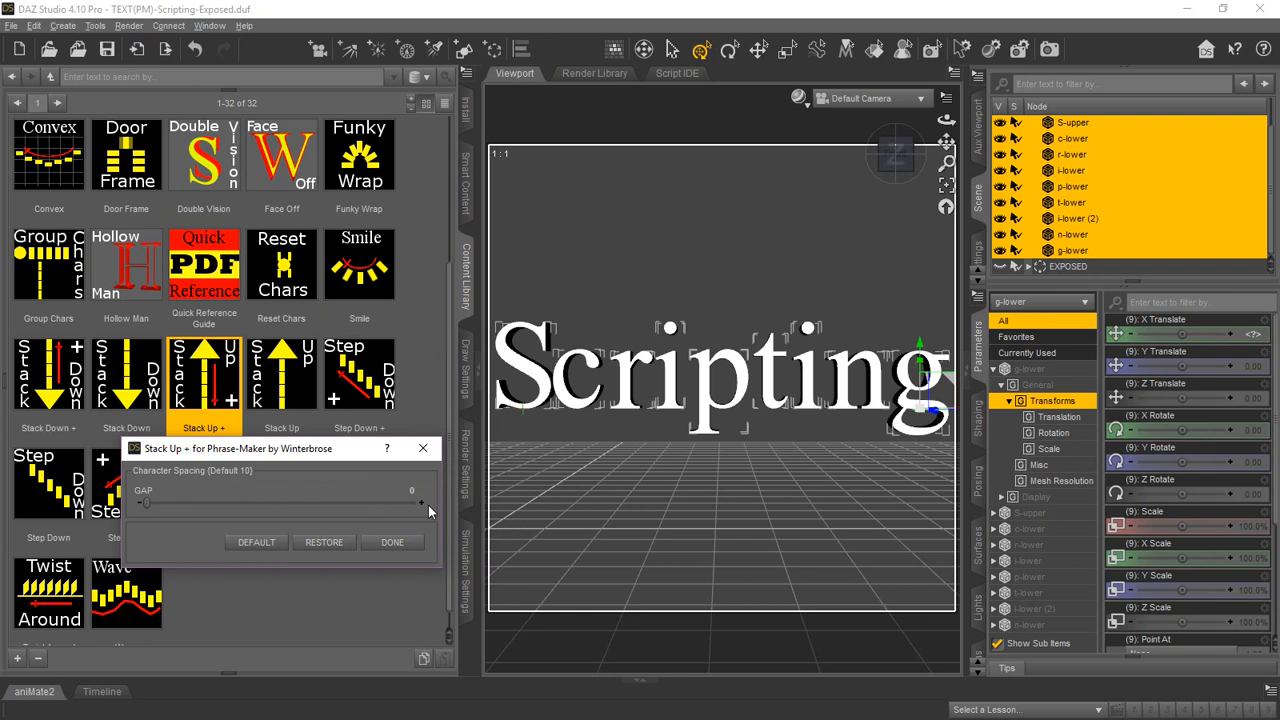
pyautogui.moveTo(422, 508)
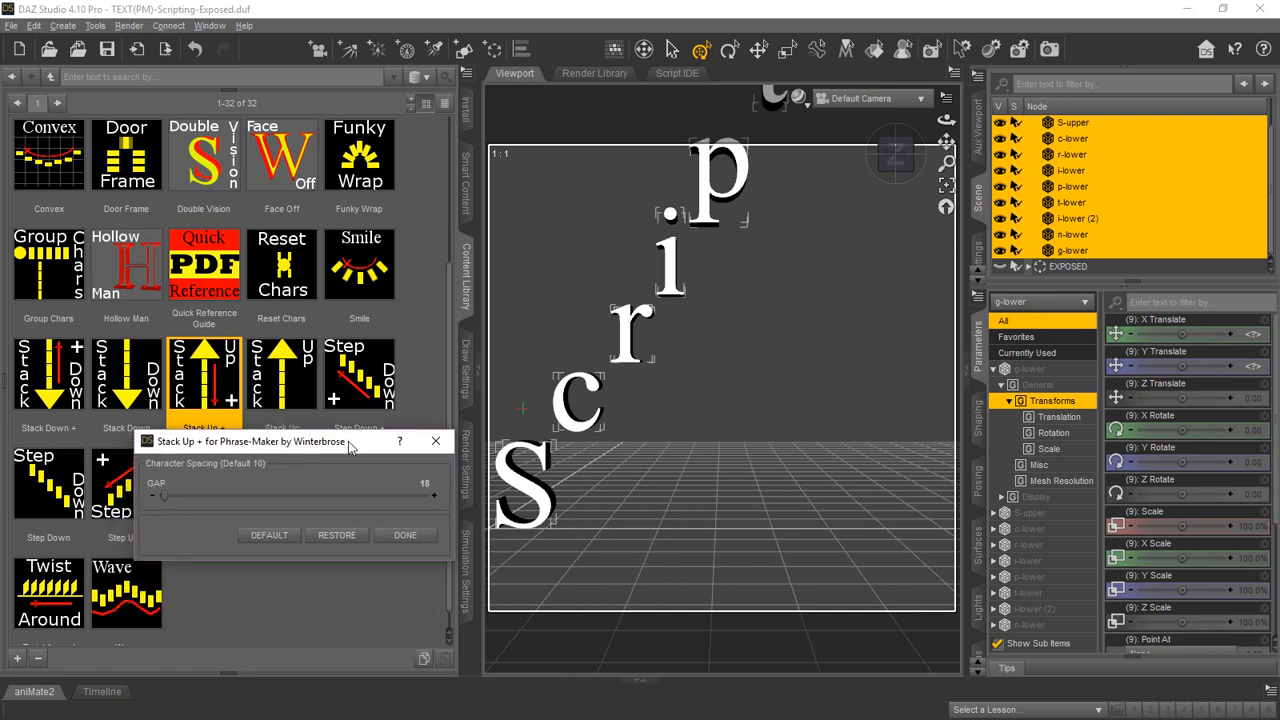
pyautogui.moveTo(810, 488)
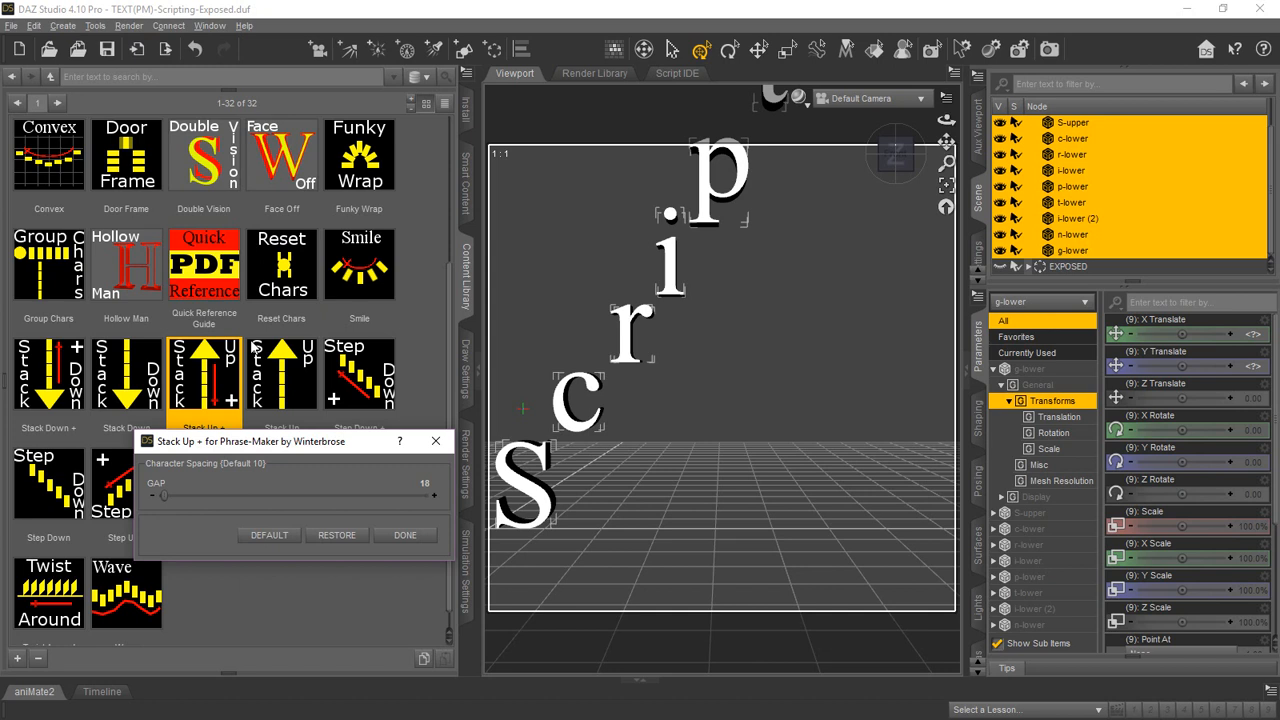
pyautogui.moveTo(447, 365)
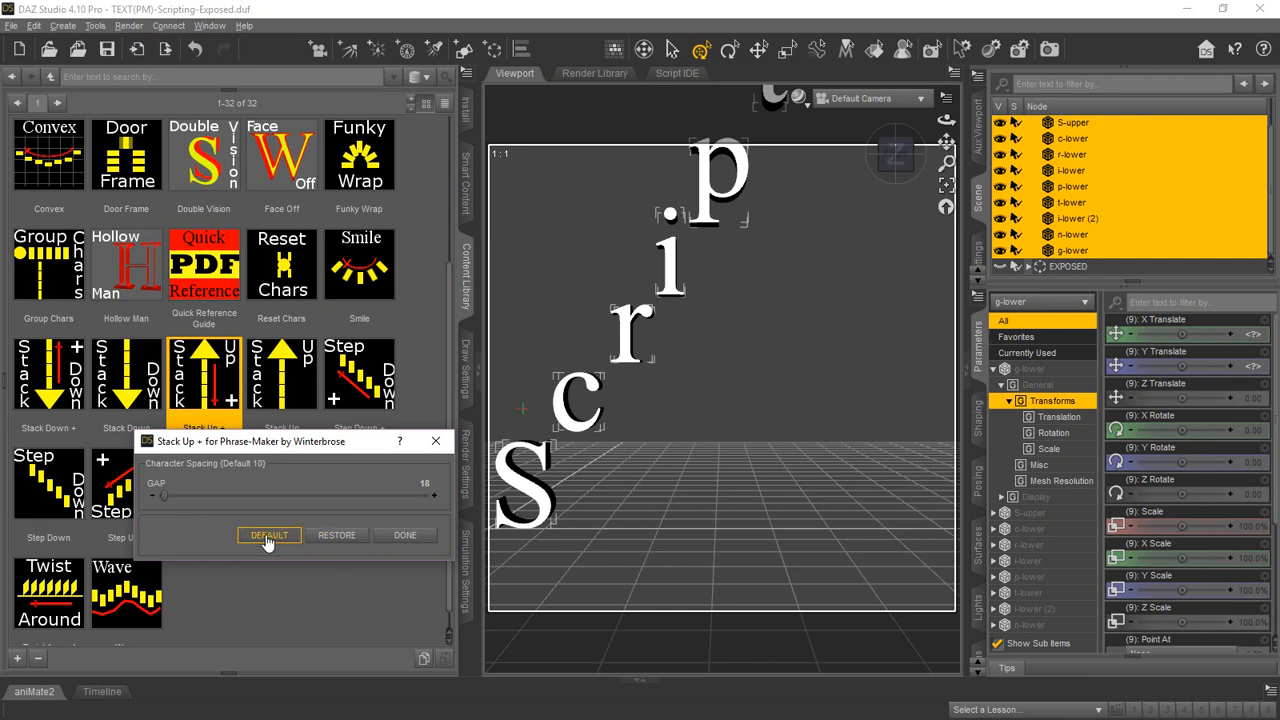
pyautogui.click(268, 535)
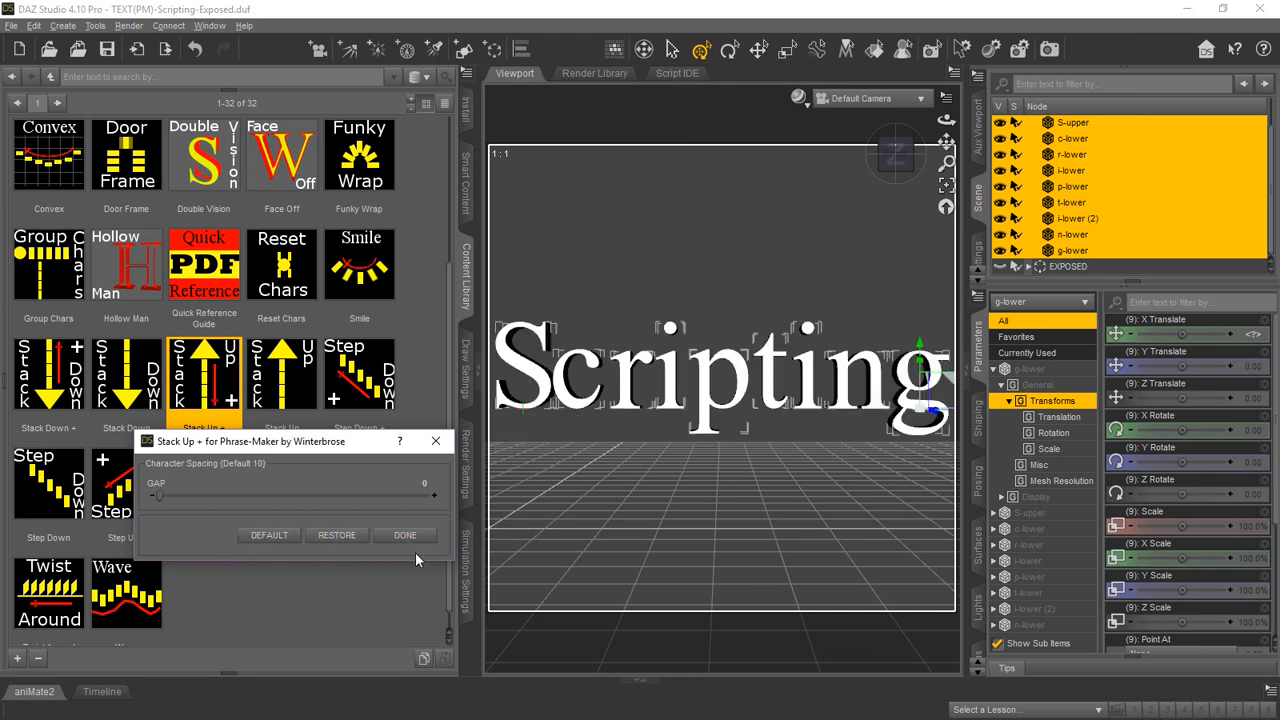
# Close the Stack Up + dialog with DONE, leaving Scripting in a straight row.
pyautogui.click(404, 535)
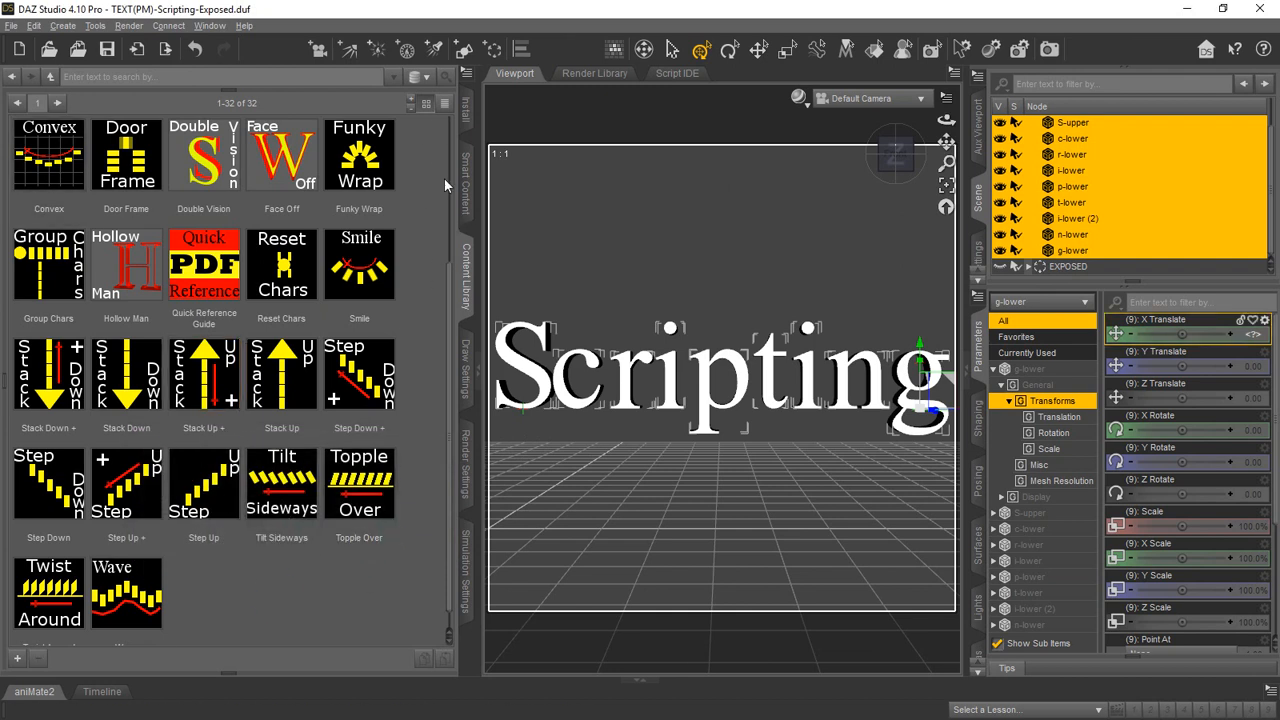
pyautogui.moveTo(977, 308)
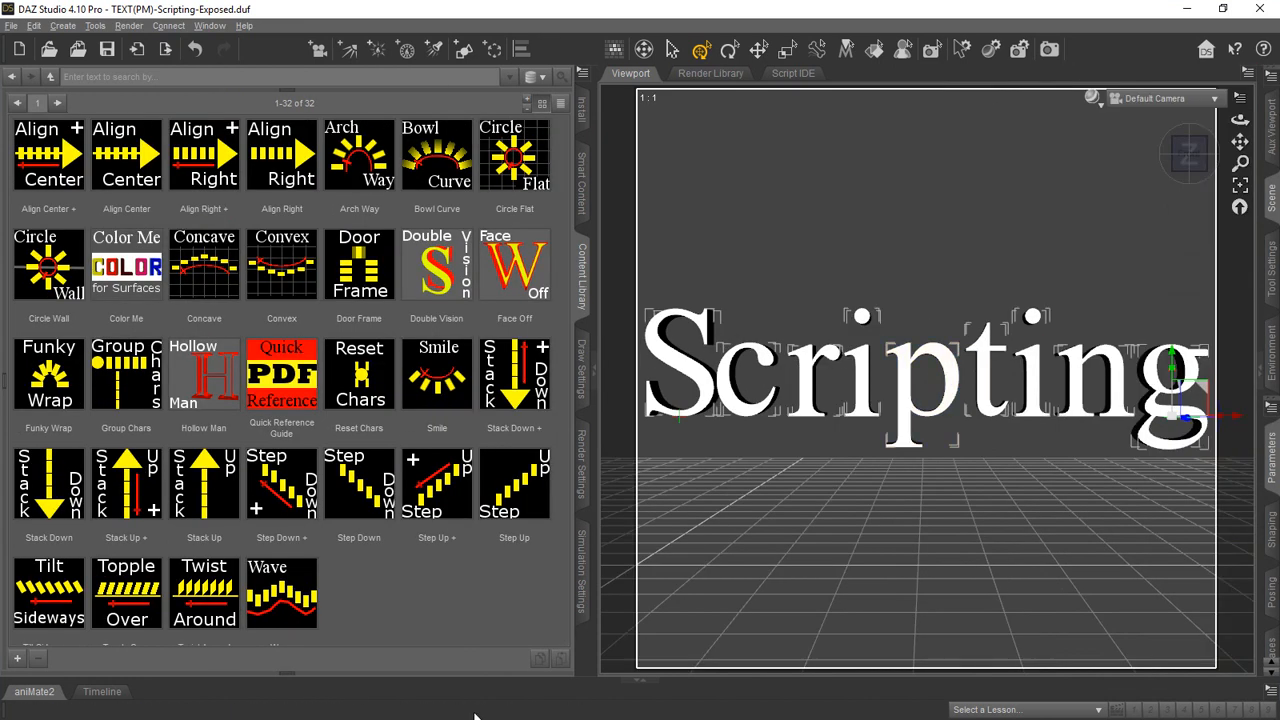
pyautogui.moveTo(485, 602)
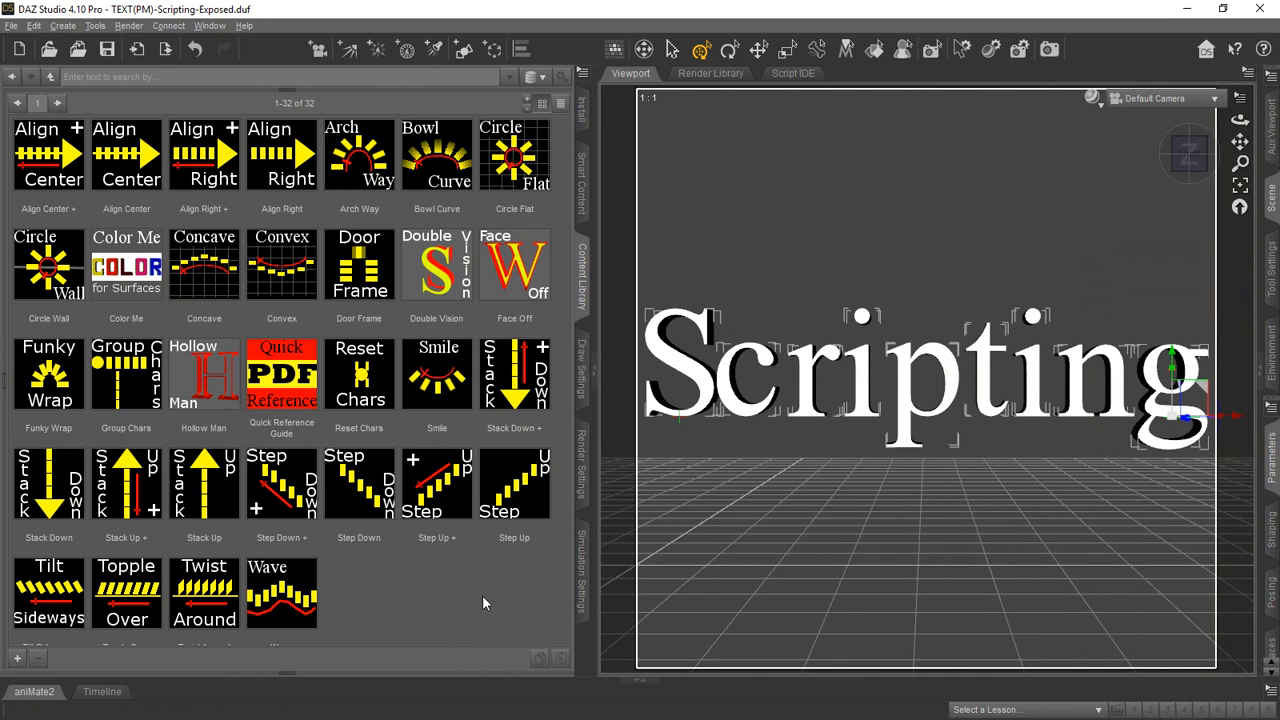